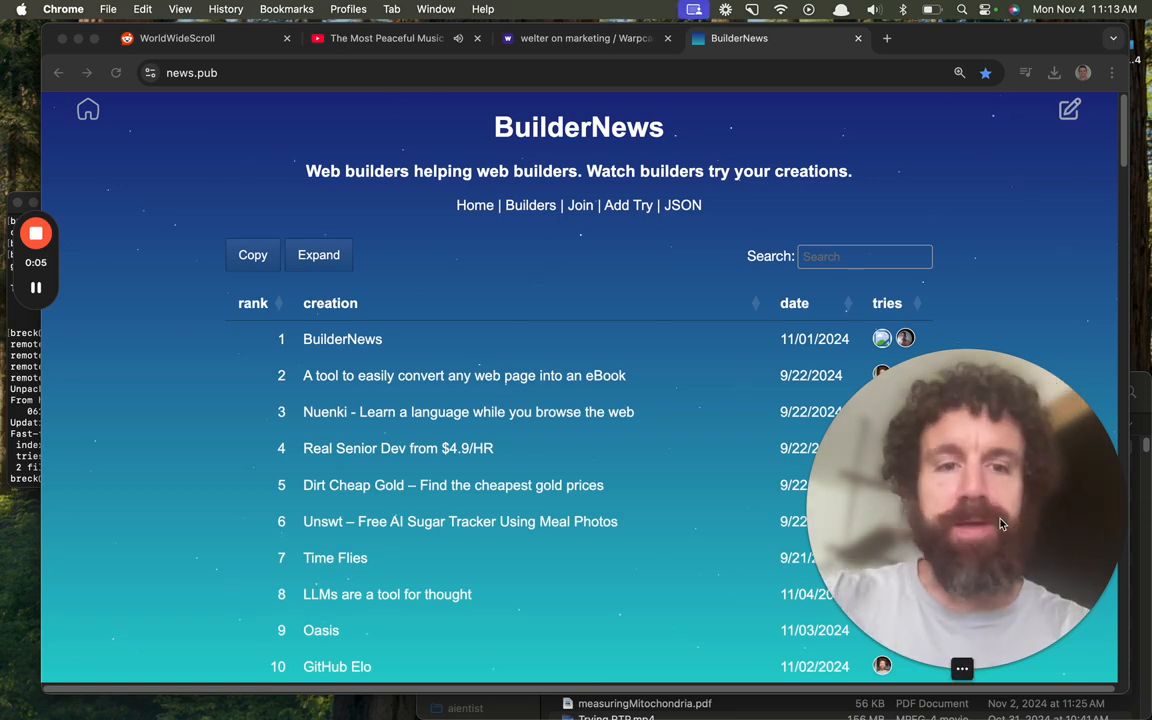
mouse_move(1015, 225)
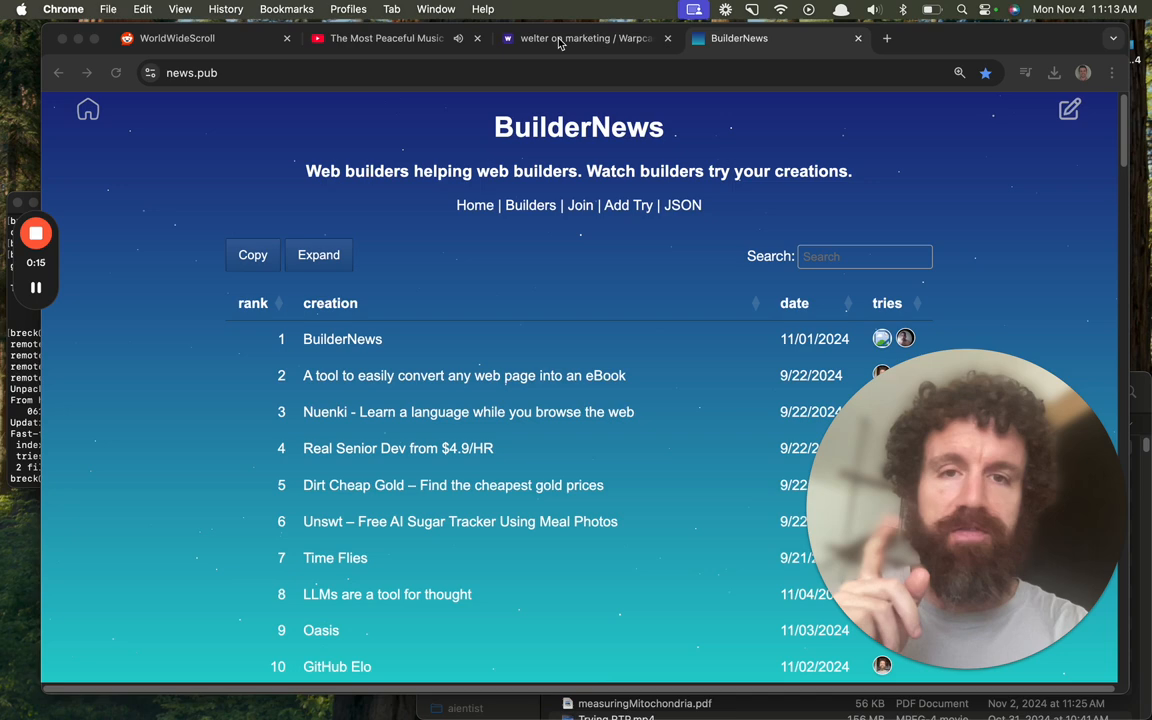
Step: Switch to the Warpcast thread about growing reel.farm to 10k paying users
left_click(580, 38)
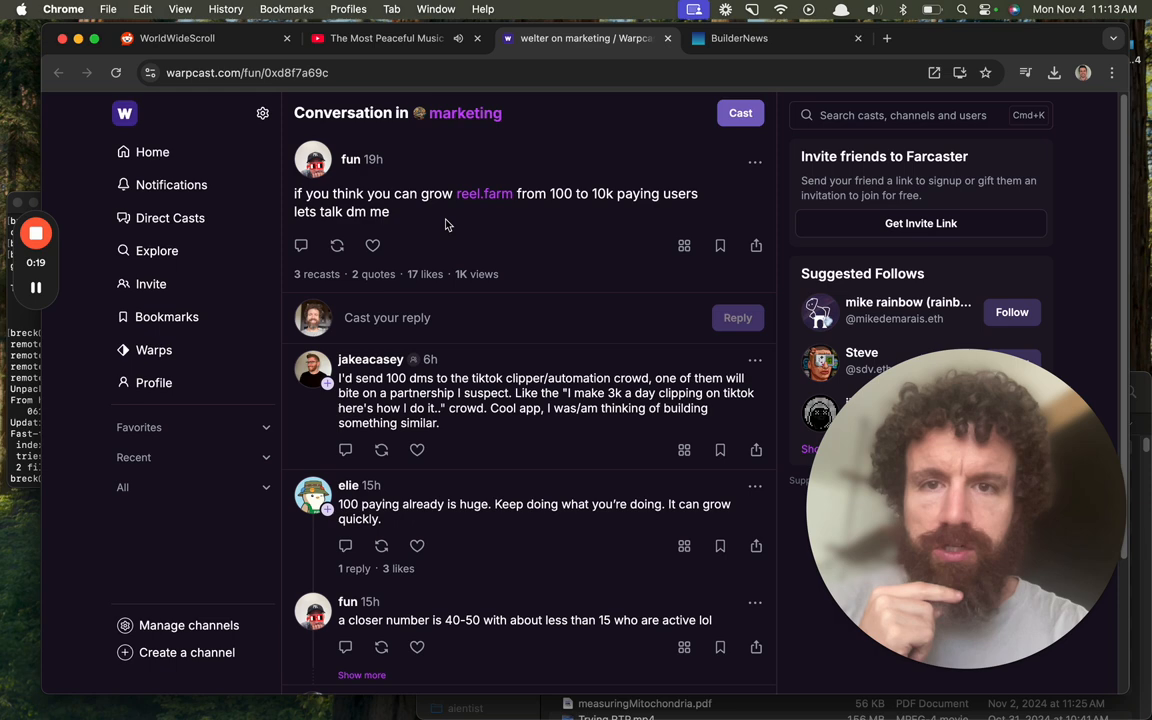
left_click(886, 38)
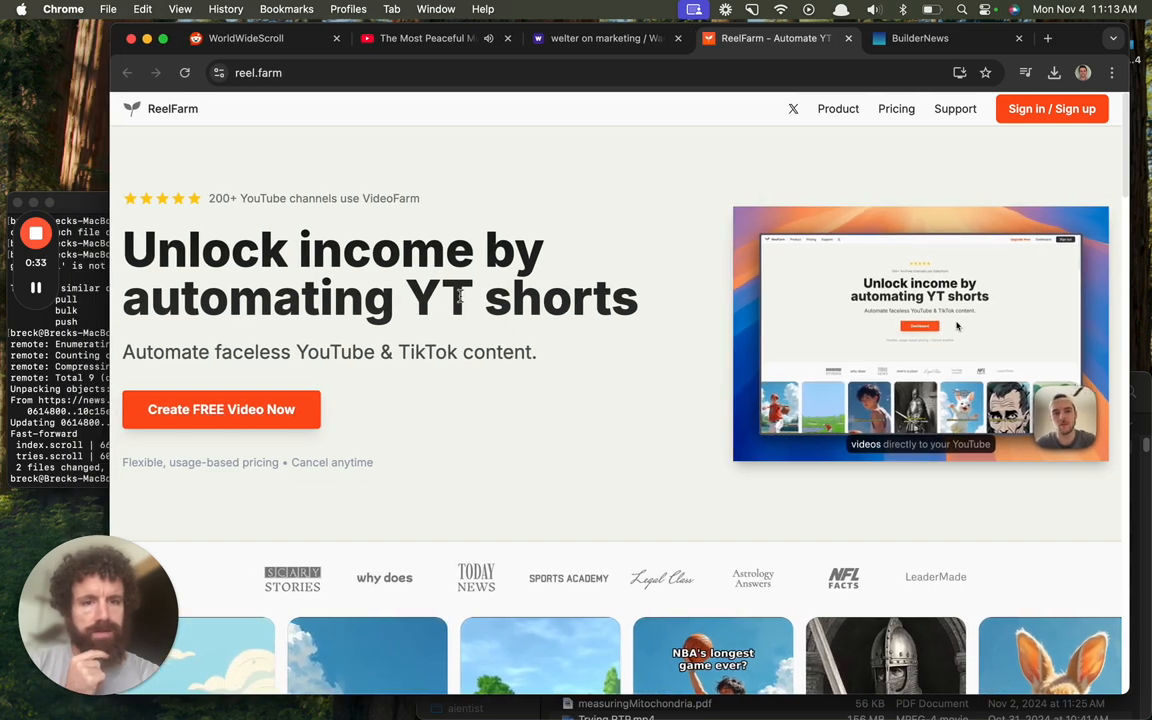
scroll("down", 3)
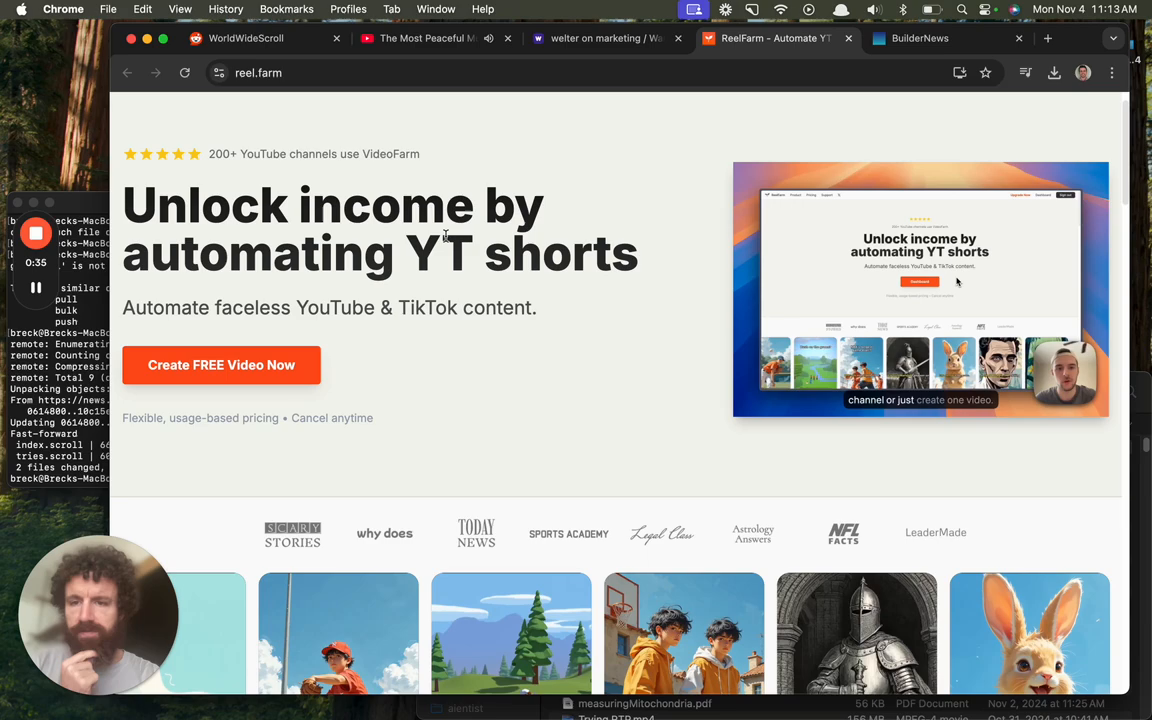
scroll("down", 3)
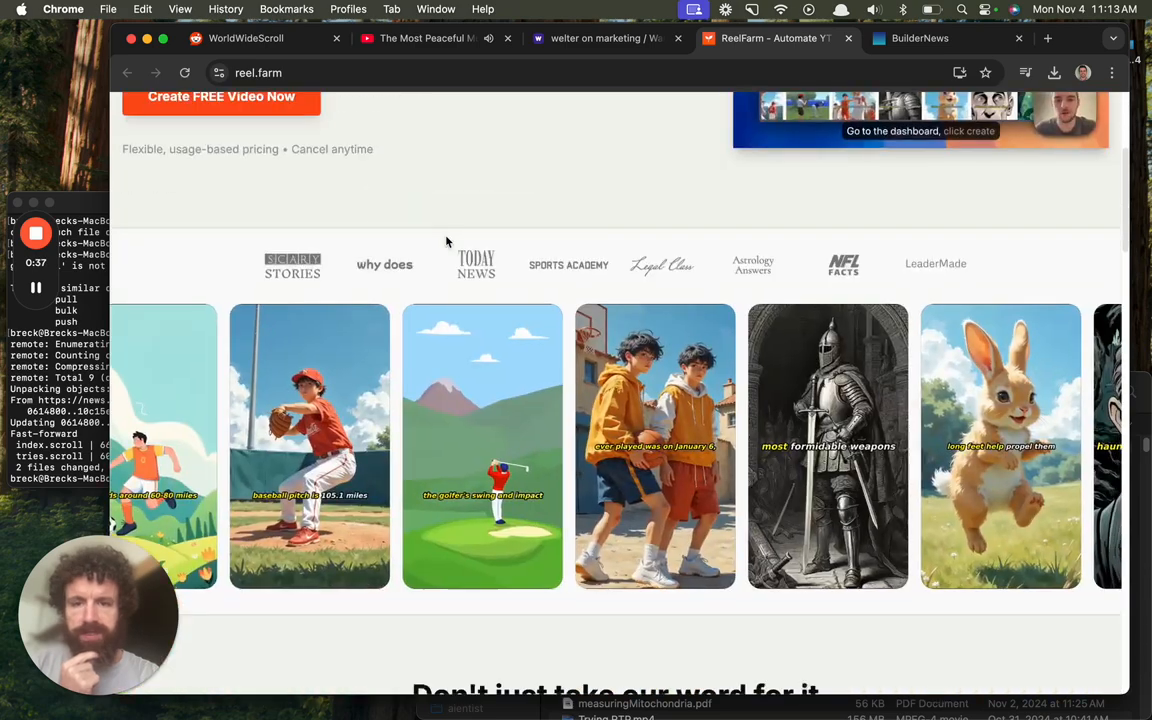
scroll("down", 3)
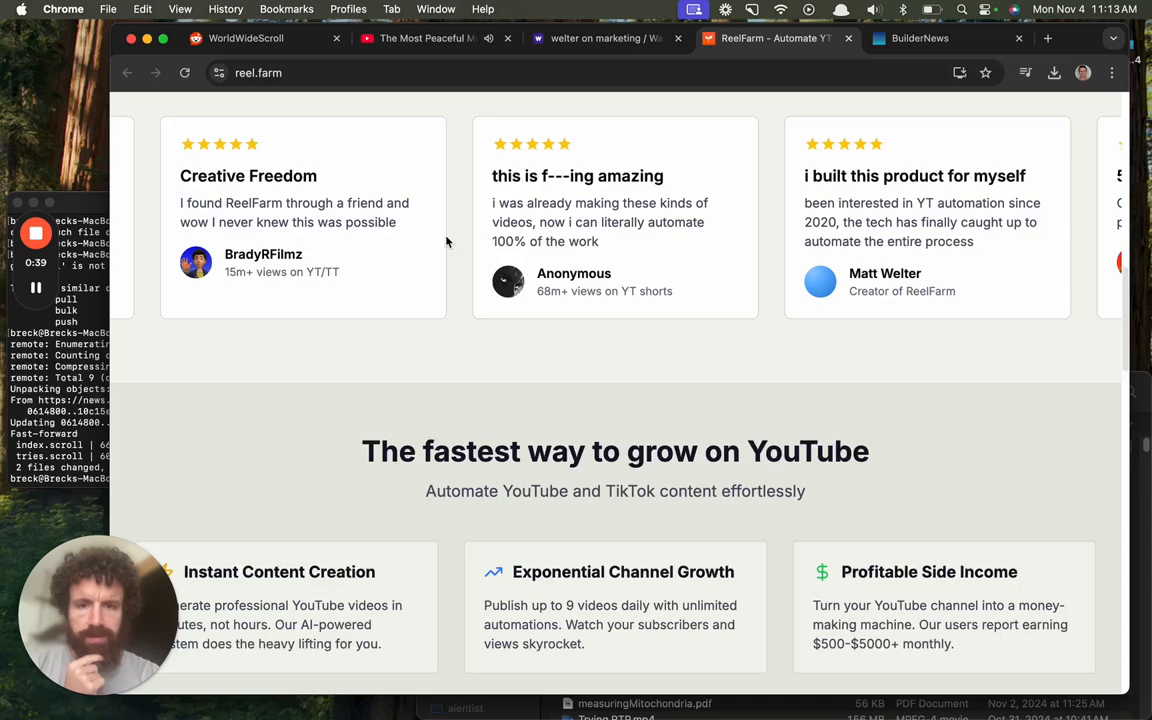
scroll("down", 3)
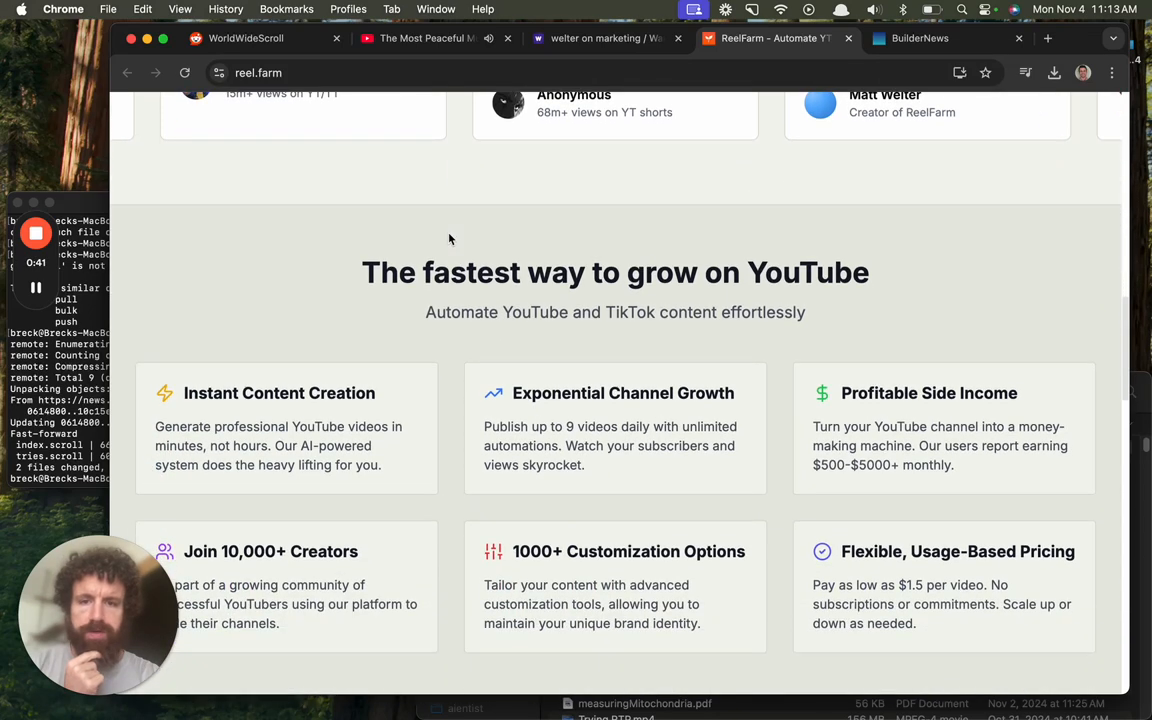
scroll("down", 3)
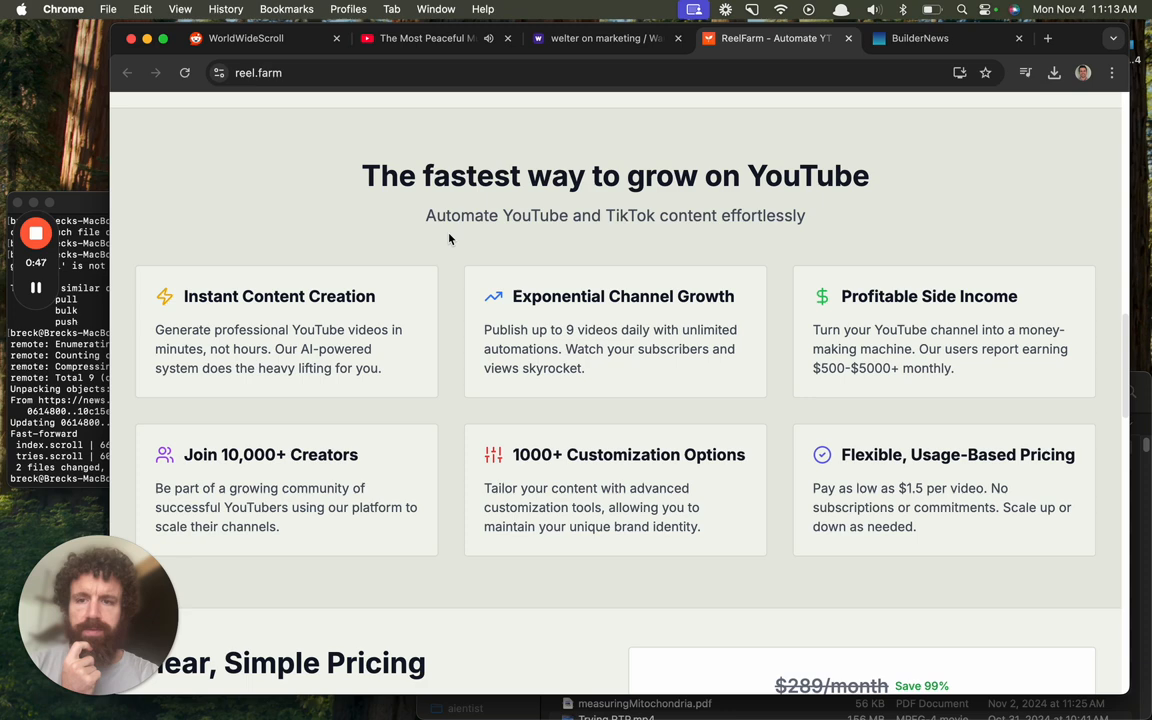
scroll("down", 3)
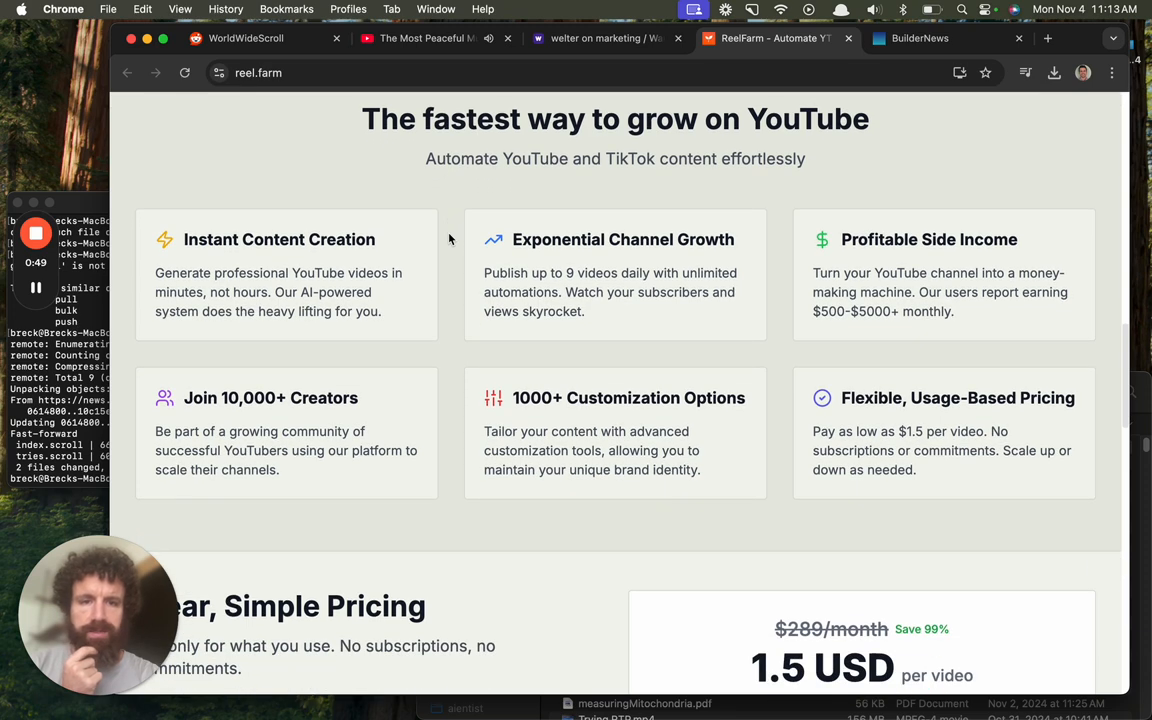
scroll("down", 3)
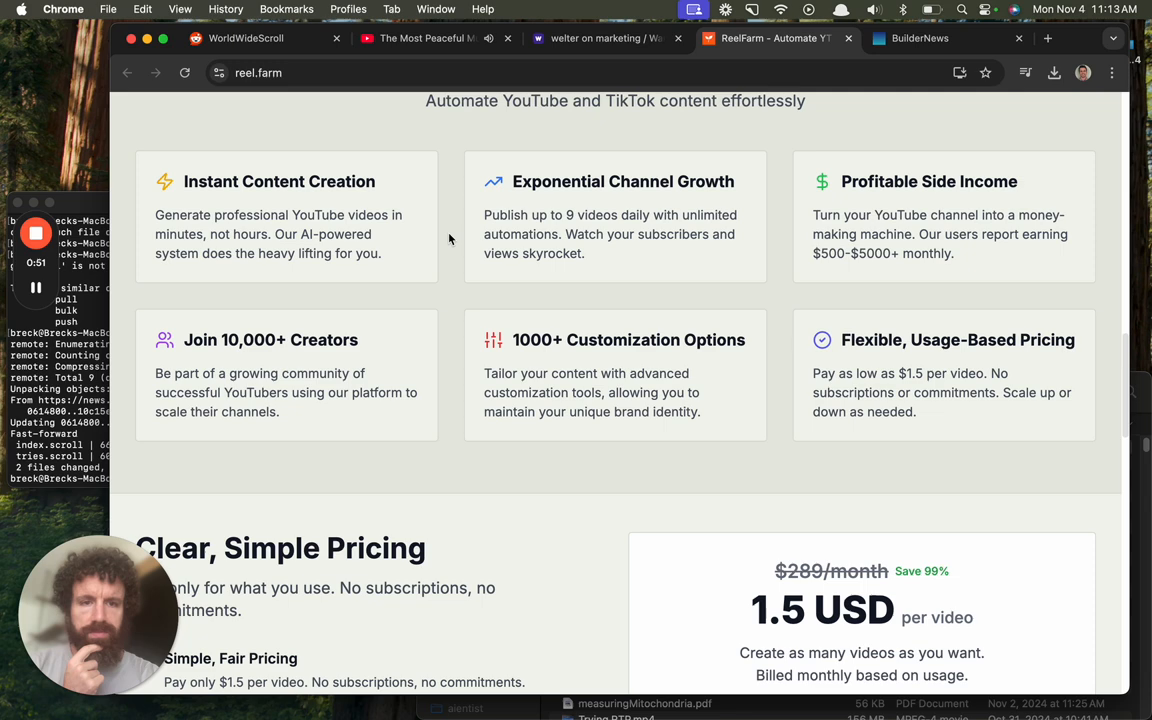
scroll("down", 3)
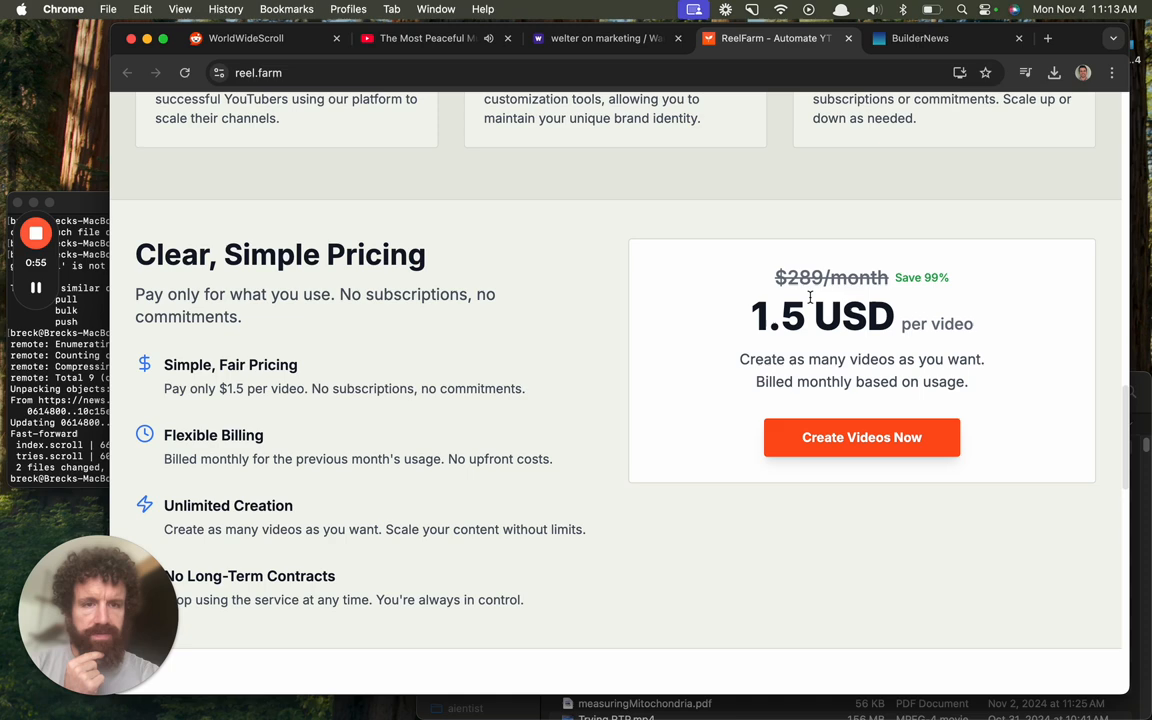
scroll("up", 3)
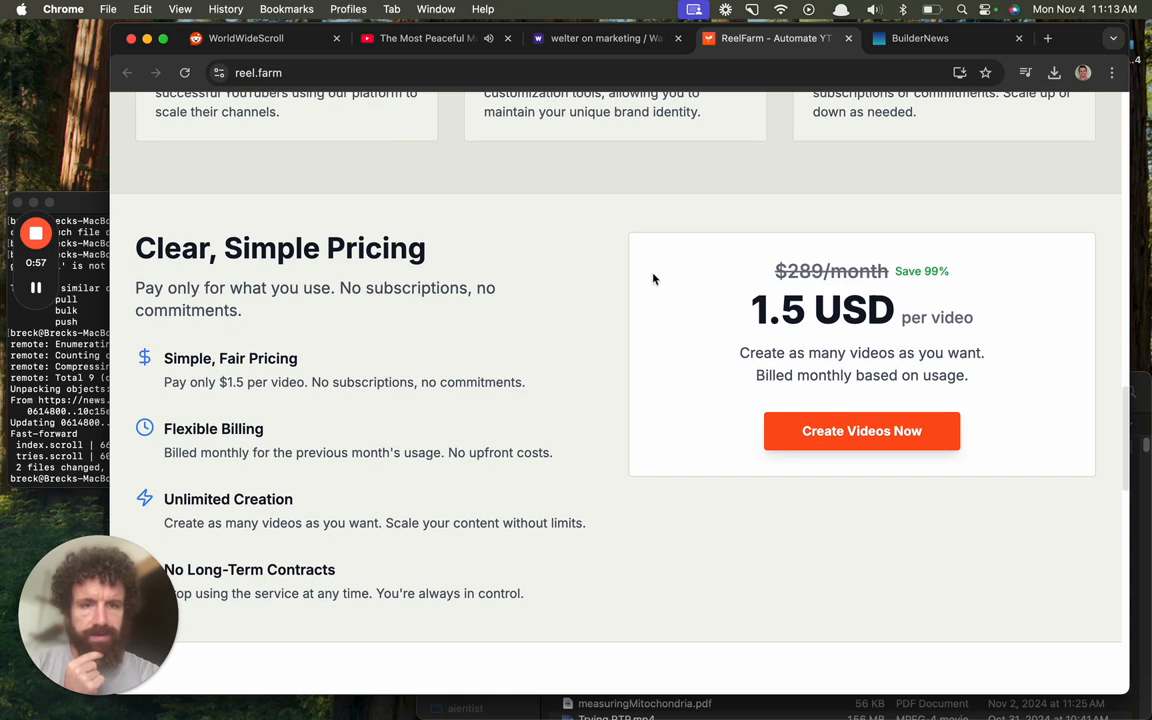
mouse_move(648, 279)
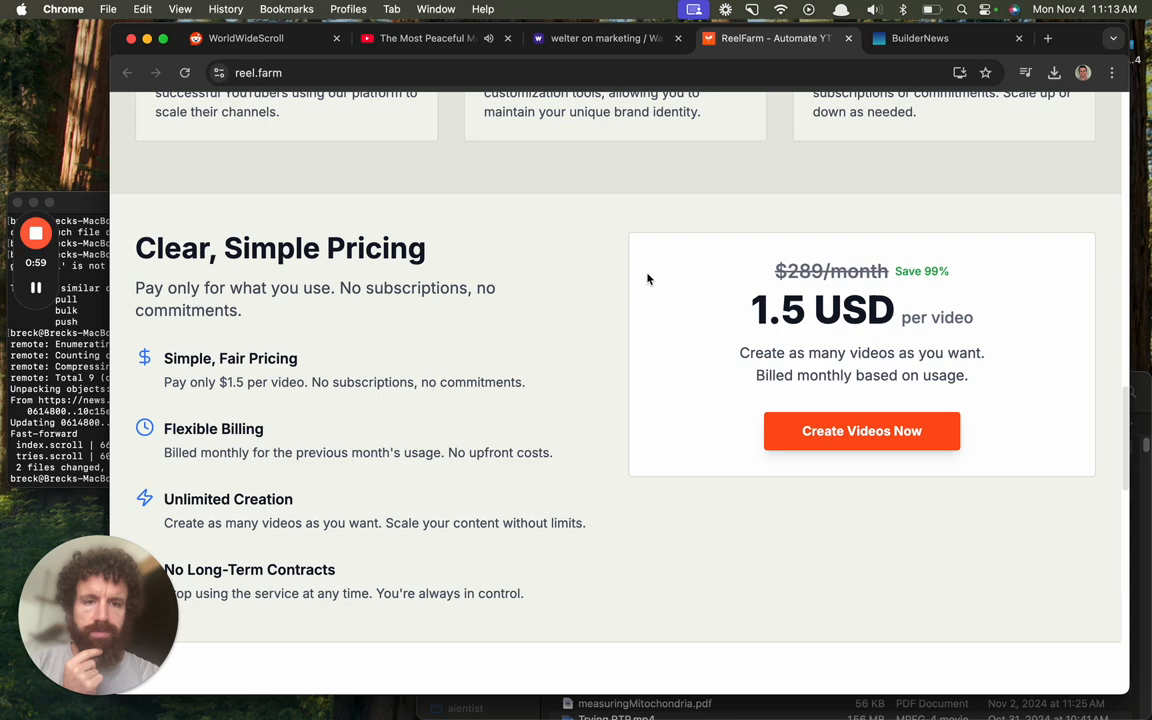
scroll("down", 3)
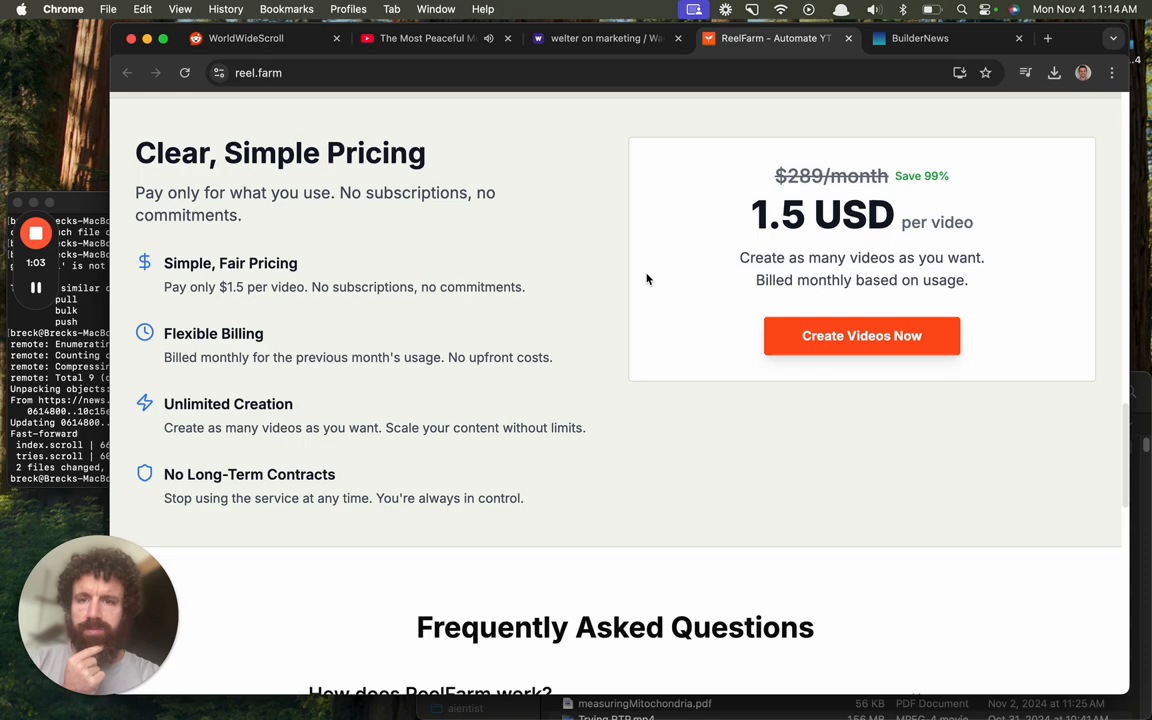
scroll("down", 3)
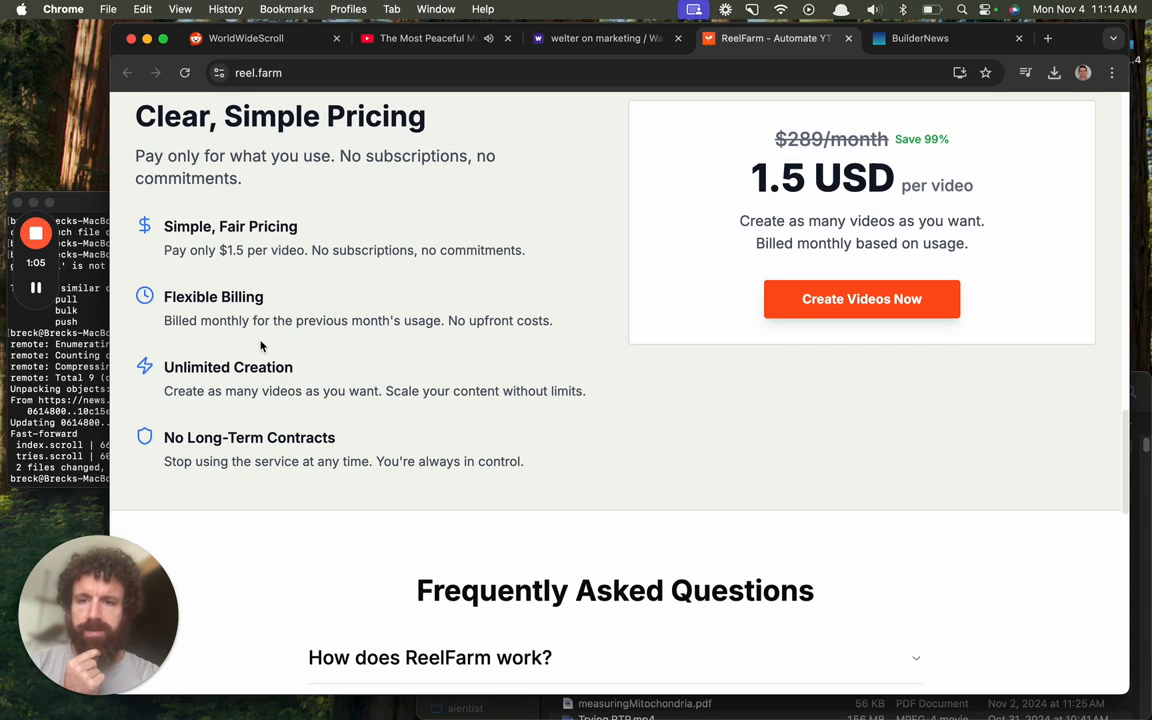
scroll("down", 3)
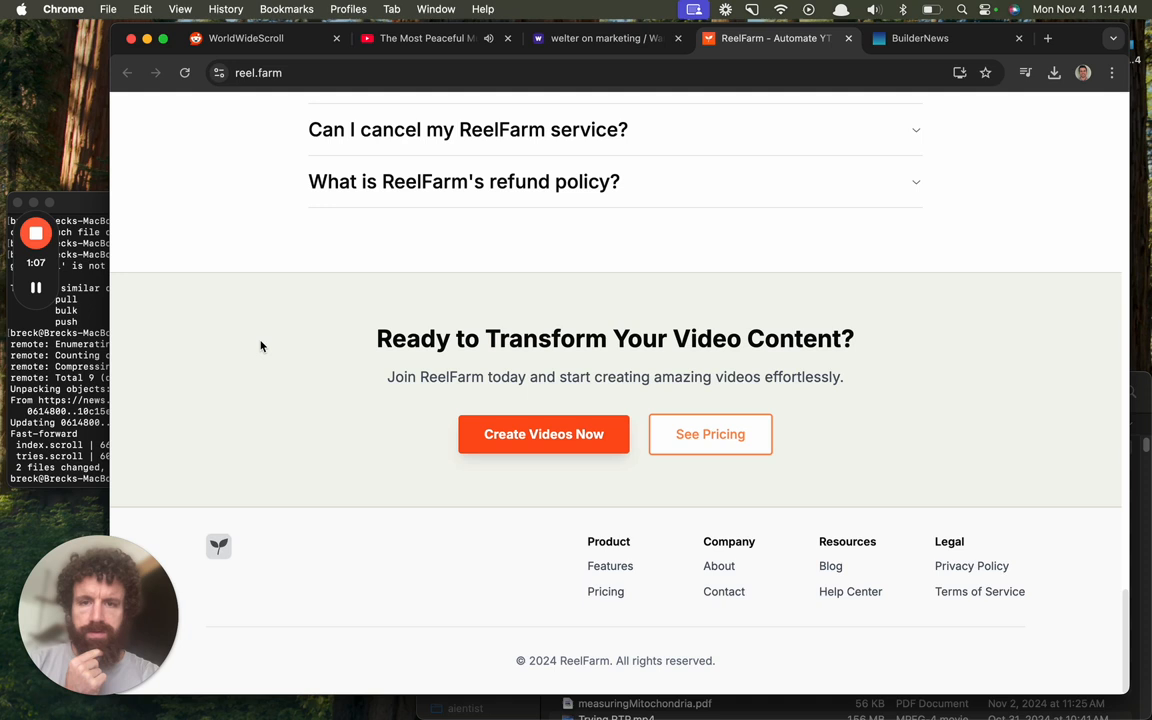
mouse_move(597, 657)
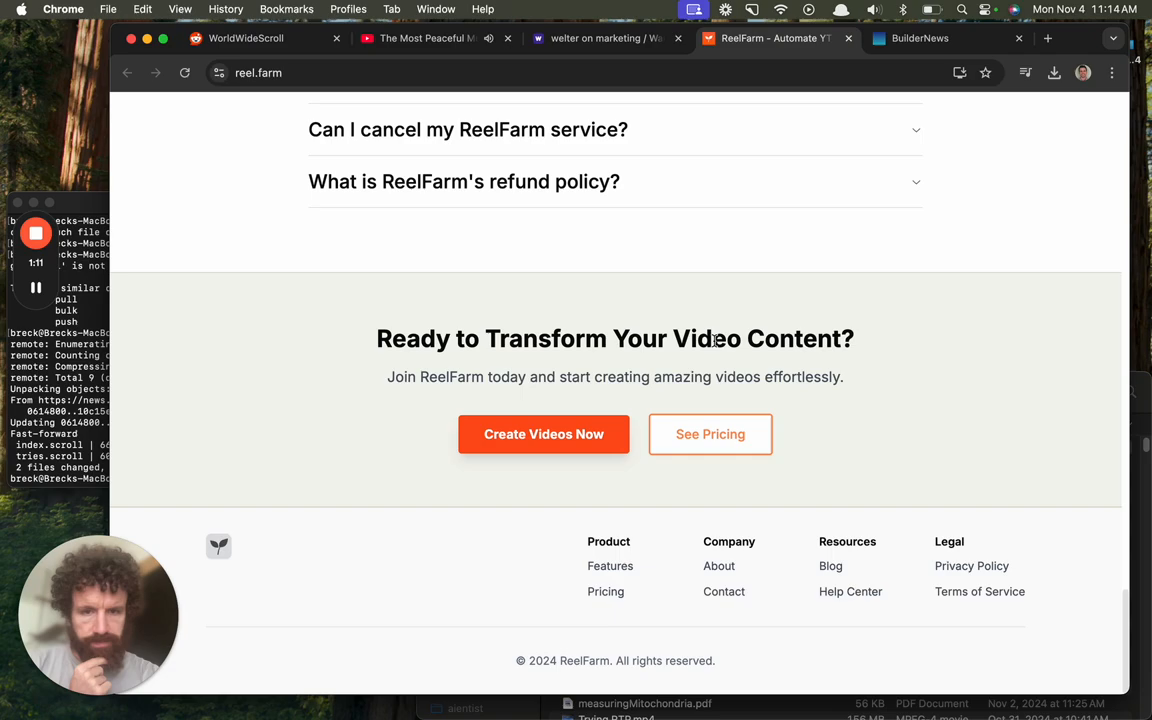
scroll("up", 3)
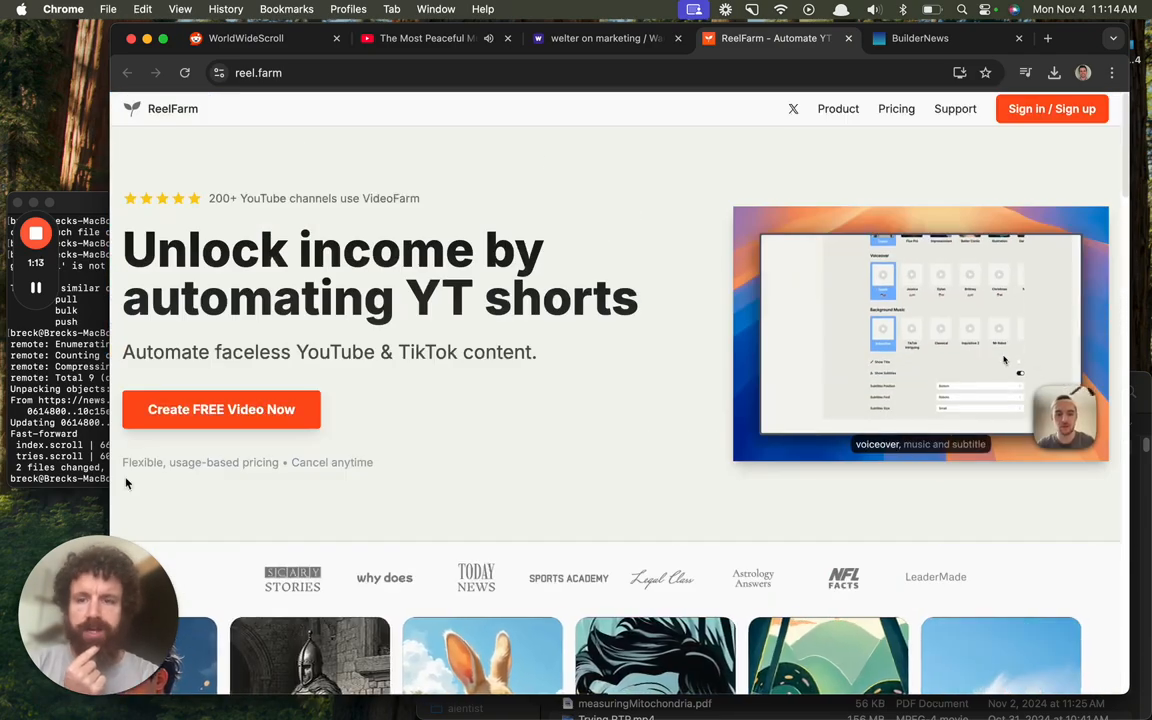
Step: Start a free video and sign in to reel.farm with Google
left_click(1051, 108)
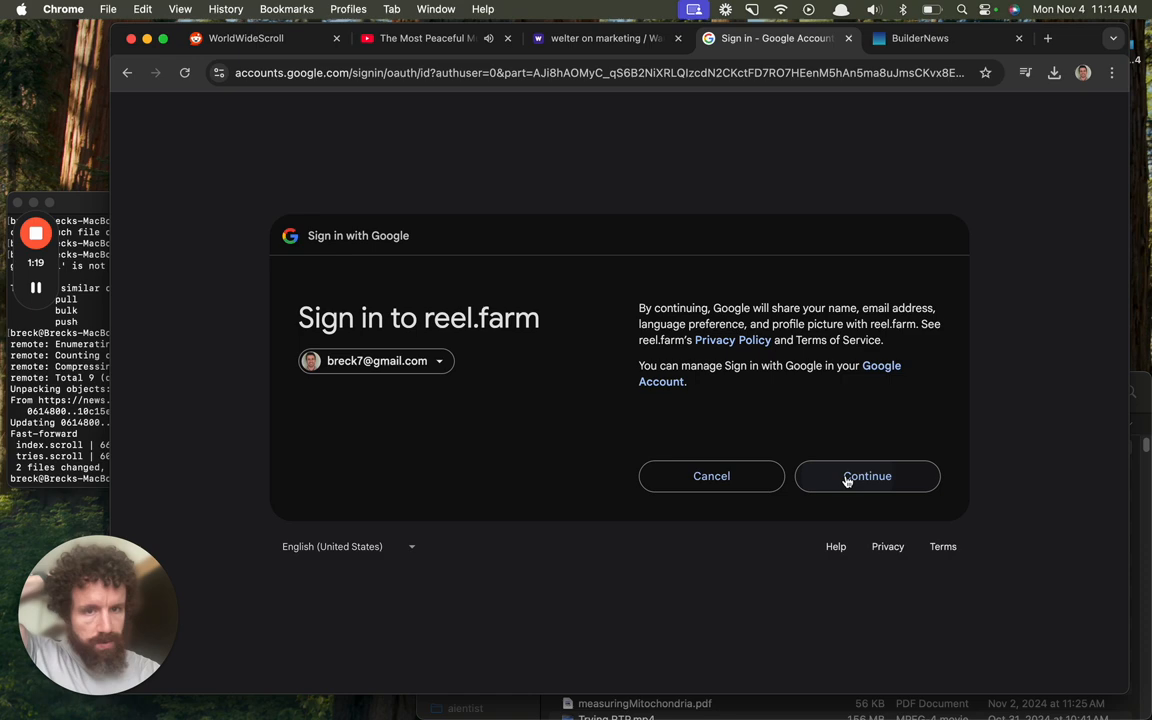
left_click(867, 476)
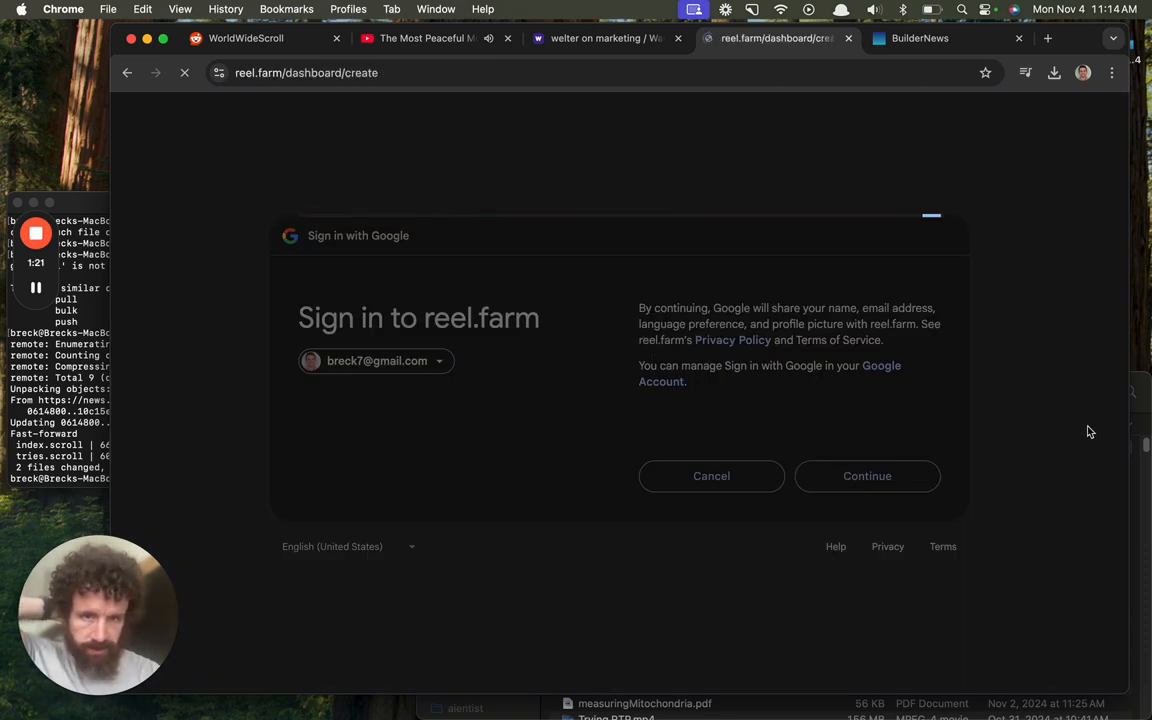
left_click(866, 475)
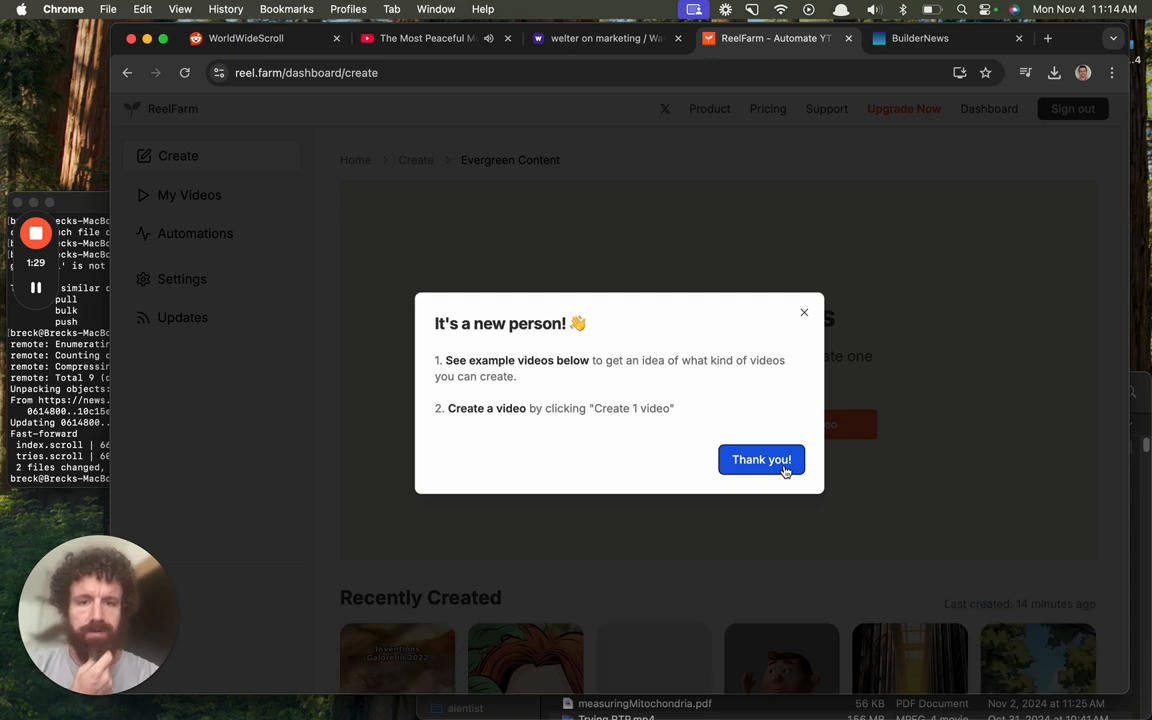
Step: Dismiss the welcome message, then preview and close a Recently Created video's settings
left_click(761, 459)
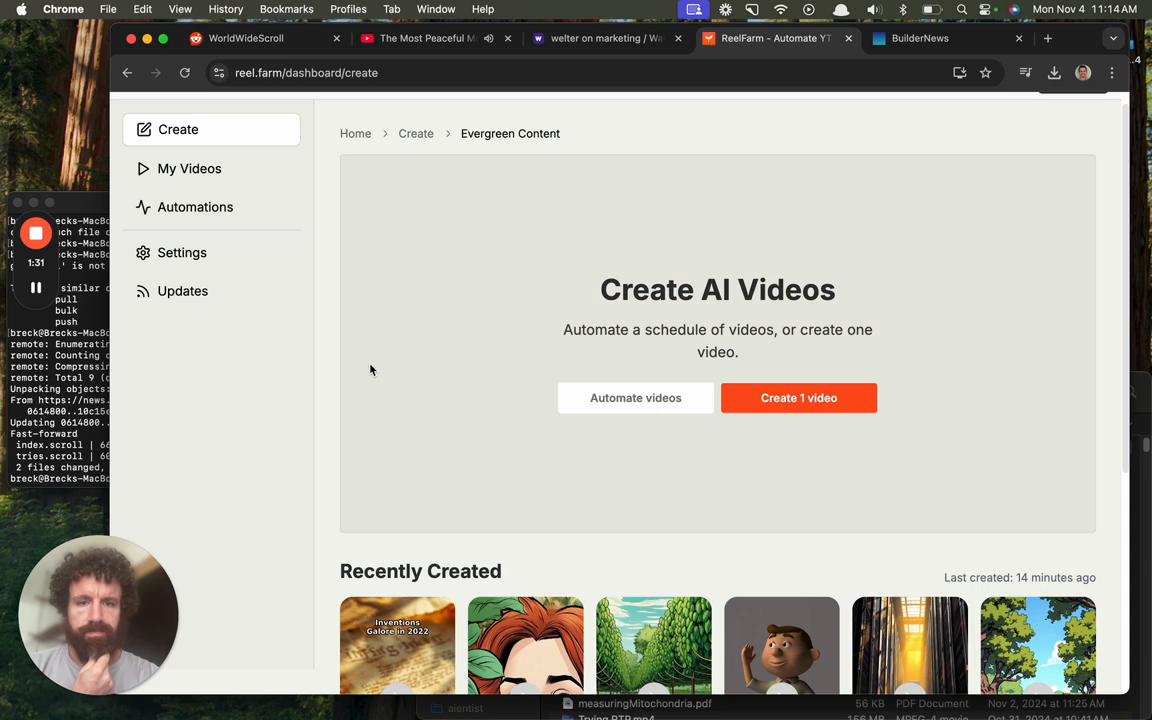
scroll("down", 3)
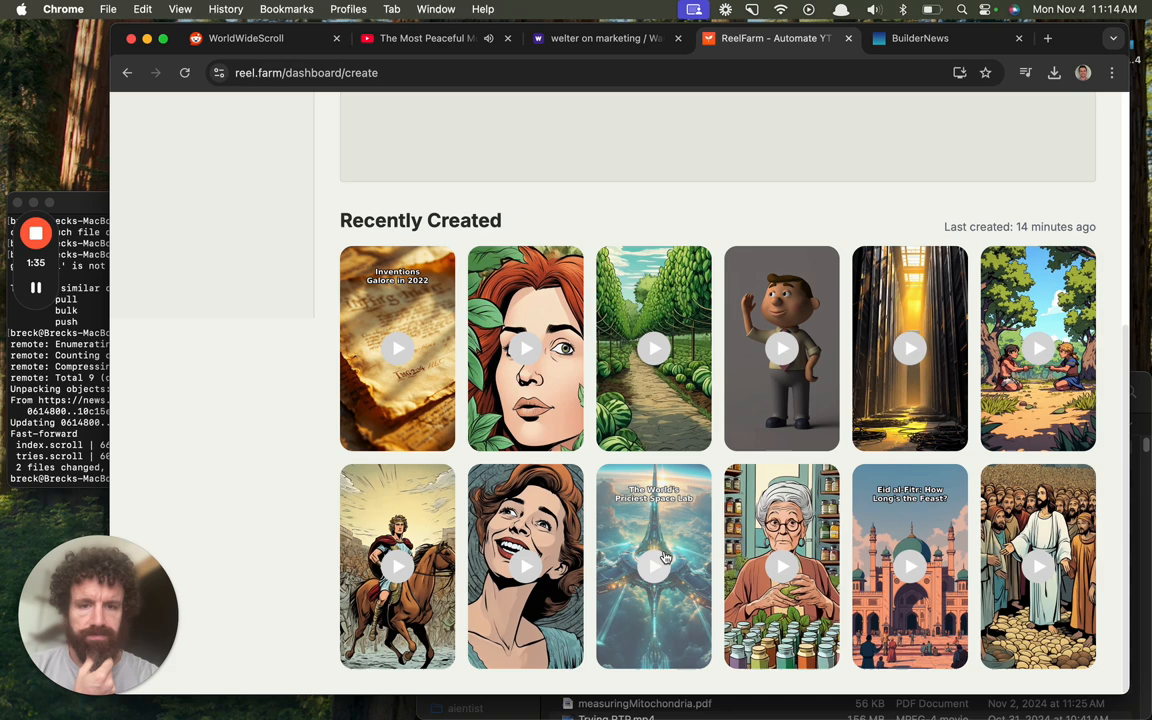
left_click(654, 566)
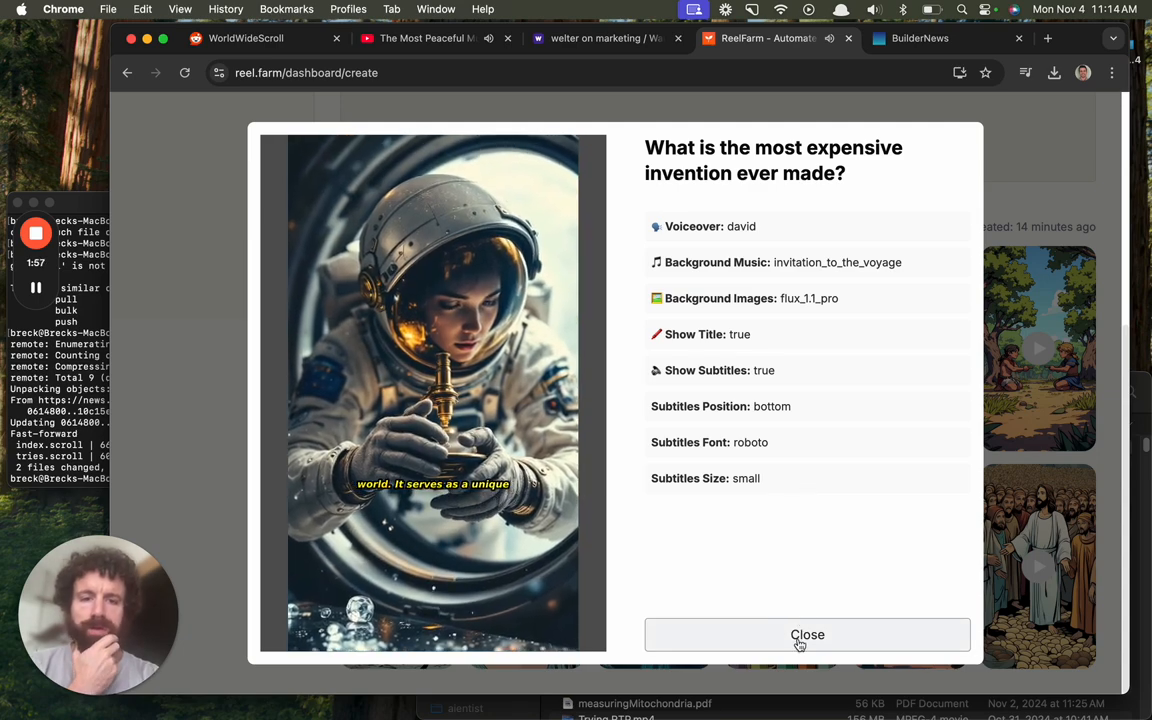
left_click(807, 634)
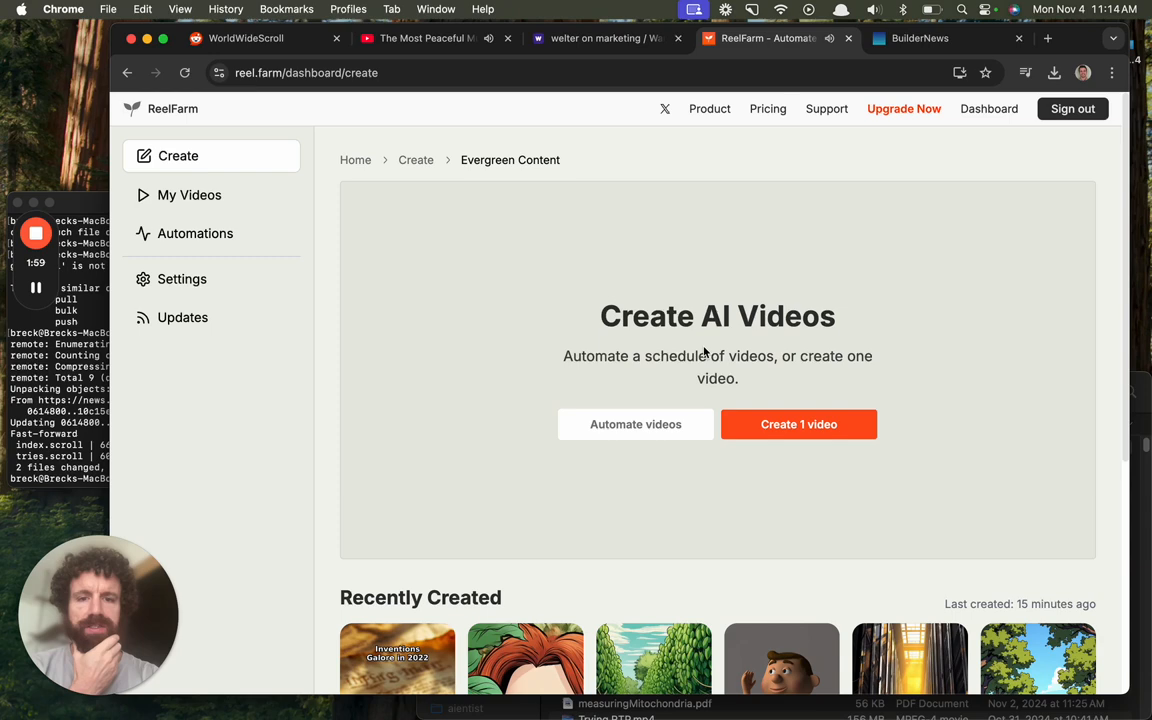
Step: Start a single video from a template and focus the topic field
left_click(799, 424)
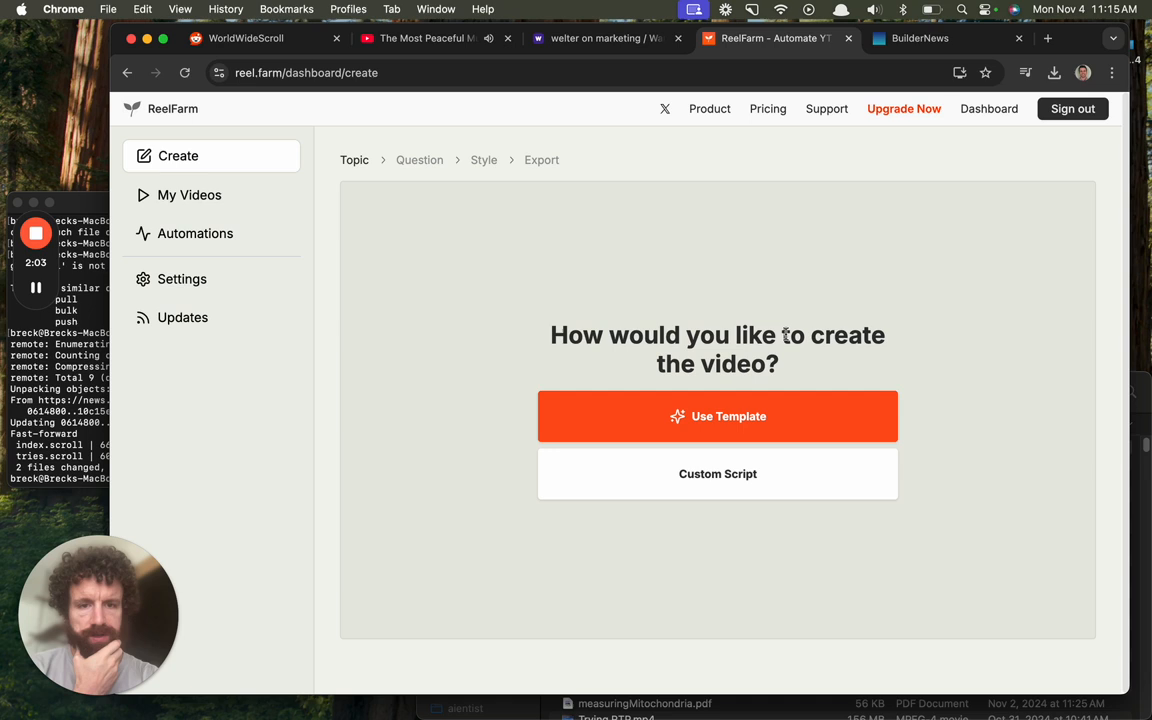
left_click(717, 416)
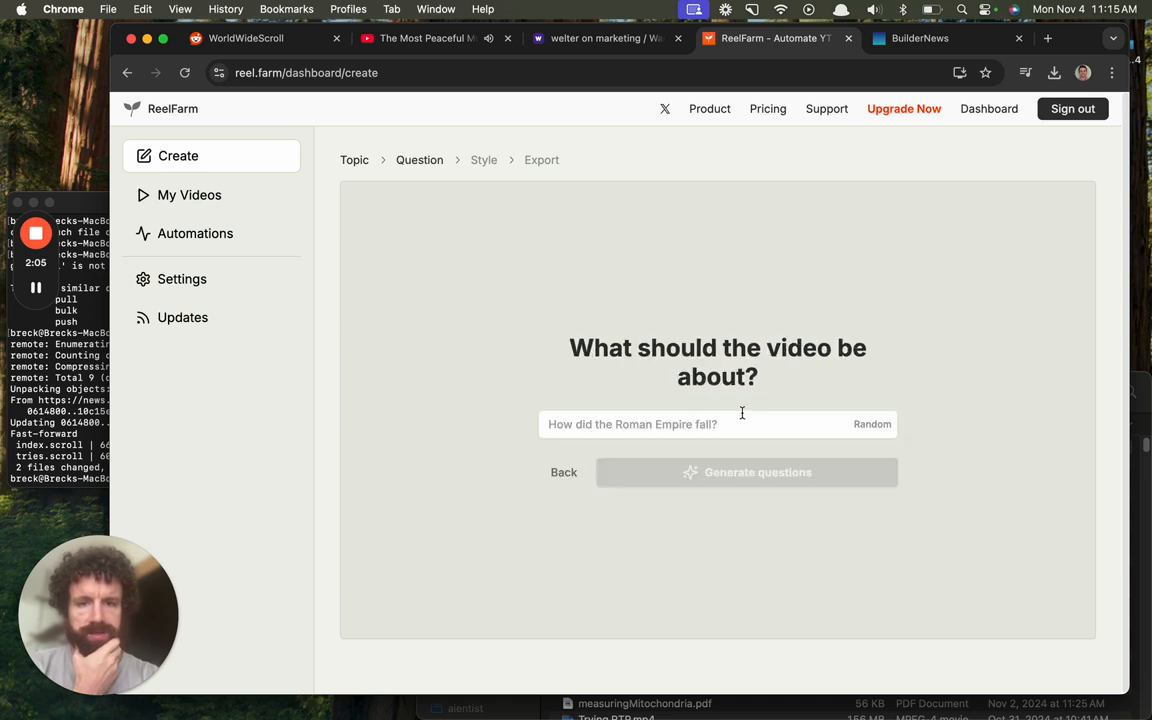
left_click(717, 424)
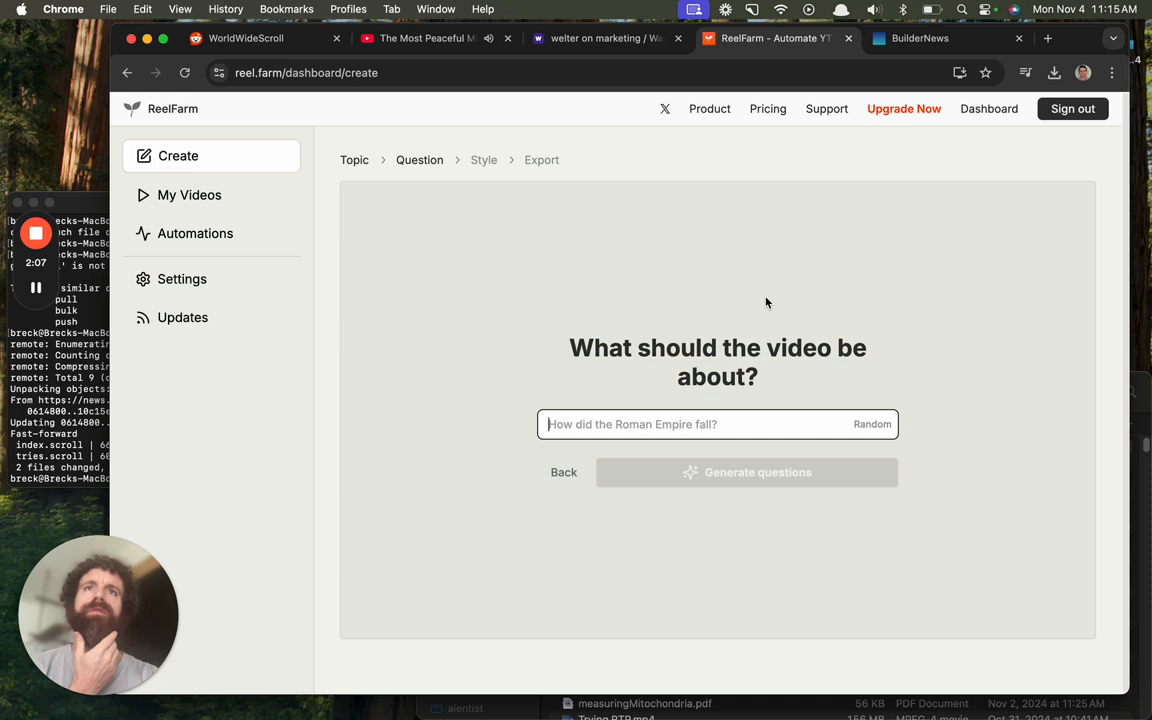
mouse_move(741, 278)
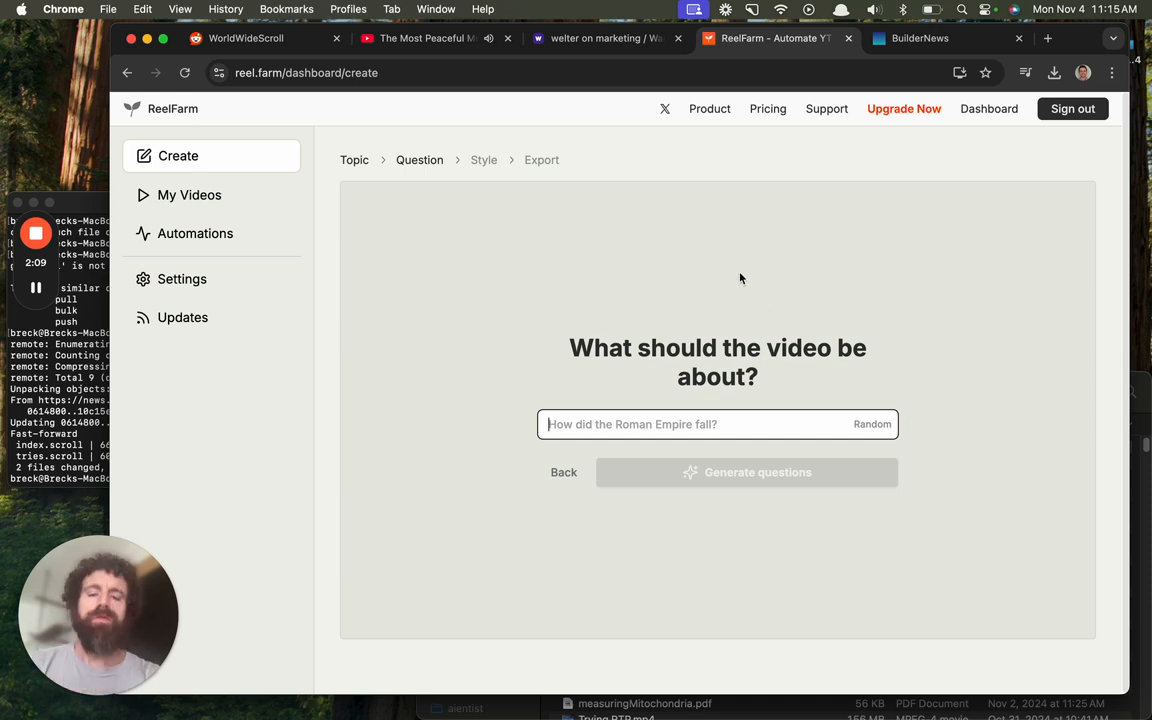
Step: Enter 'What is PLDB' as the video topic, dropping the '.io'
type("What")
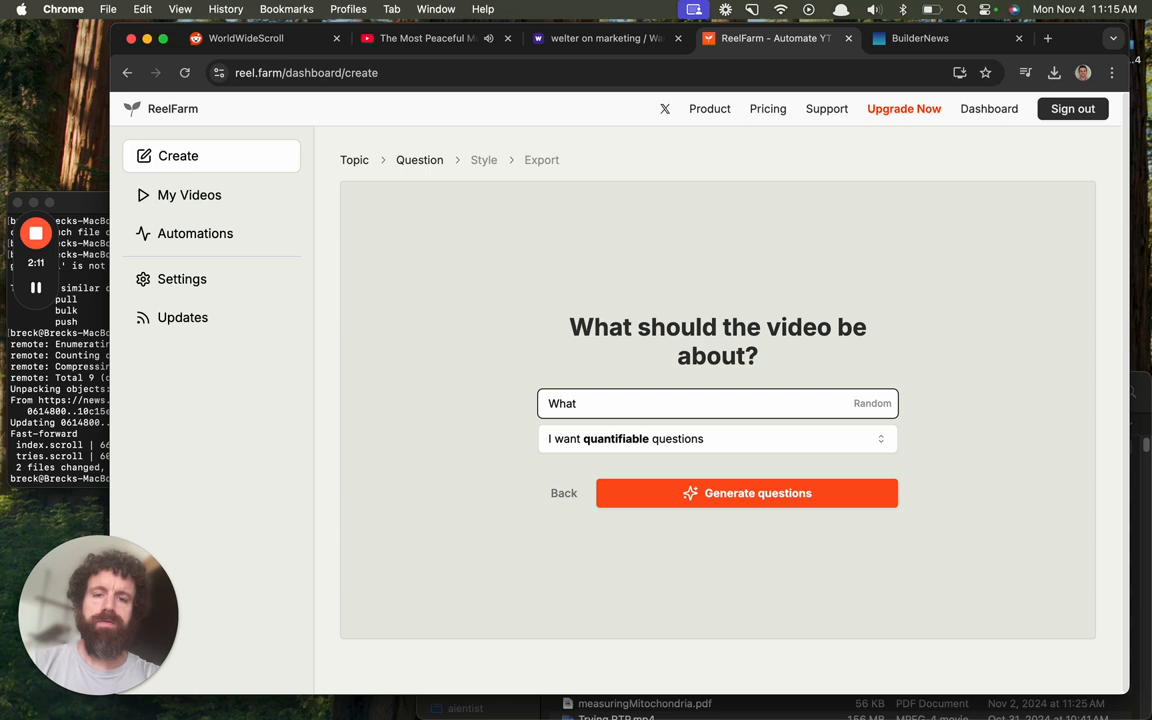
type("is")
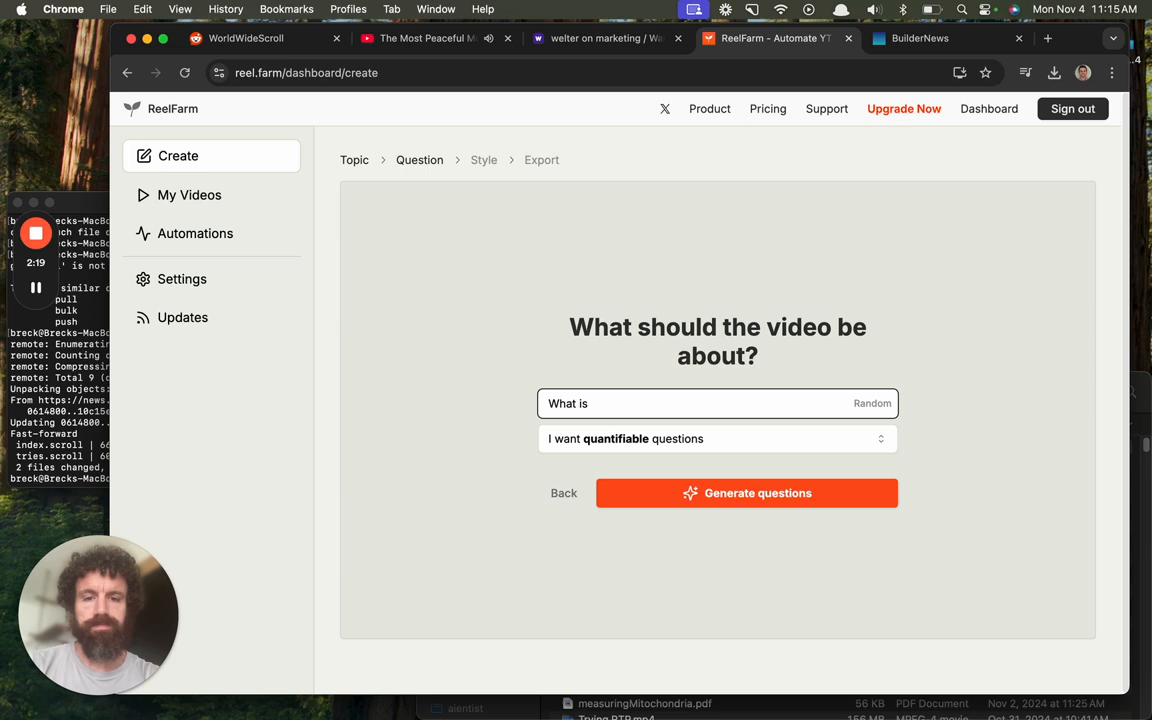
type("PLDB")
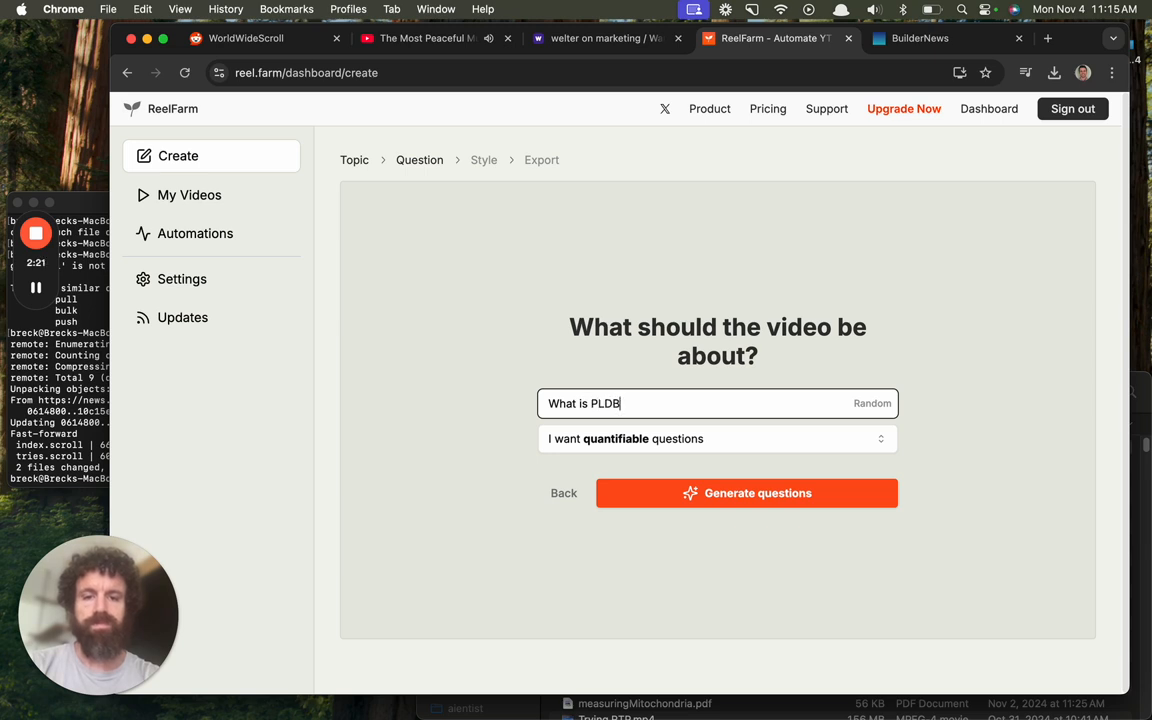
type(".io")
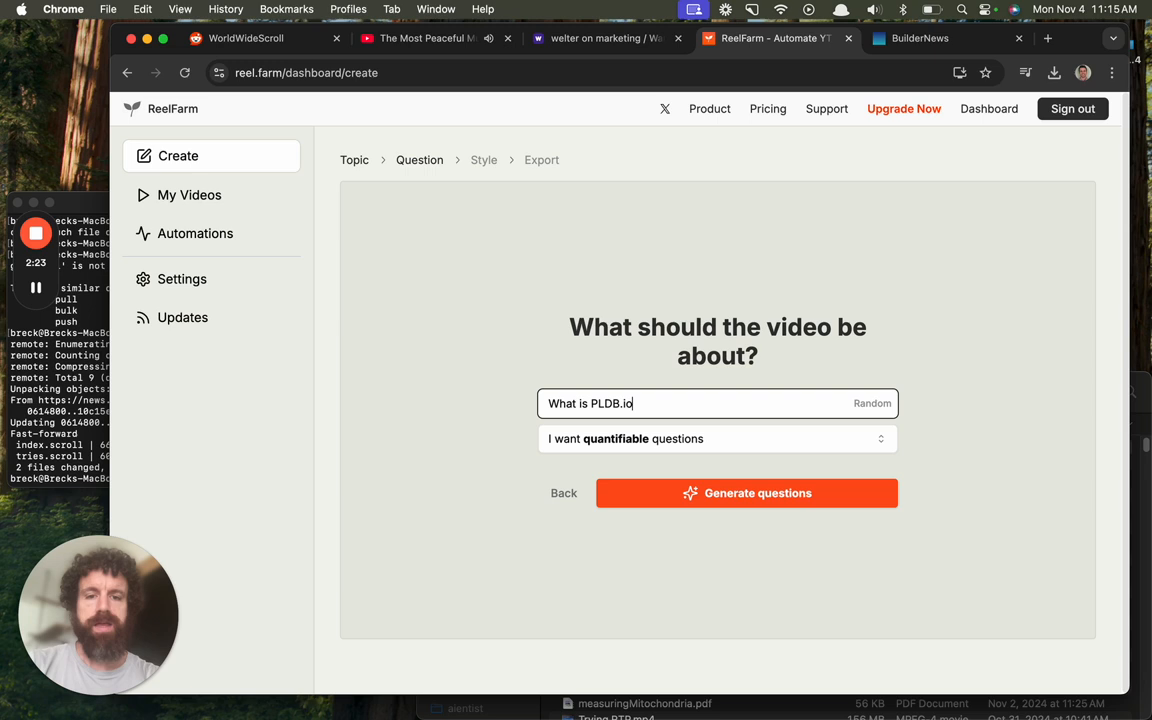
key("Backspace")
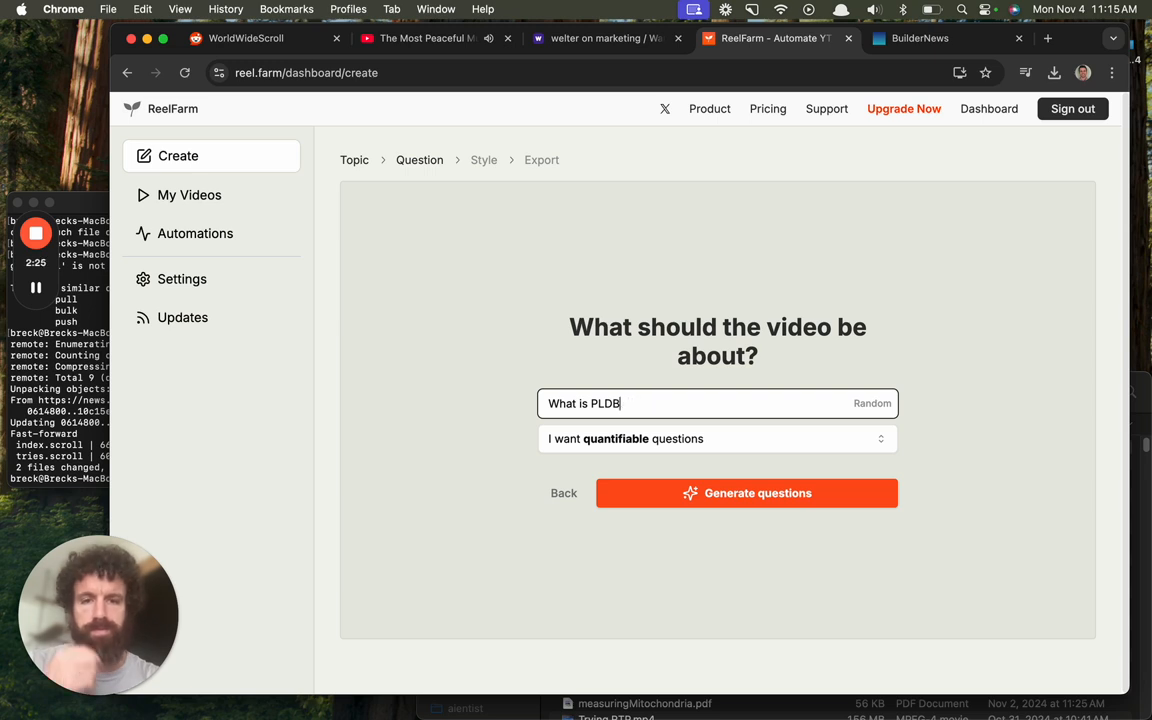
Step: Make the topic 'What is PLDB?', generate questions and reach the empty voiceover script
type("?")
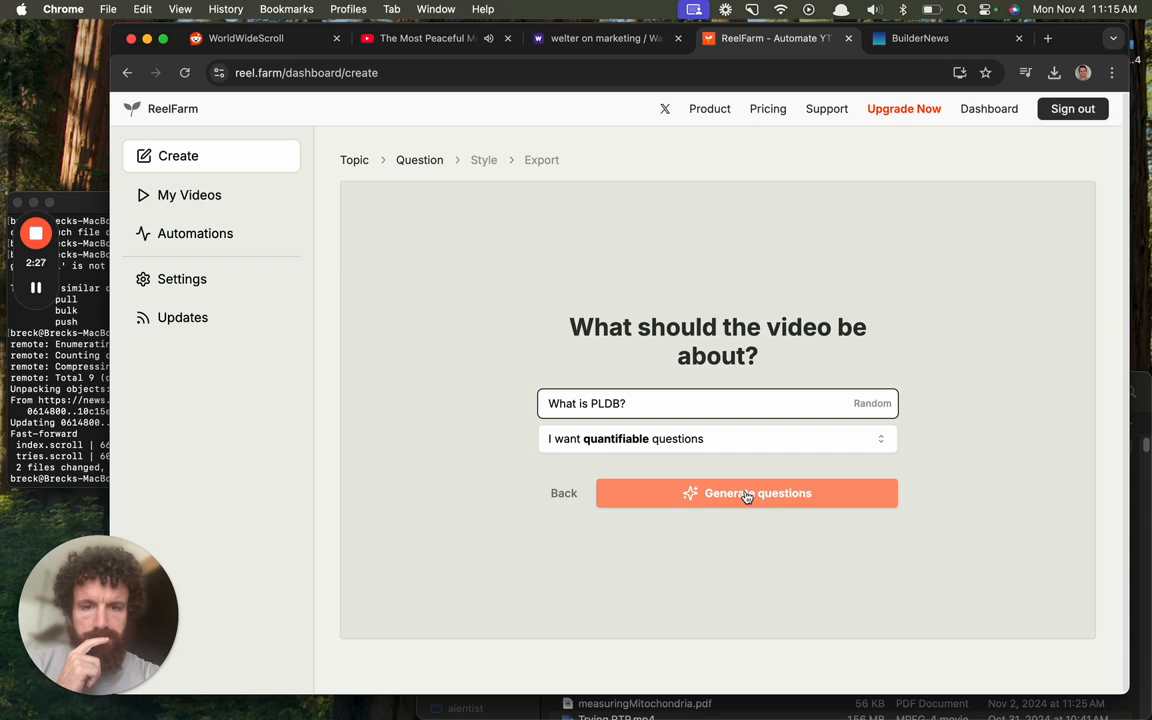
left_click(746, 493)
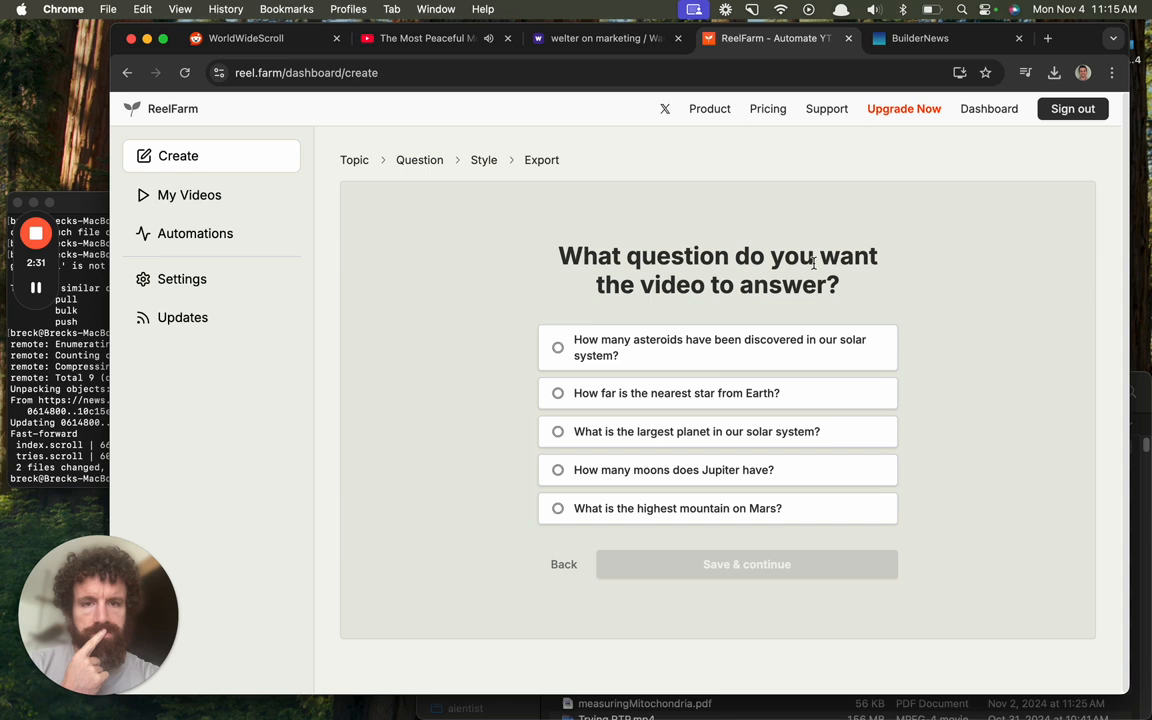
mouse_move(819, 255)
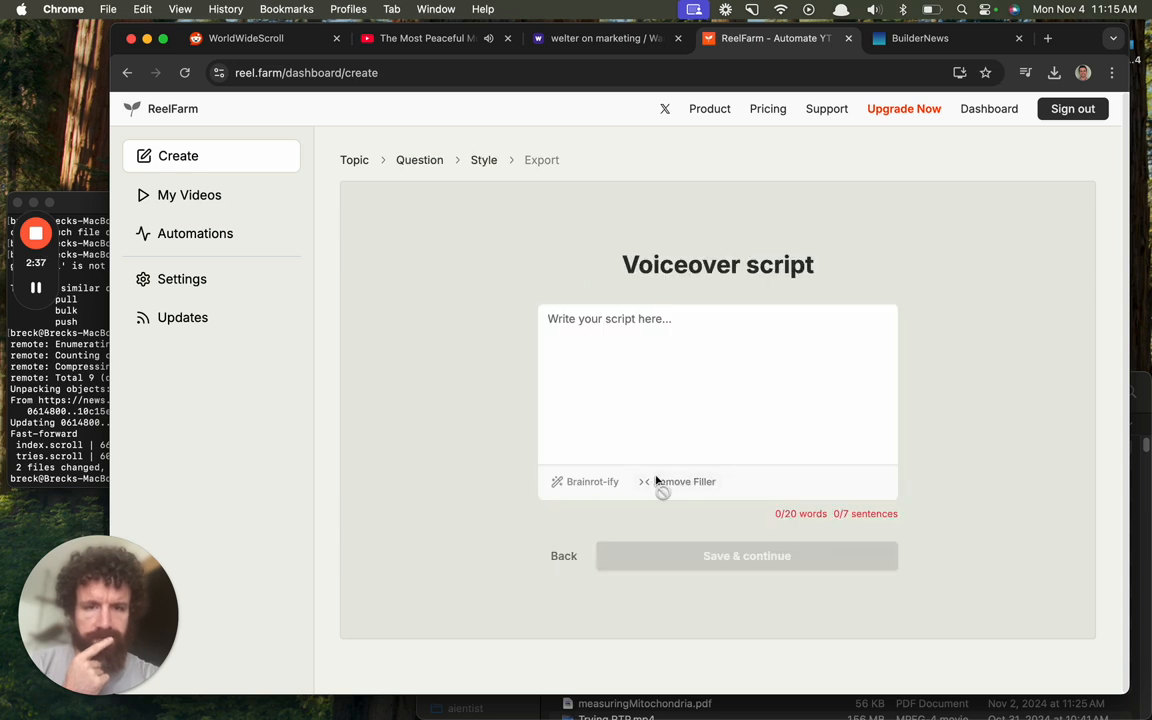
left_click(703, 315)
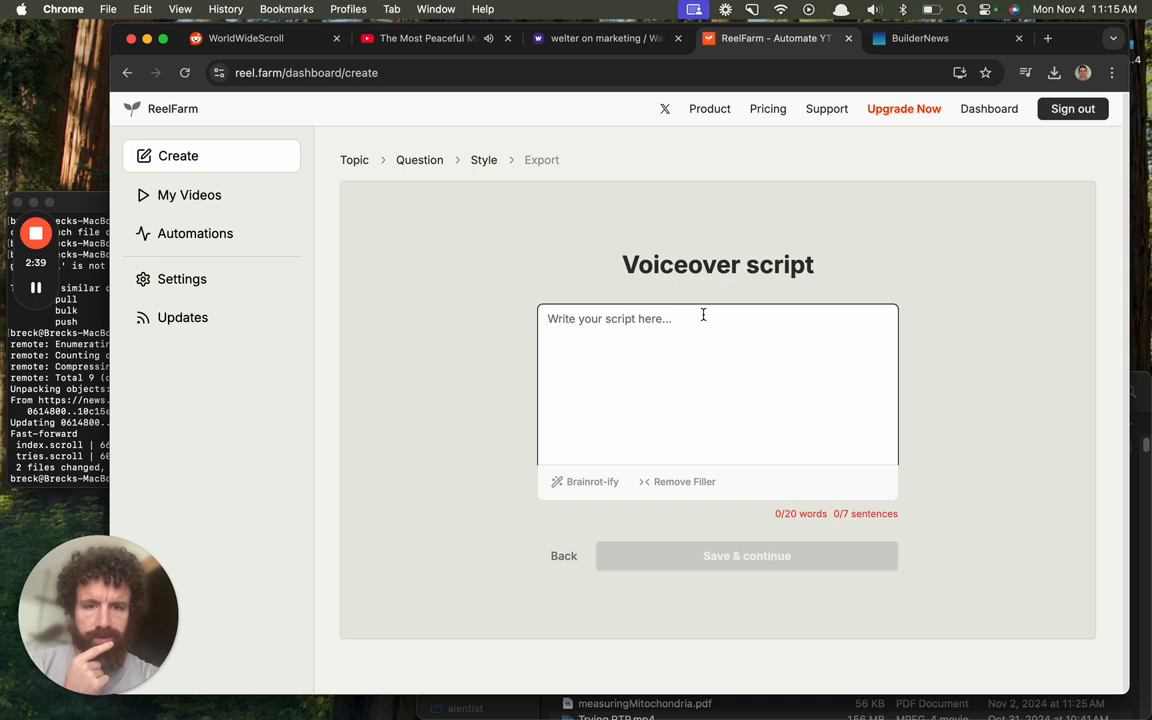
mouse_move(593, 461)
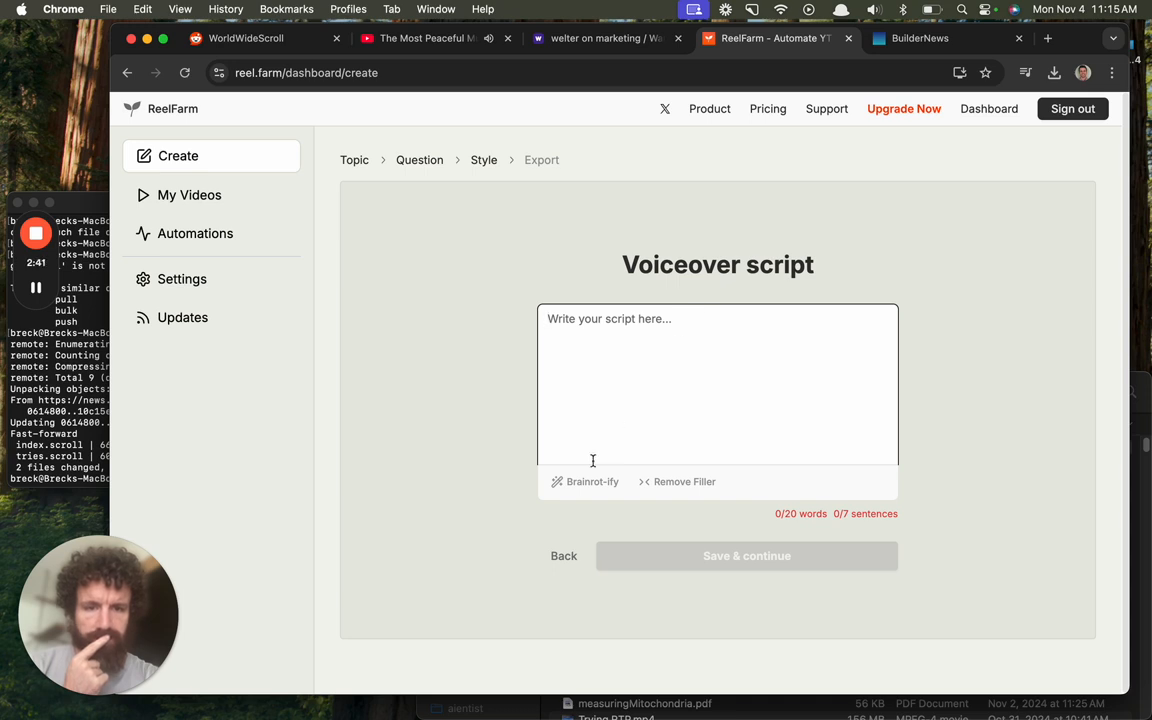
mouse_move(592, 481)
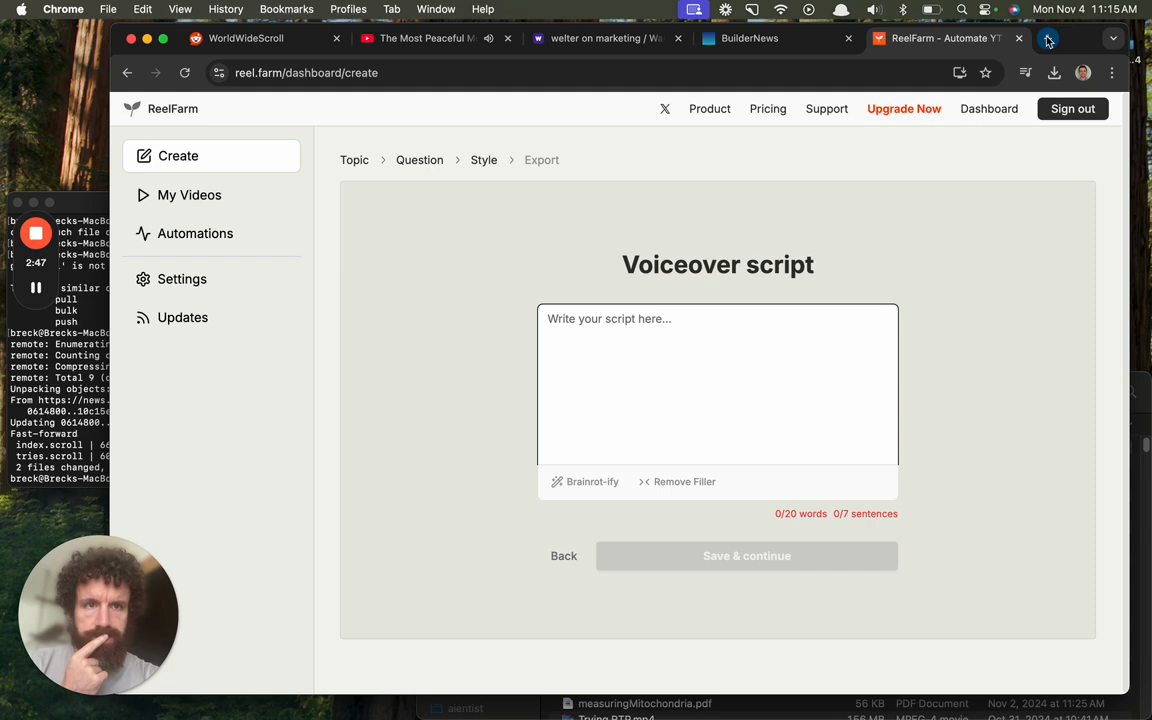
Step: Bring the PLDB.io blog's John Ousterhout Tcl interview into the ReelFarm script
left_click(1047, 38)
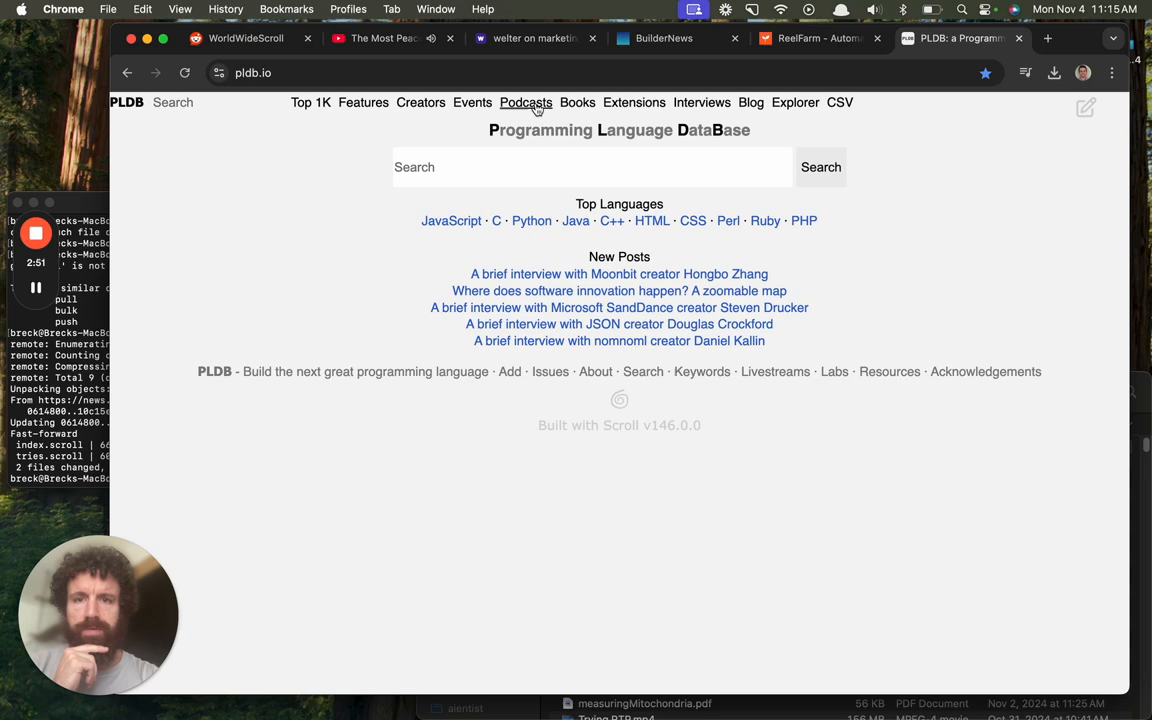
left_click(750, 102)
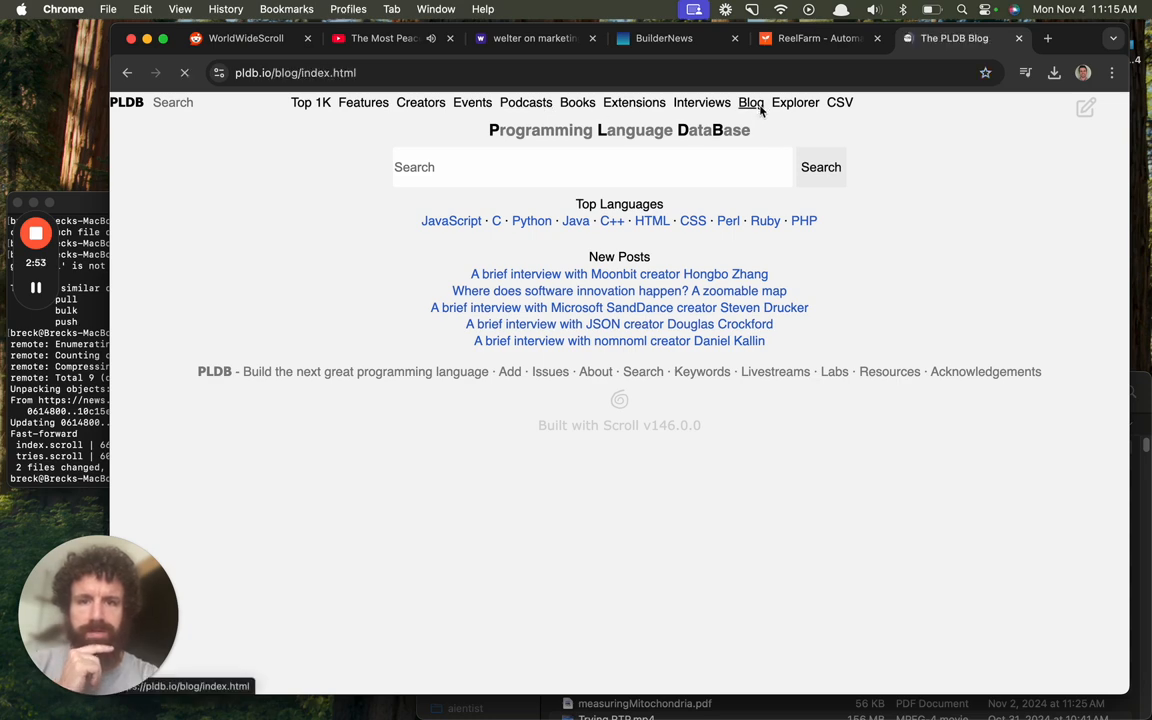
left_click(750, 102)
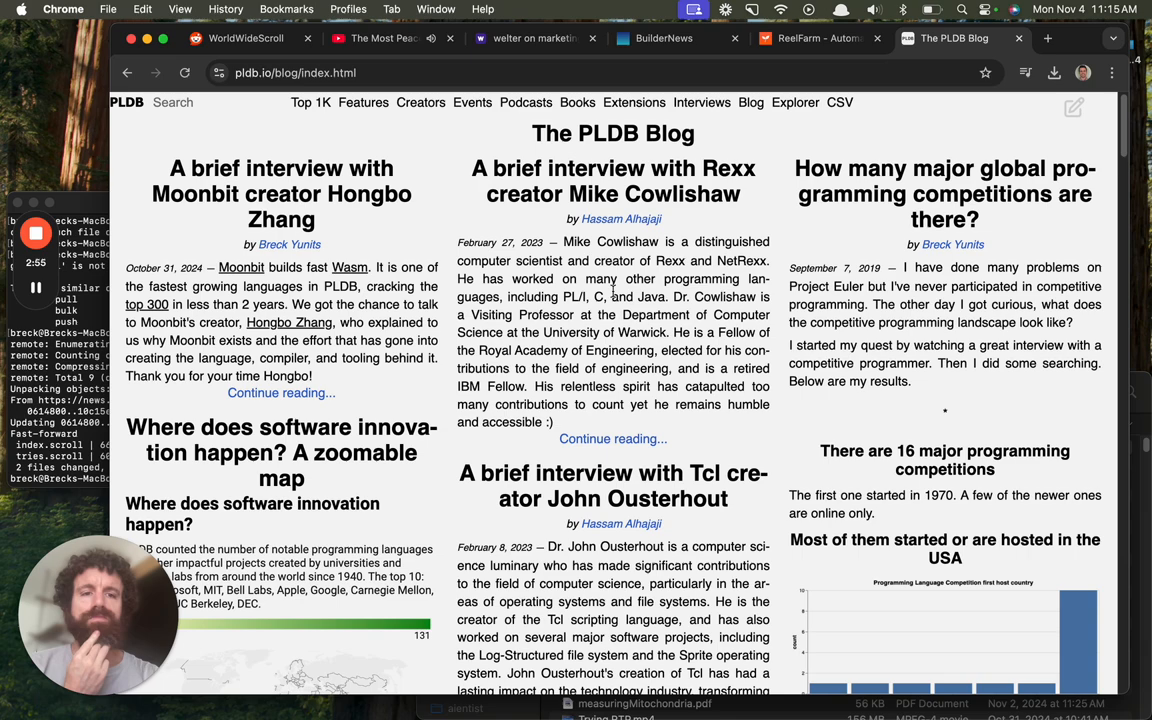
scroll("down", 3)
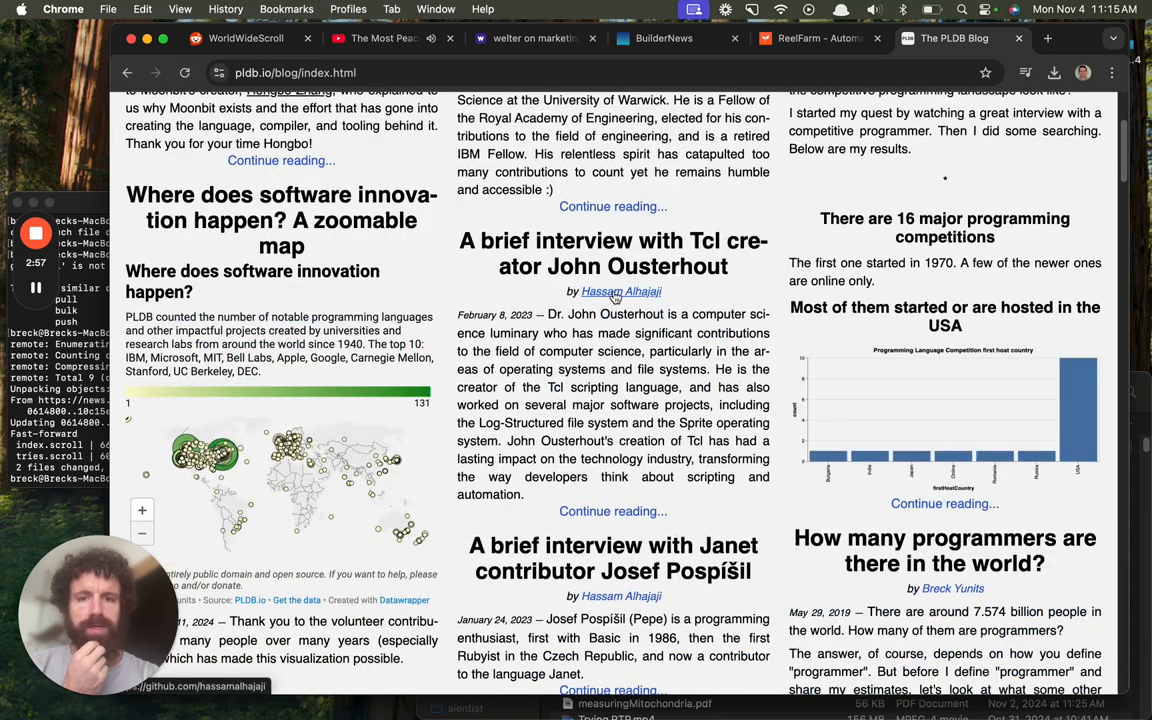
scroll("down", 3)
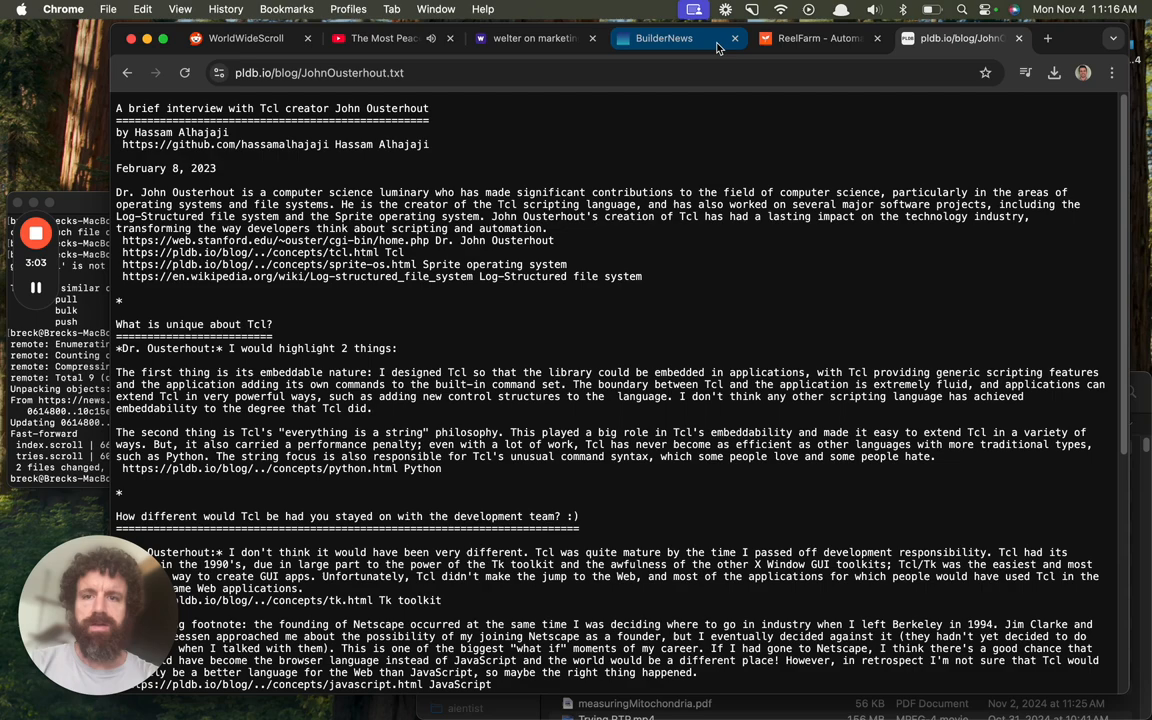
scroll("down", 3)
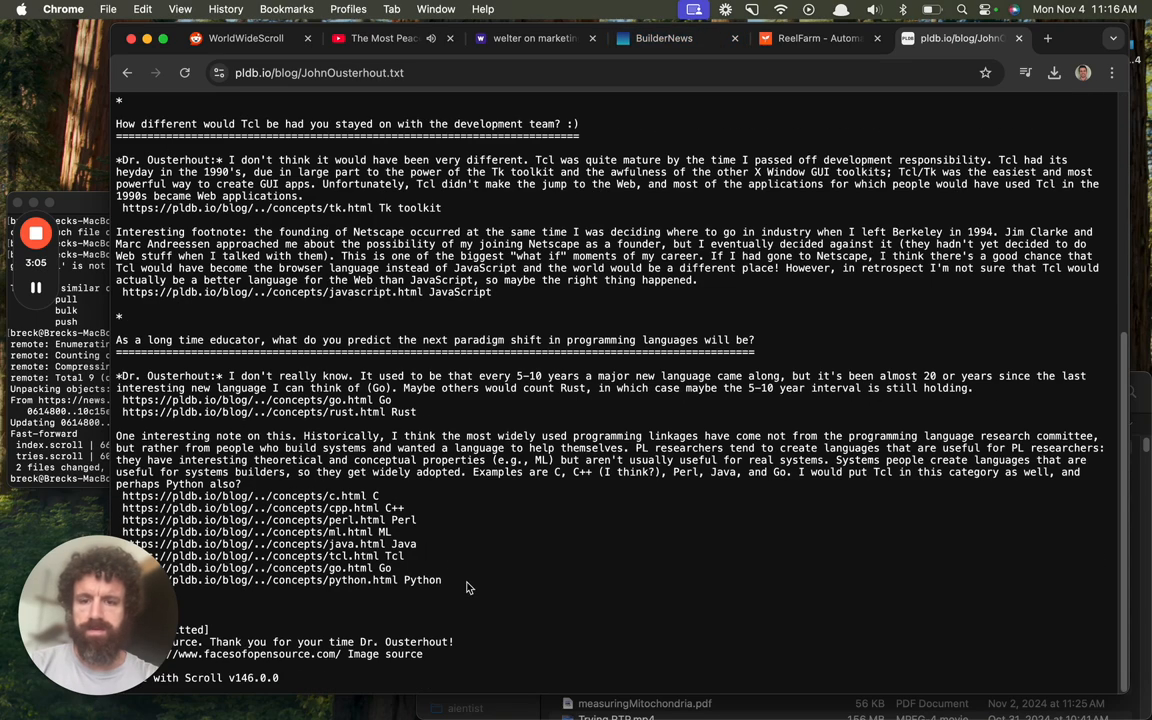
scroll("up", 3)
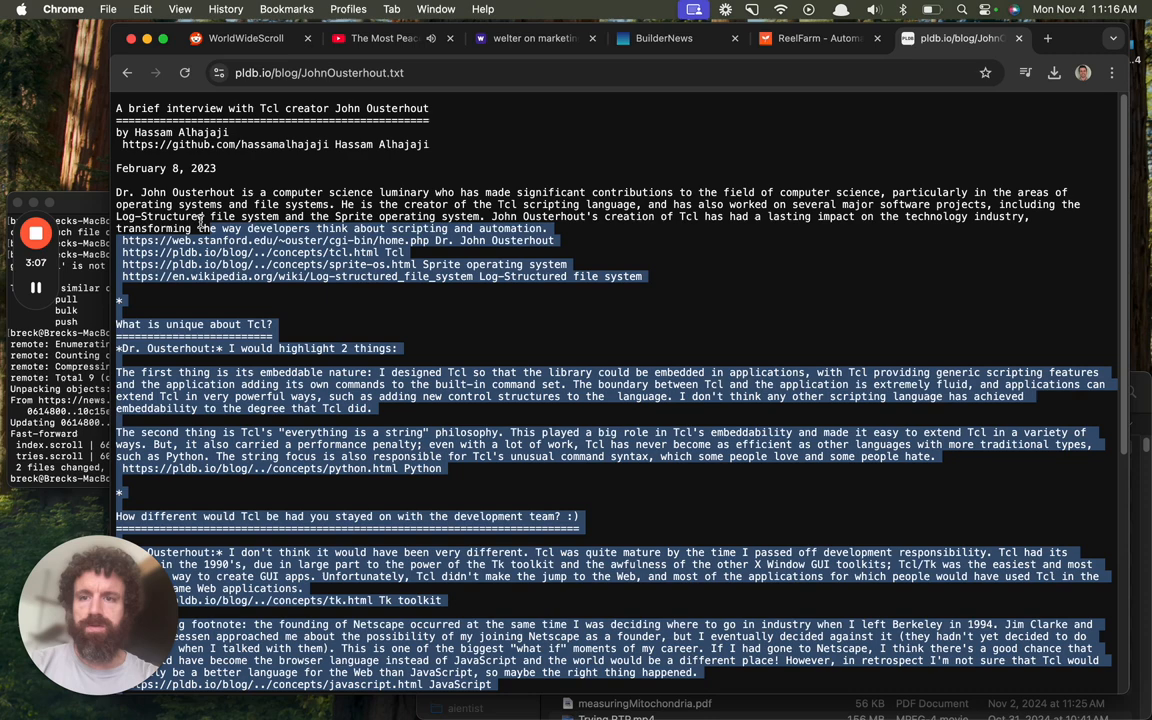
left_click(815, 38)
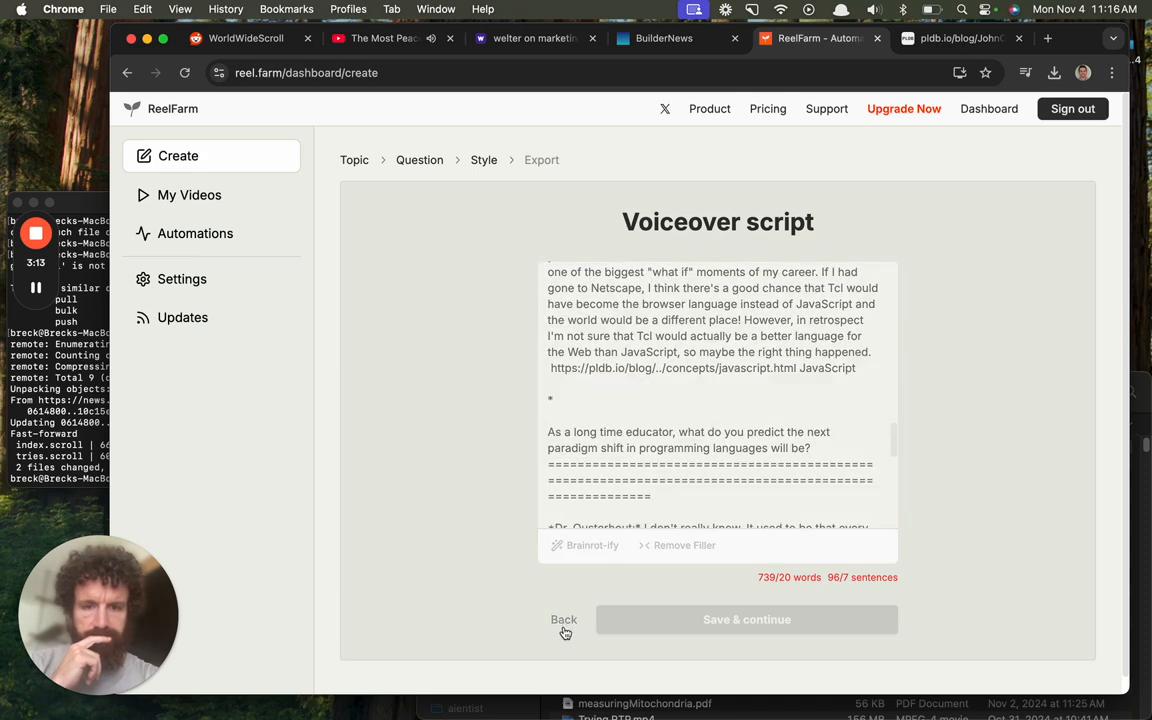
Step: Return to the template topic step and choose open ended questions
left_click(563, 619)
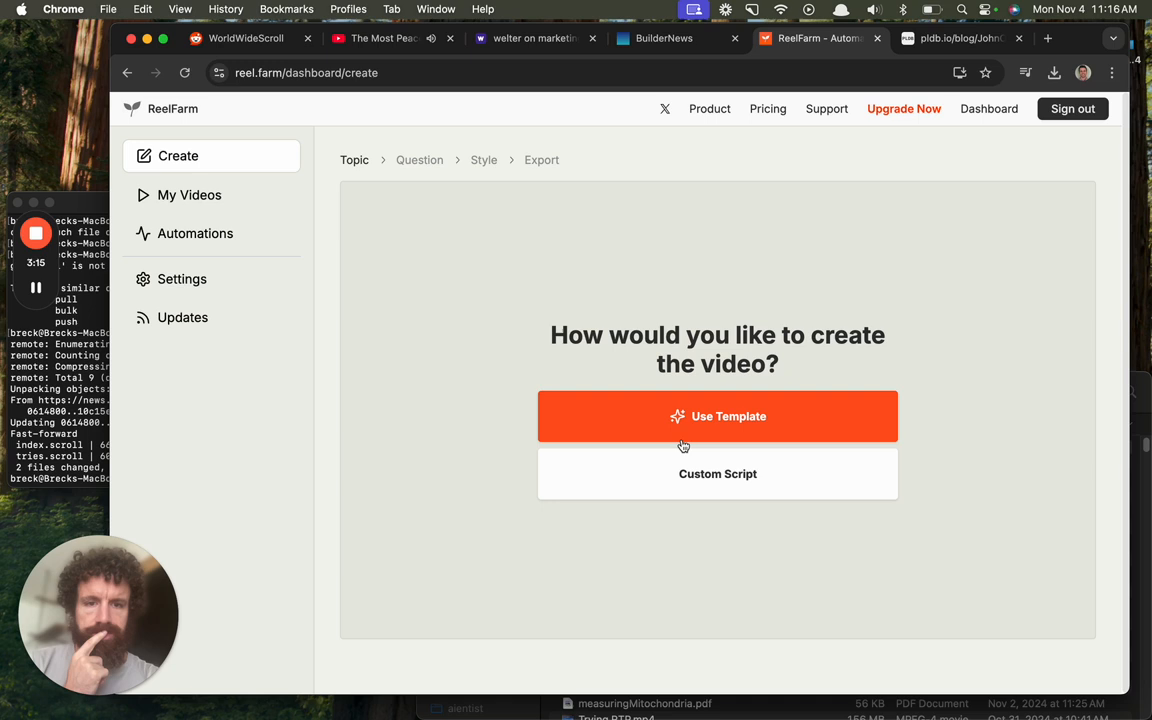
left_click(717, 416)
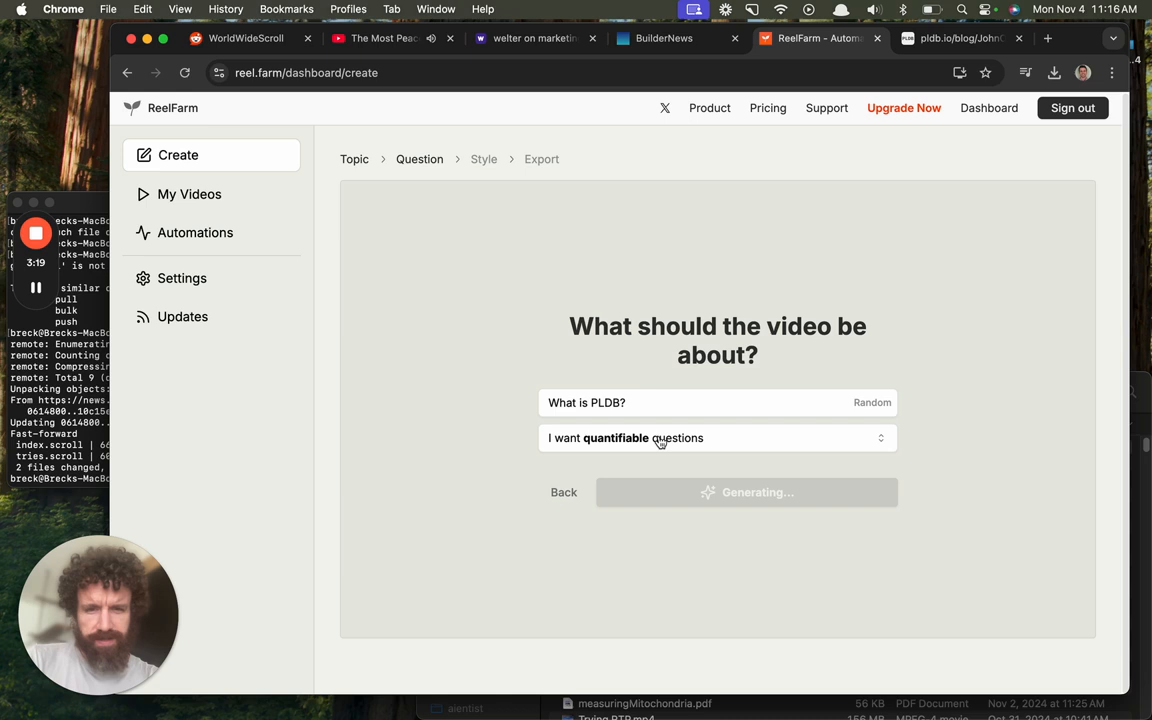
left_click(717, 437)
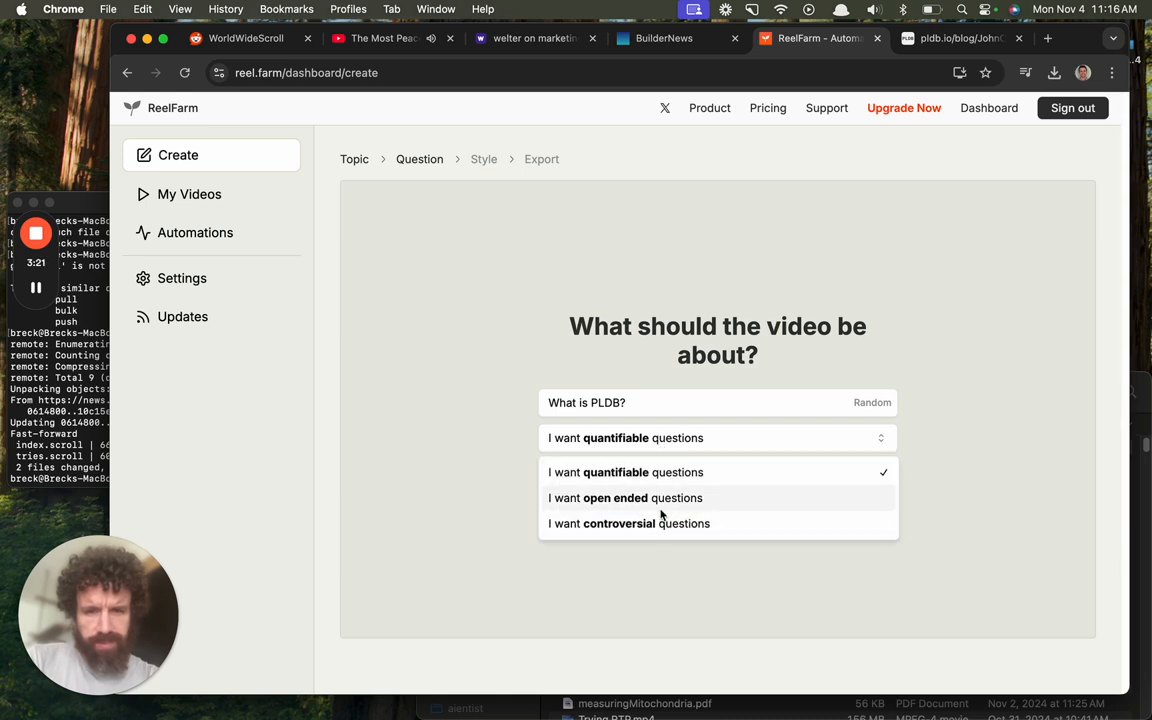
left_click(625, 498)
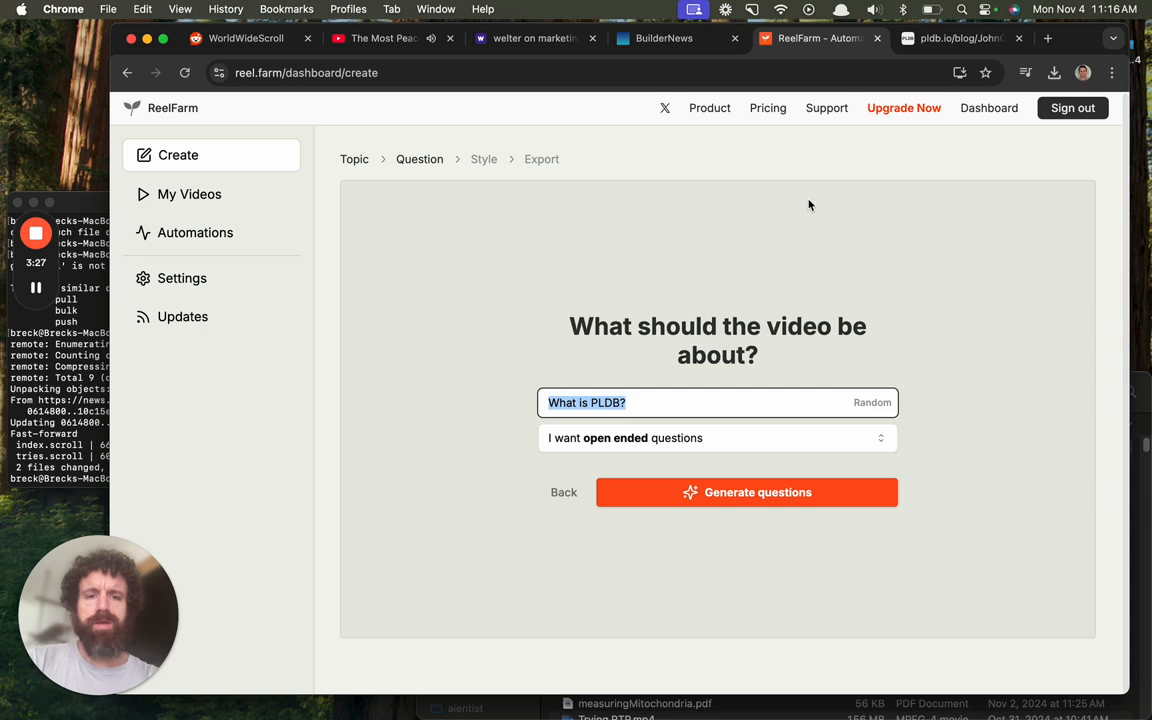
Step: Enter a how-many-programming-languages topic with quantifiable questions and pick 'How many programming languages are there in total?'
type("How")
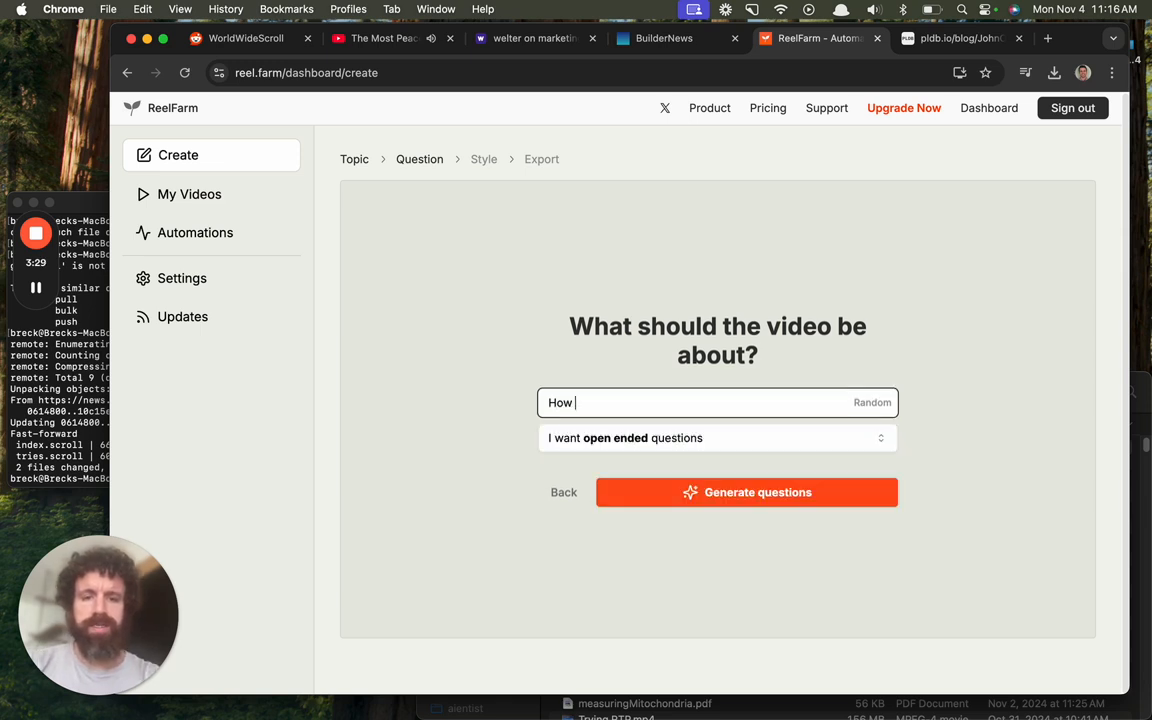
type("ma")
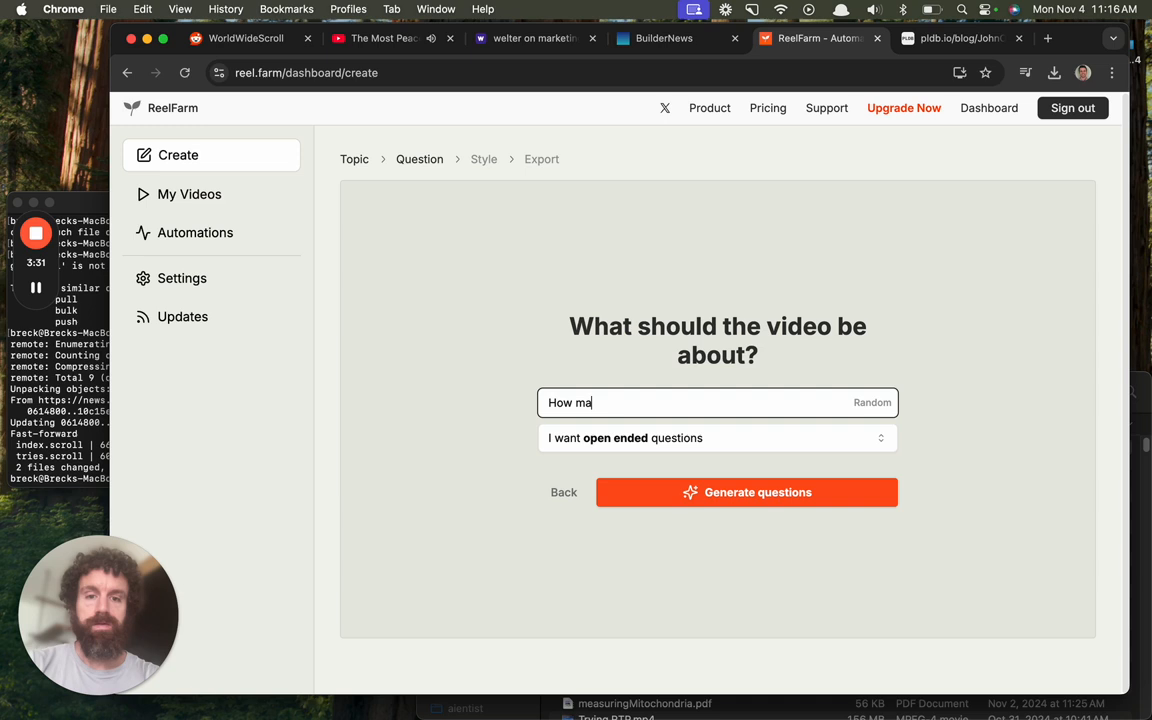
type("ny programming languages are there in the worl")
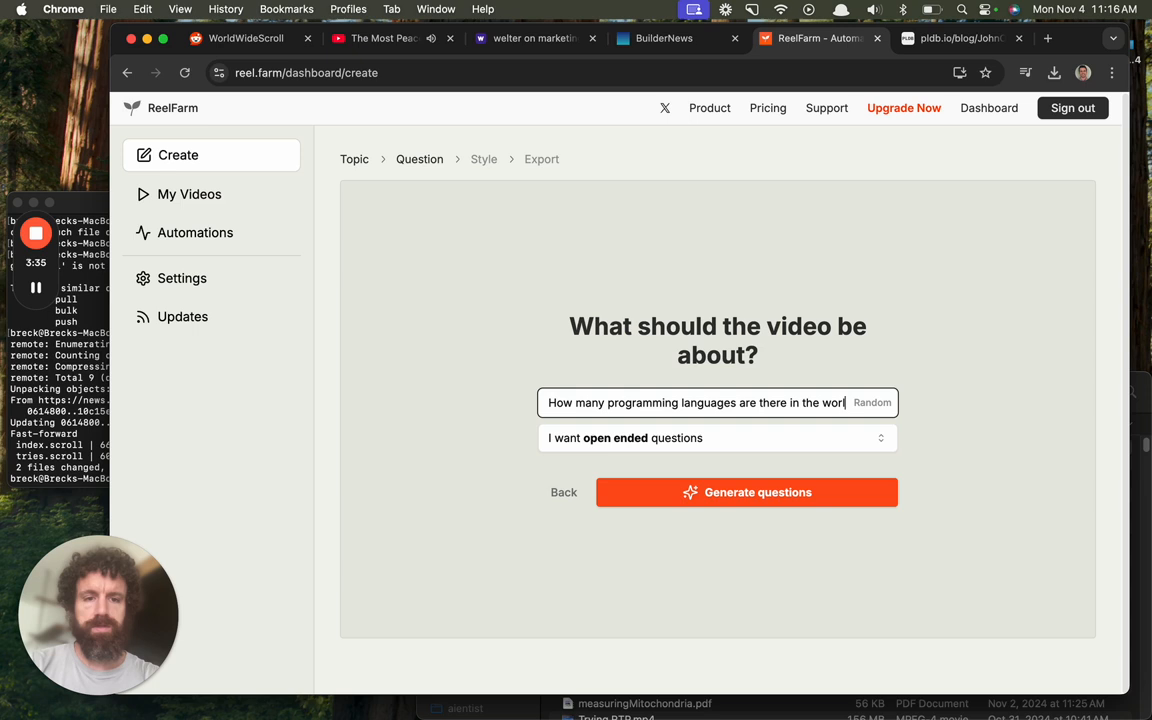
left_click(717, 437)
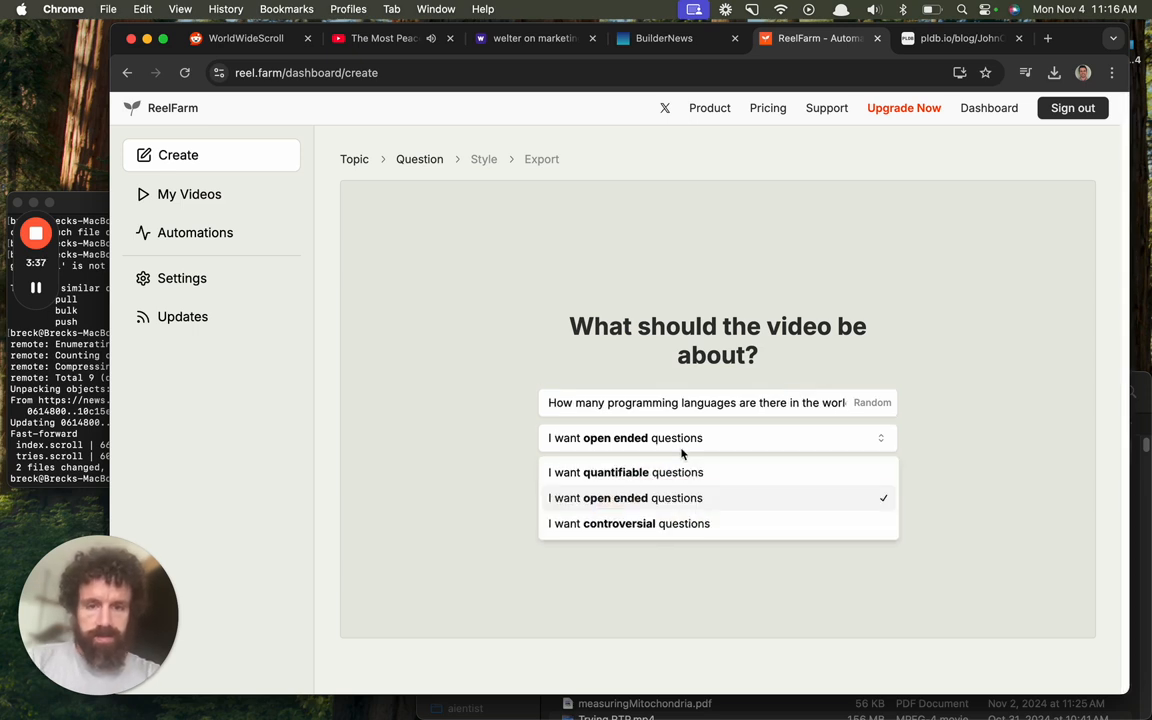
left_click(625, 472)
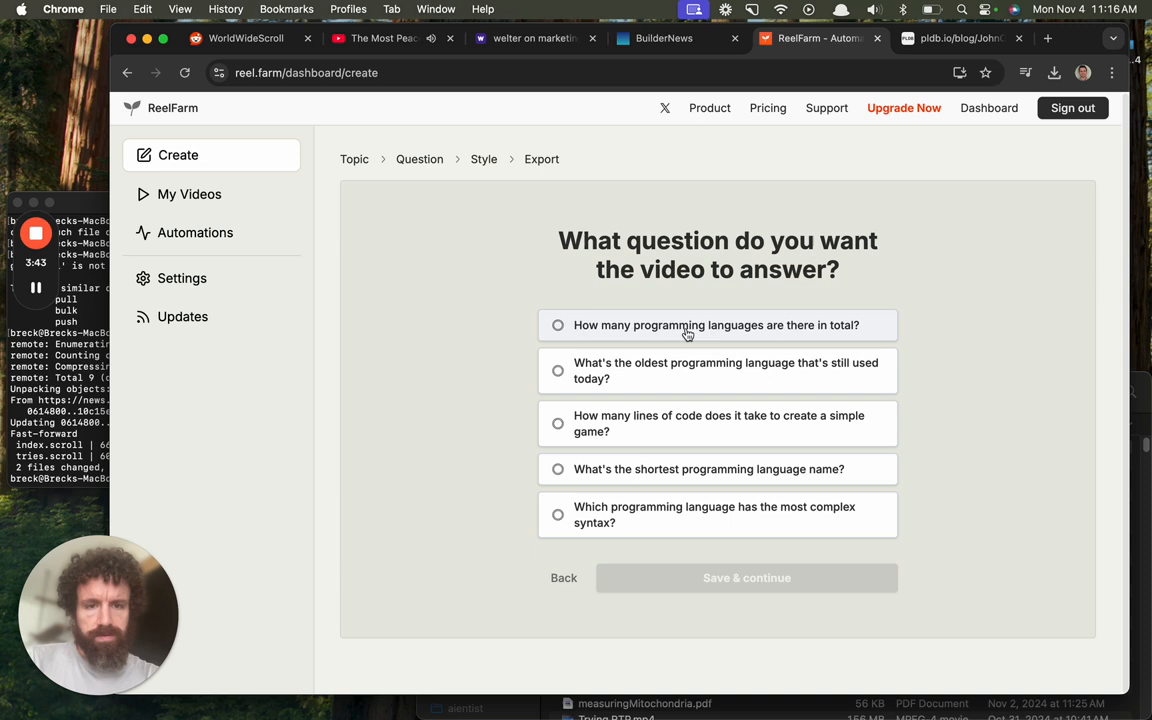
left_click(558, 325)
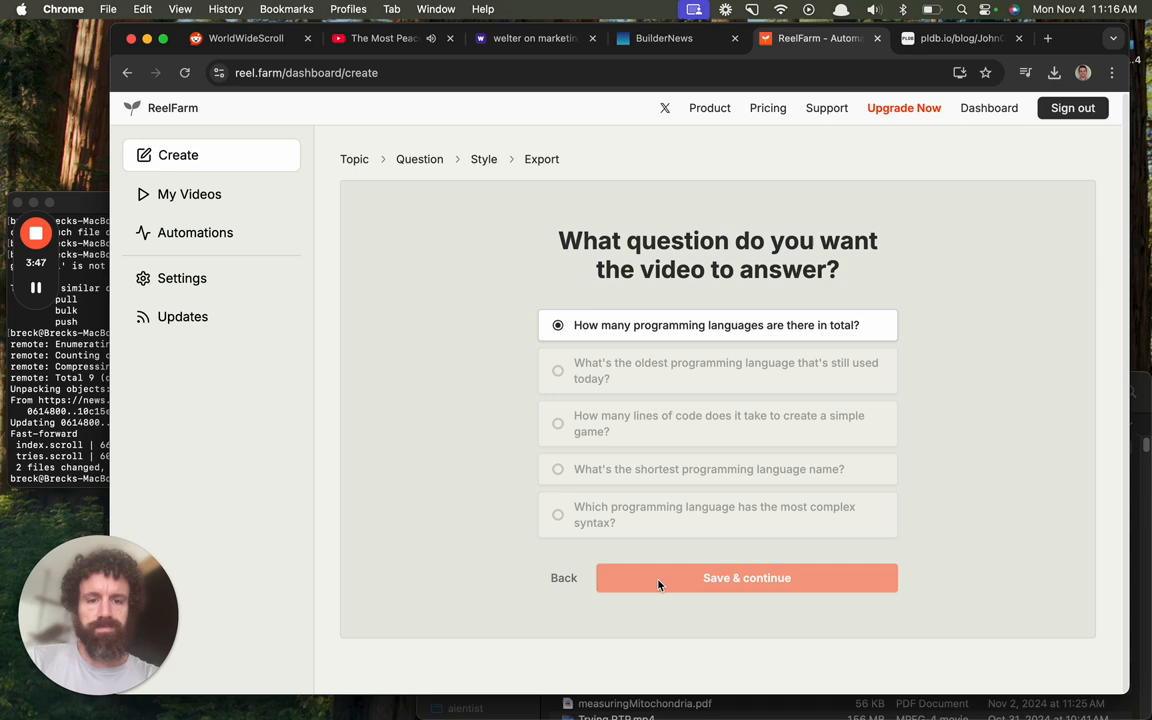
Step: Generate the script for the chosen question and Brainrot-ify it into slang
left_click(746, 577)
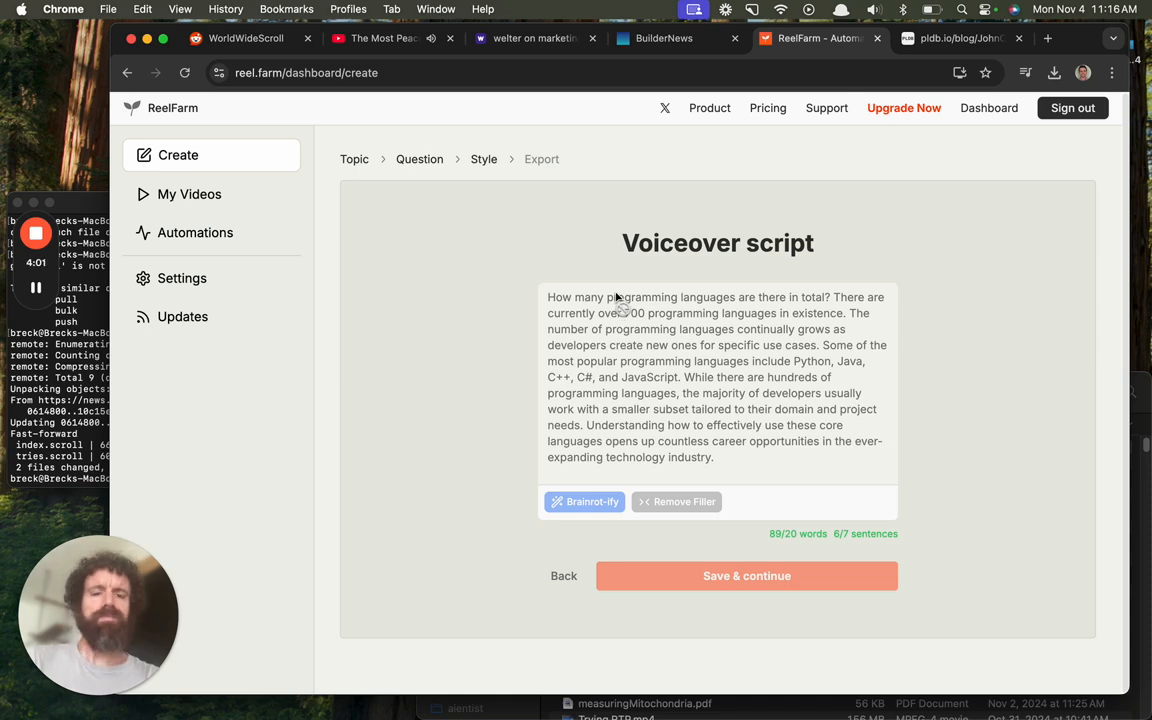
left_click(584, 501)
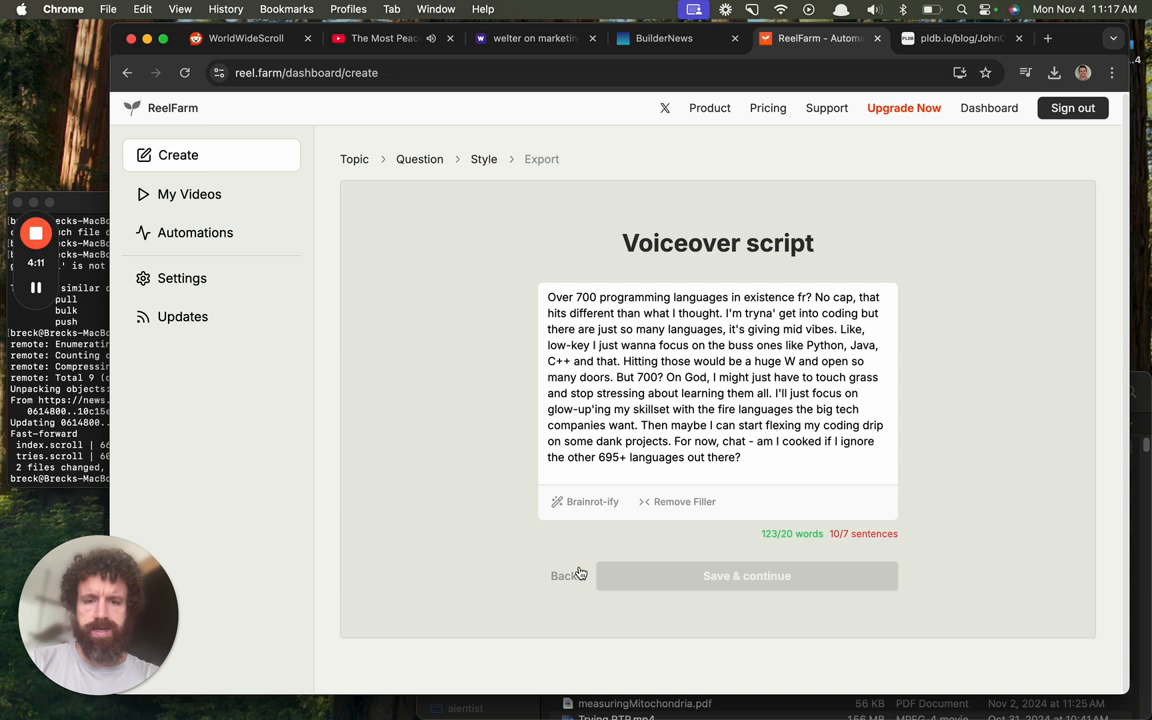
Step: Go back to creation methods, glance at the PLDB tab, and reopen the programming-languages topic step
left_click(562, 575)
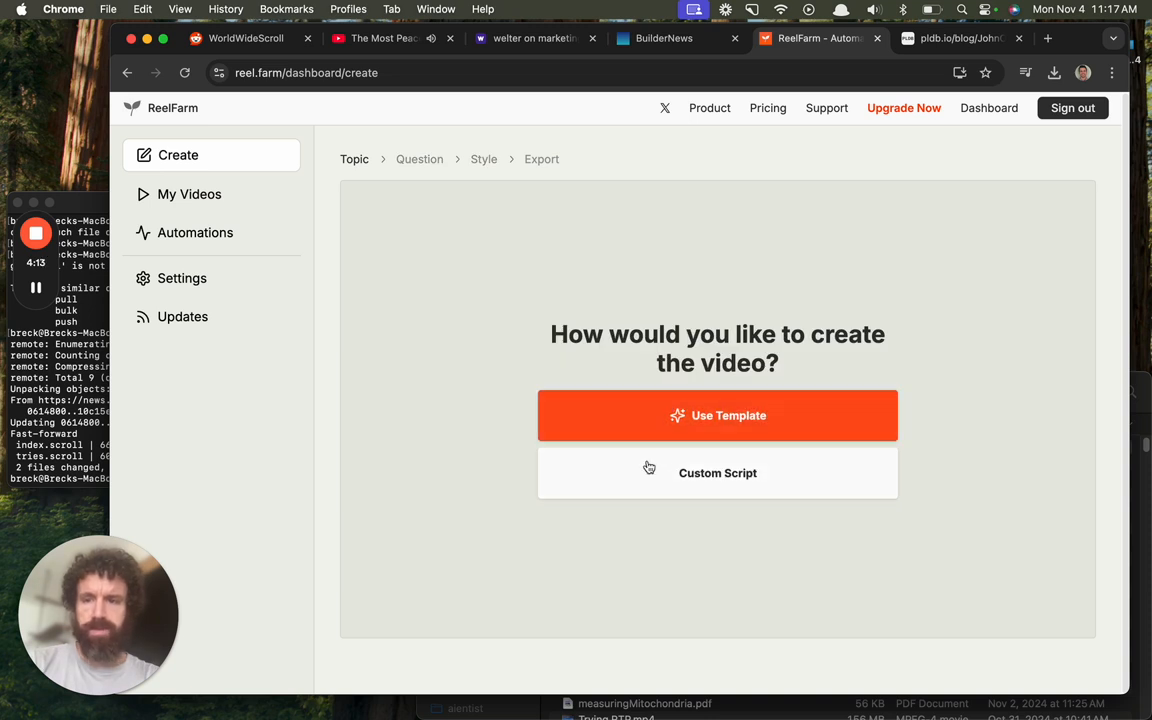
mouse_move(630, 445)
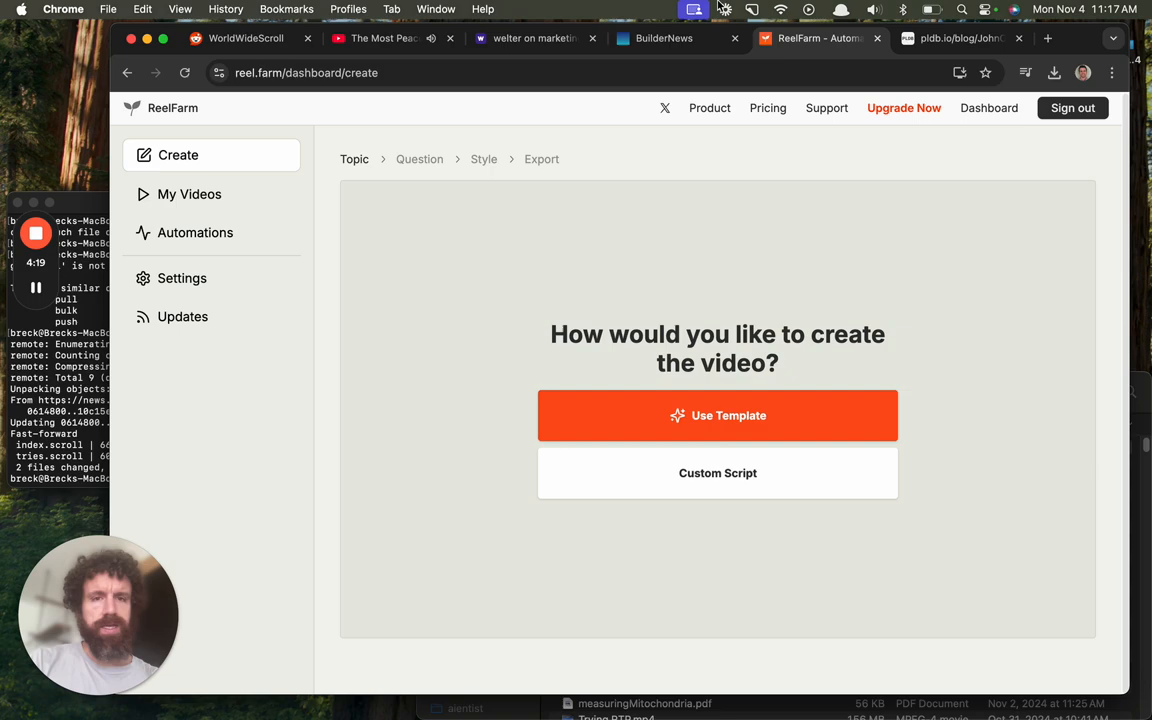
left_click(960, 38)
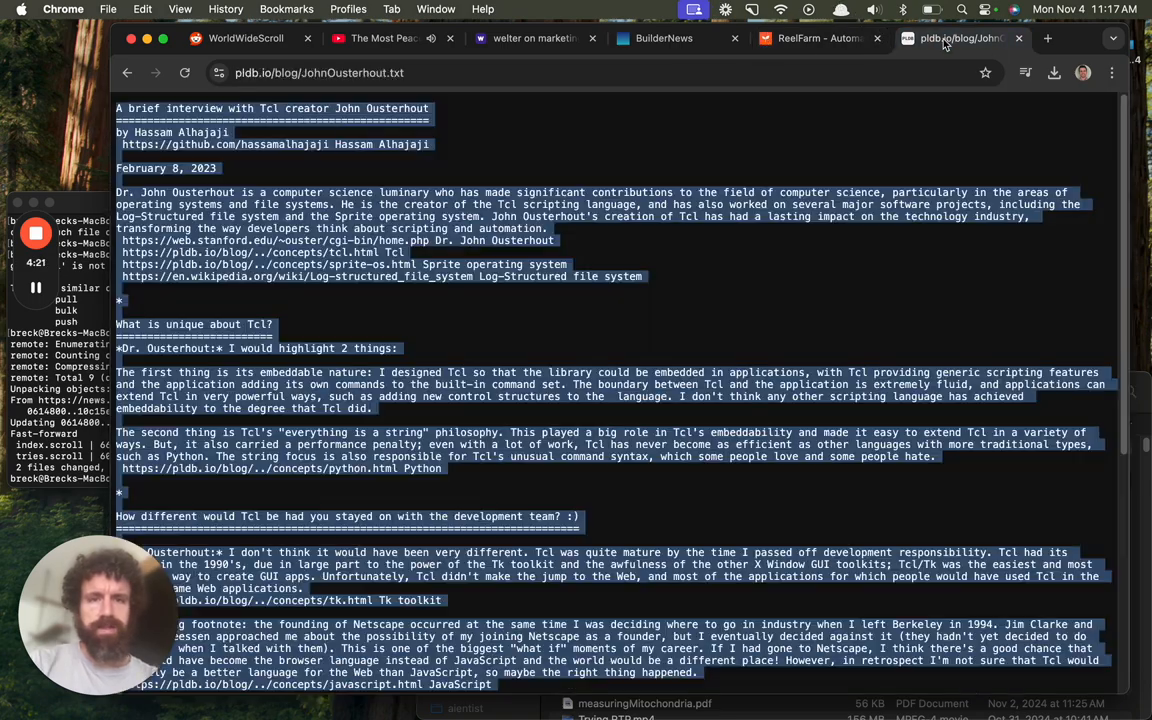
left_click(819, 38)
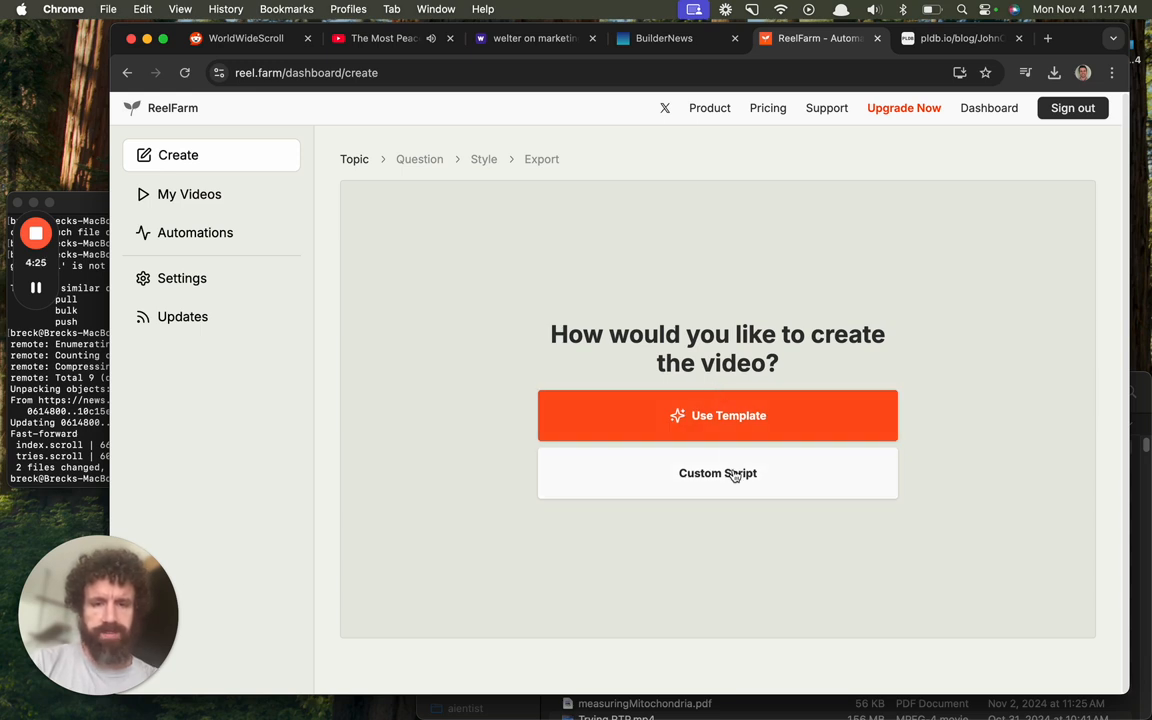
mouse_move(960, 38)
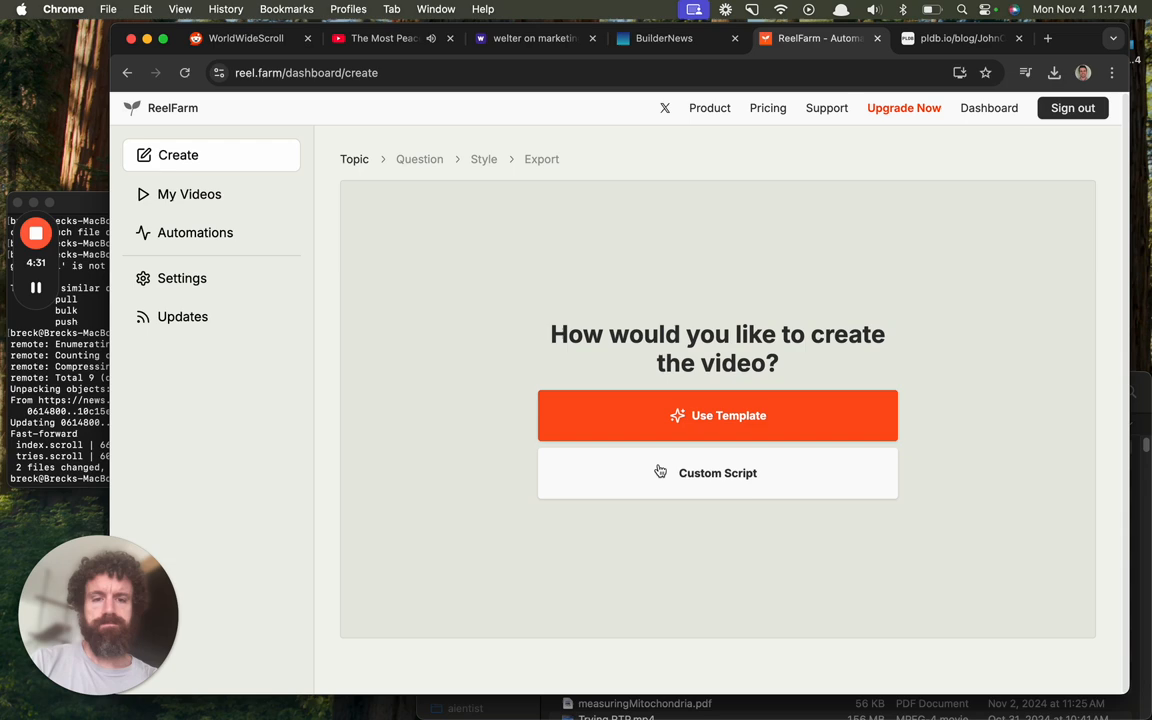
left_click(717, 473)
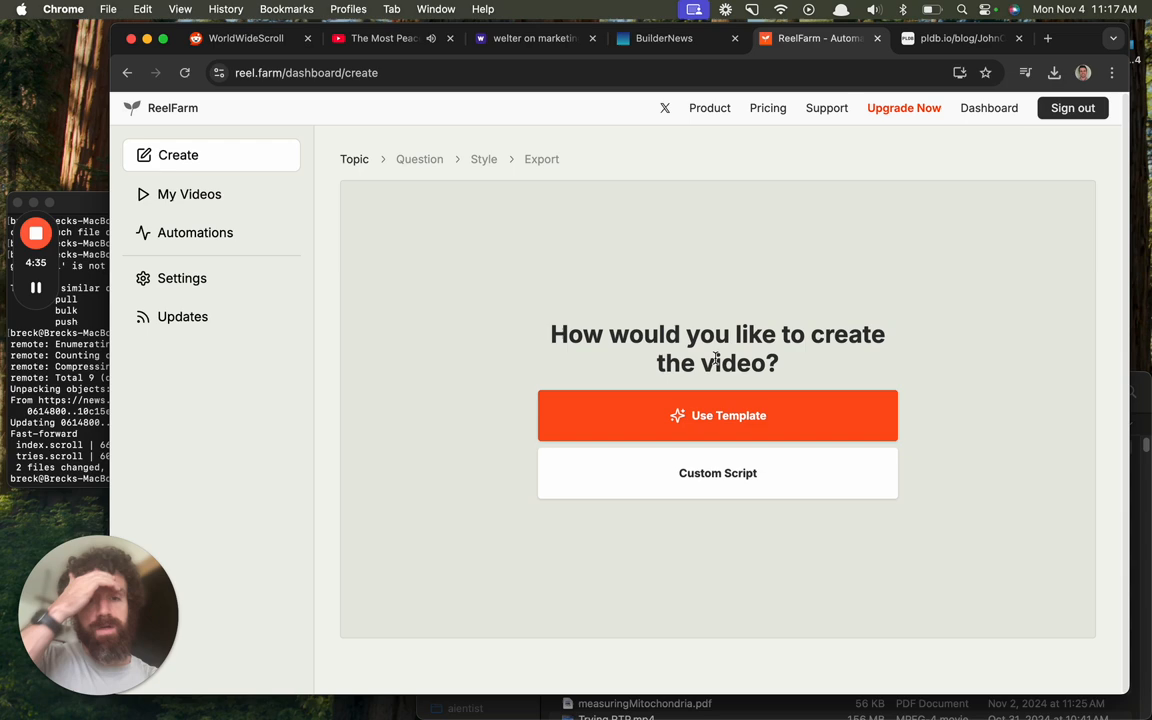
left_click(717, 415)
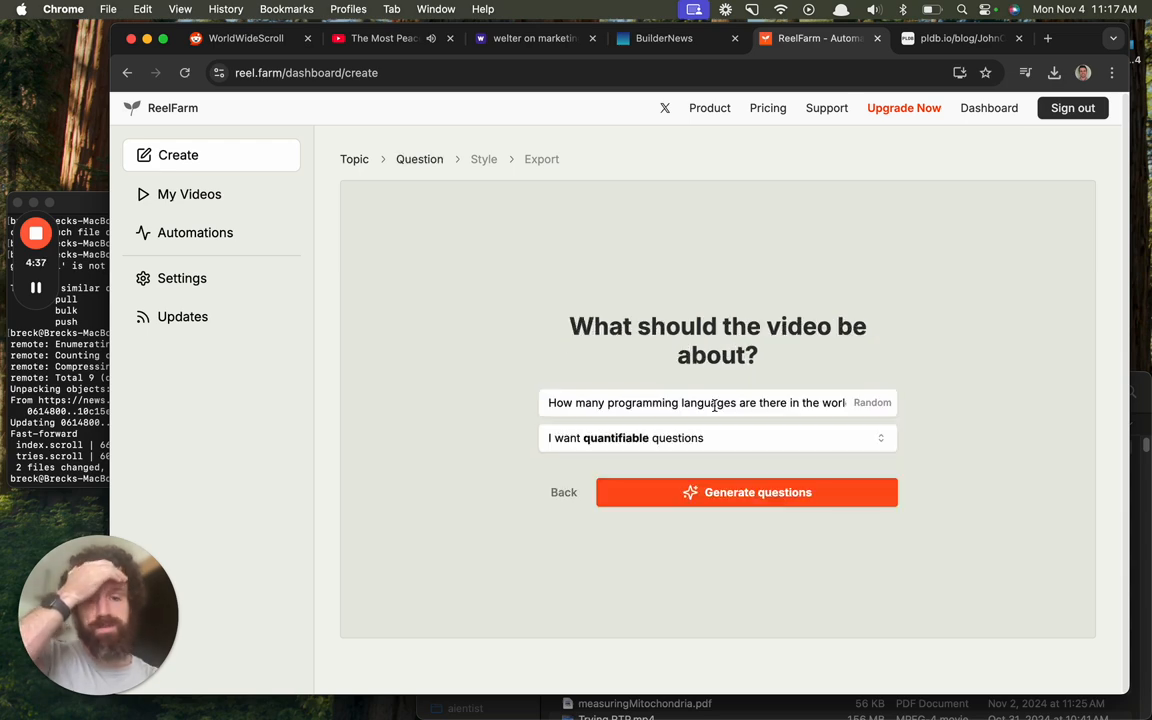
left_click(958, 38)
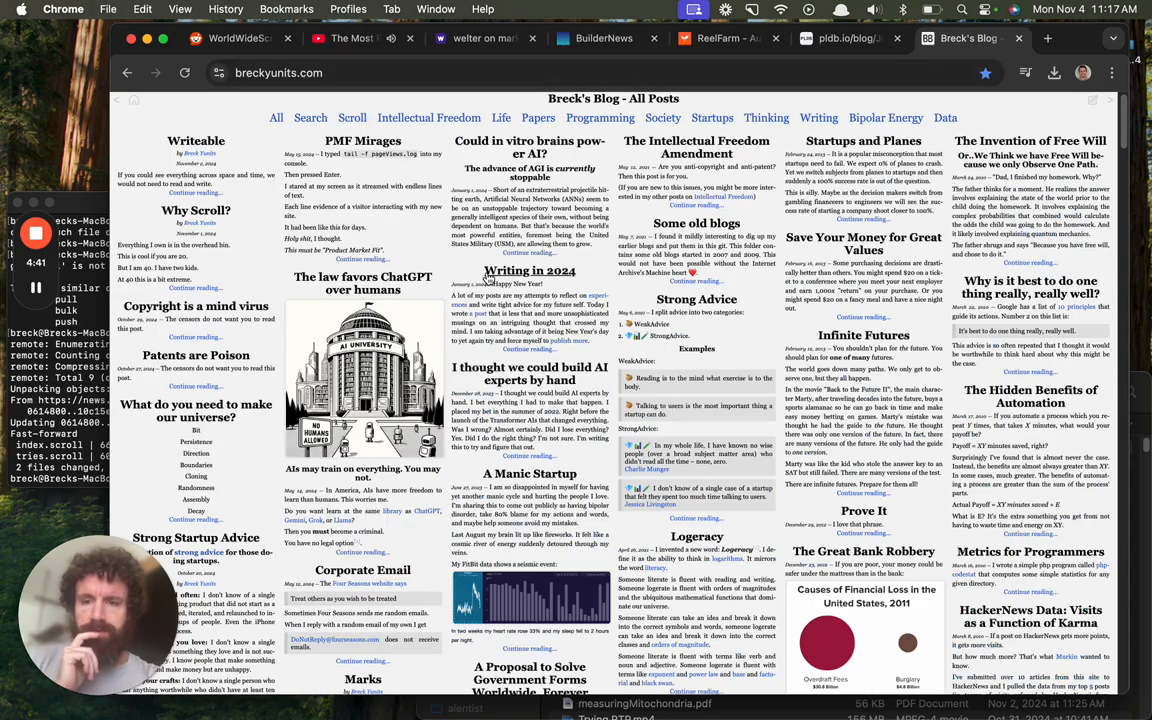
Step: Paste the 'What do you need to make our universe?' poem as a Custom Script
scroll("down", 3)
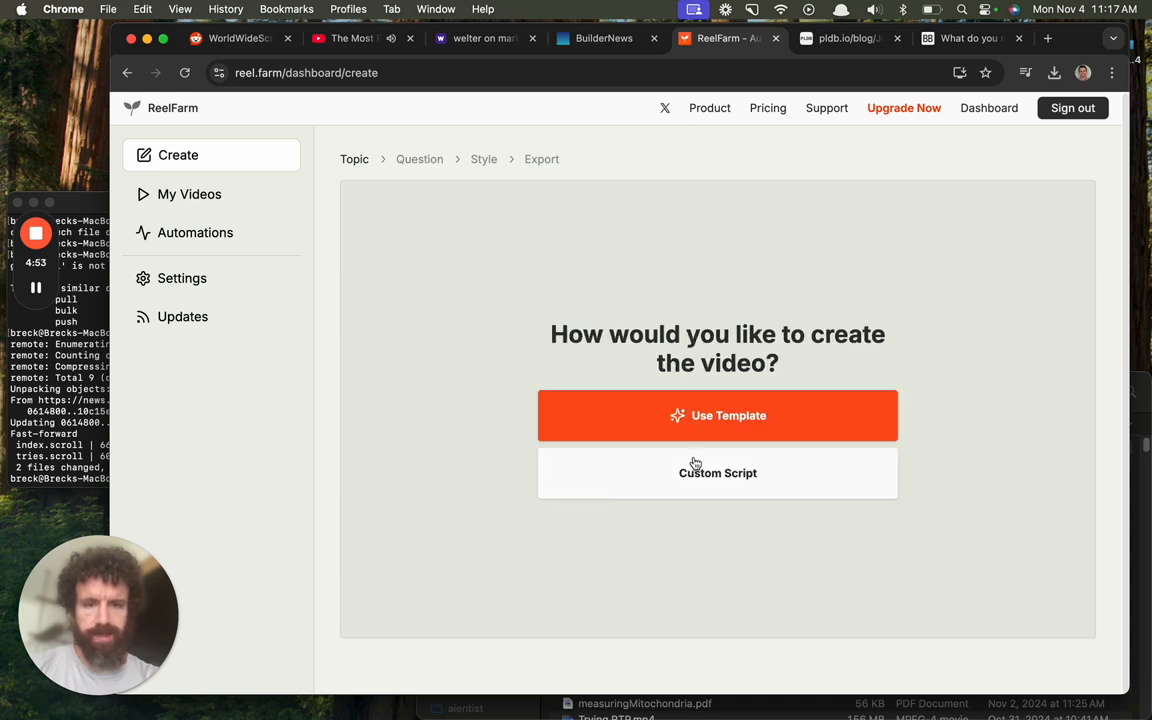
left_click(717, 473)
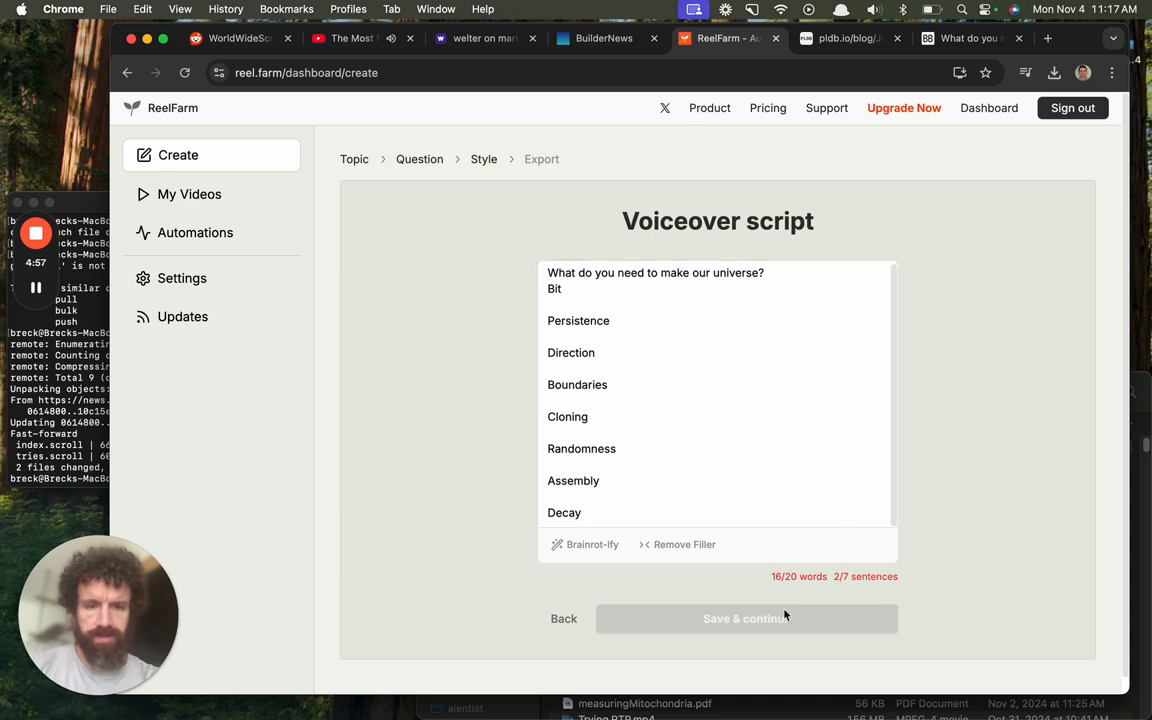
left_click(703, 307)
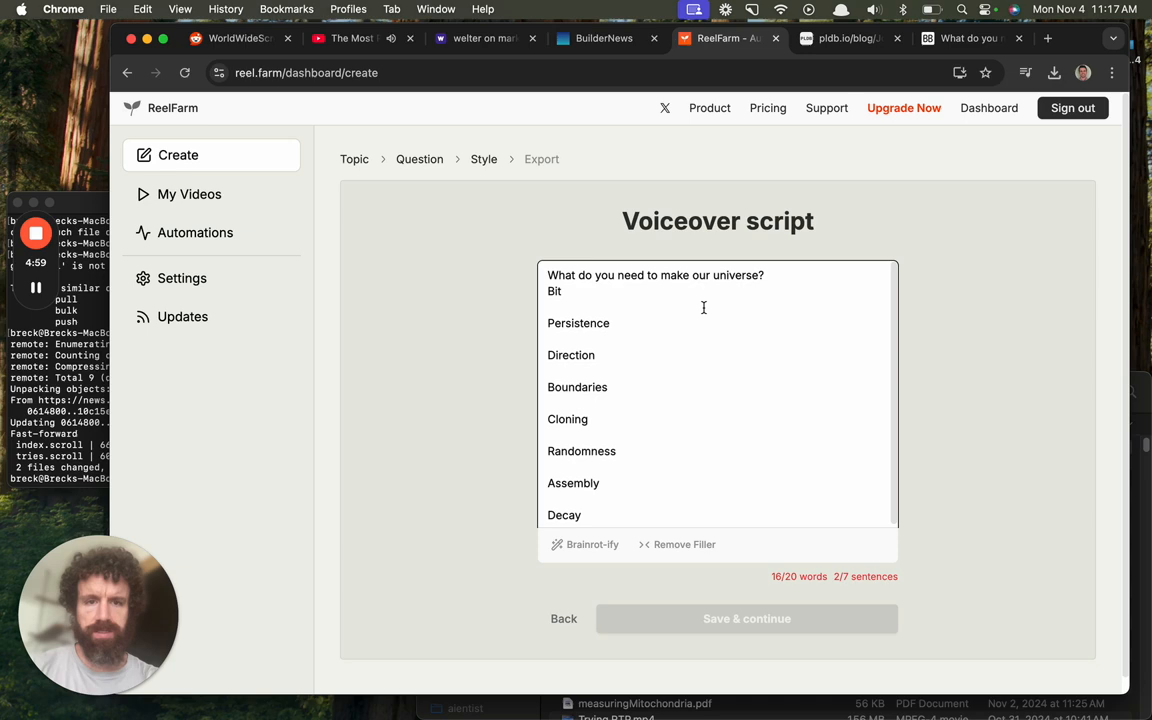
left_click(967, 38)
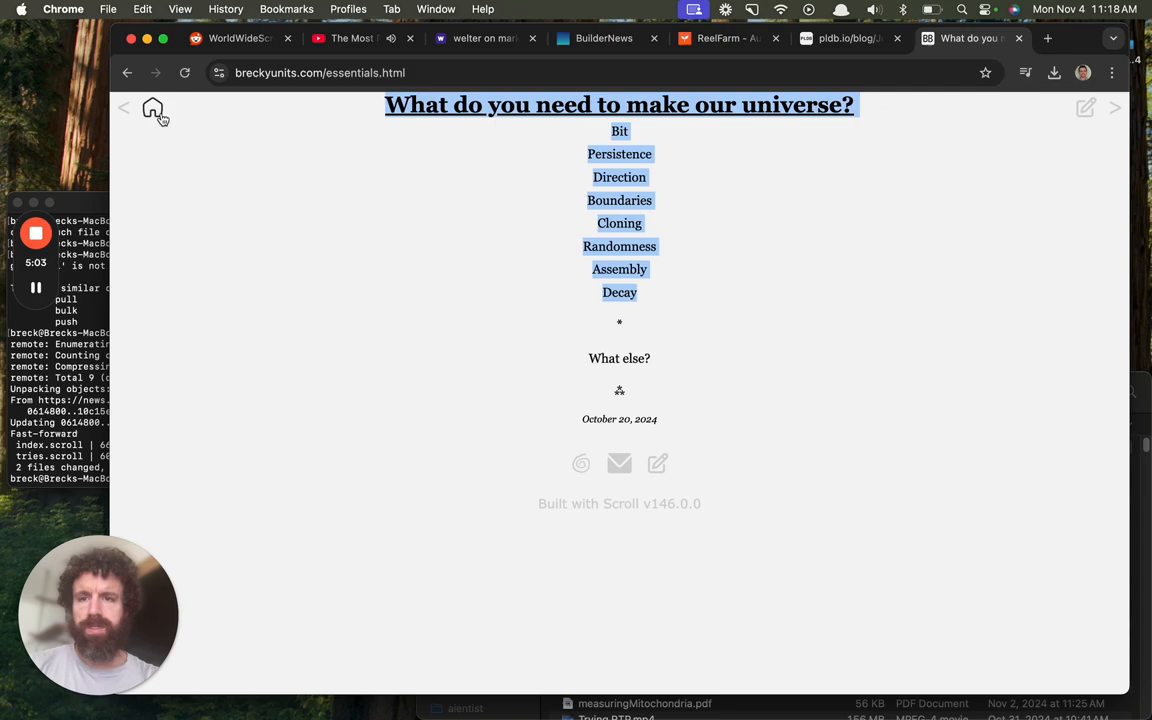
left_click(152, 108)
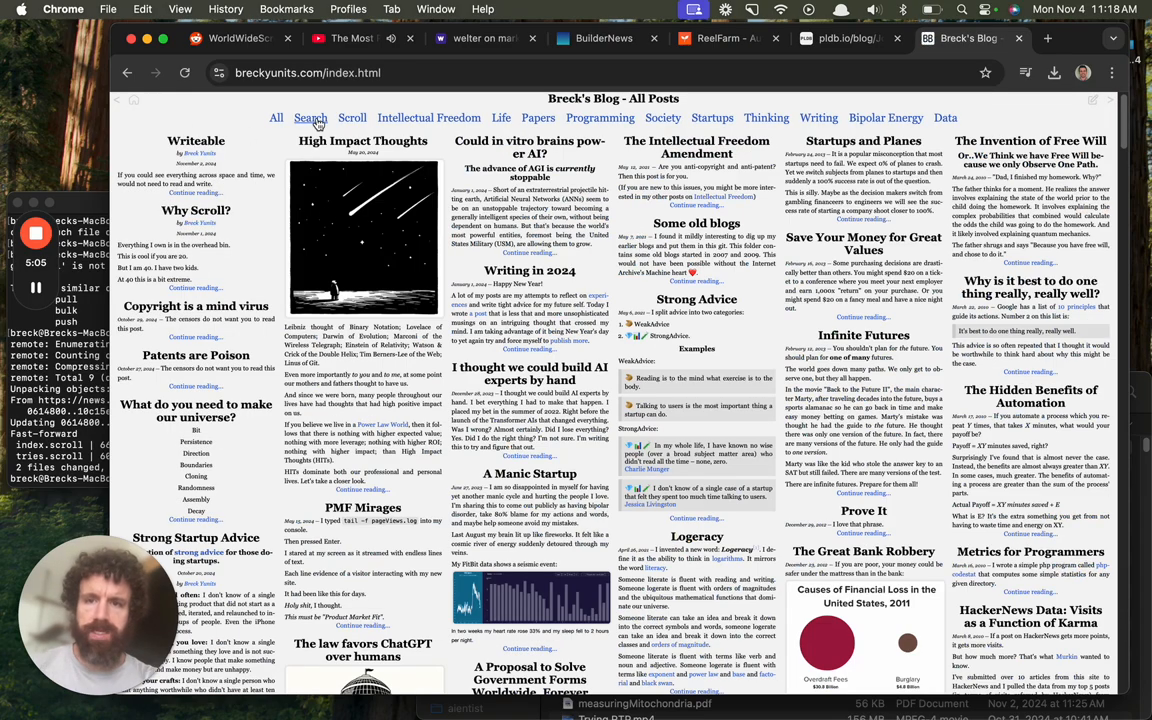
Step: Sort the blog's post table by fewest words and open the 'Flaws in Heaven' post
left_click(310, 117)
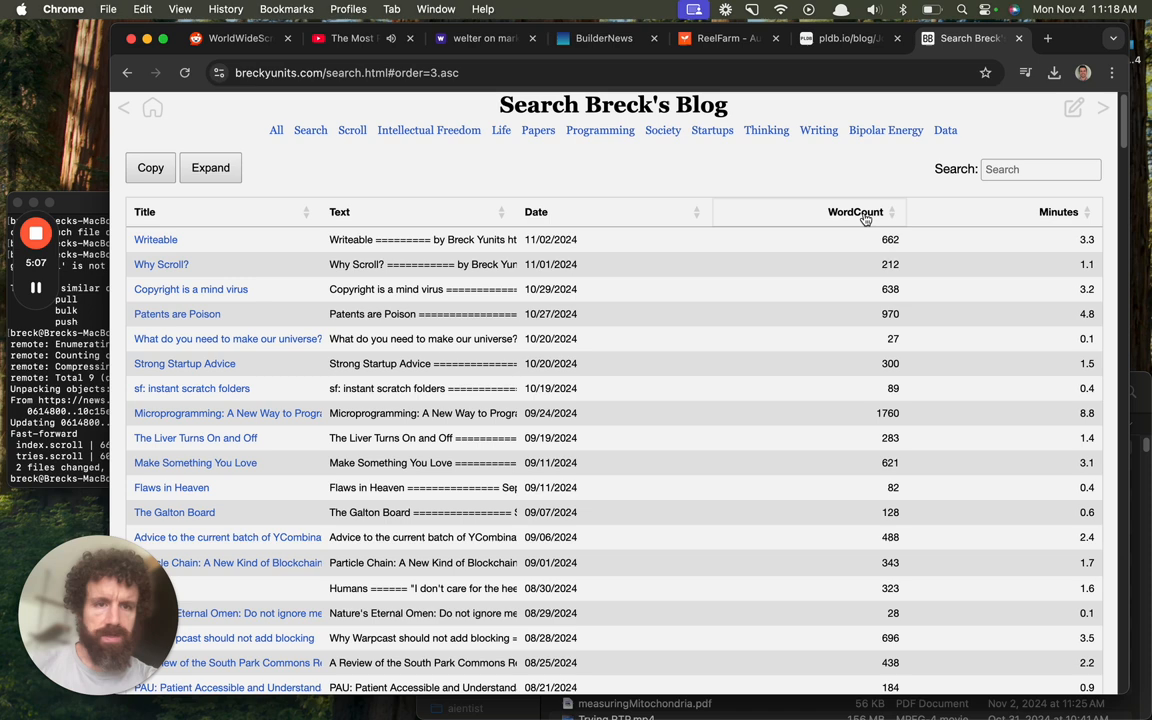
left_click(855, 211)
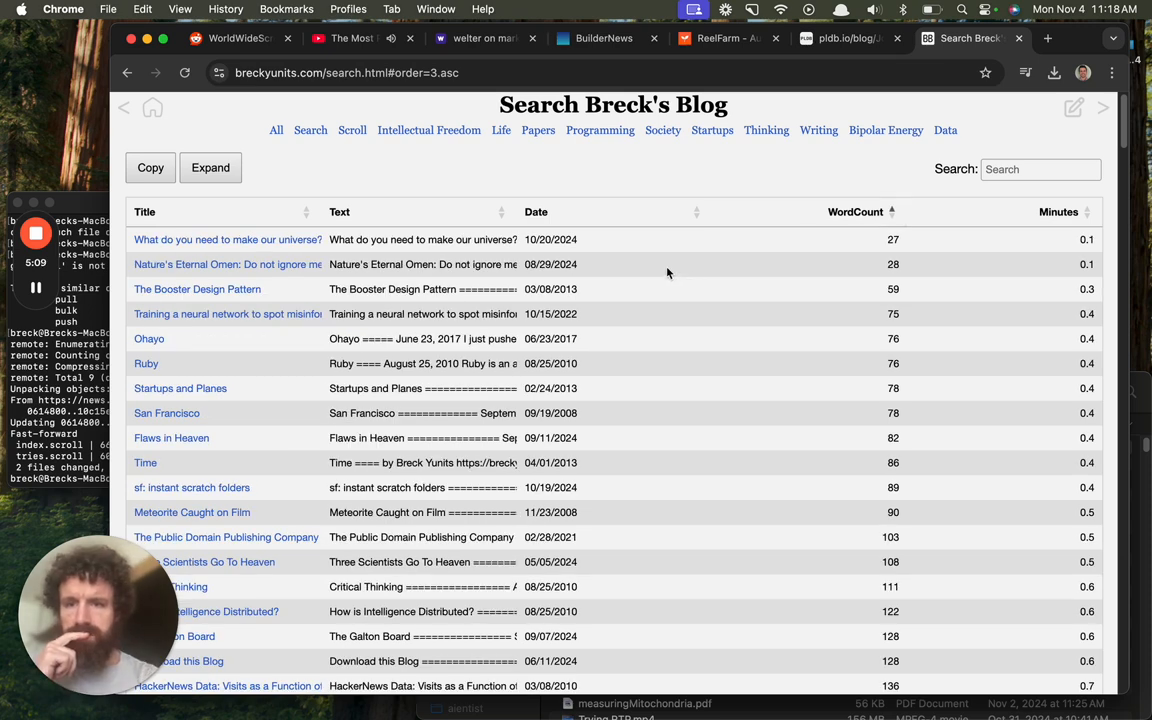
mouse_move(295, 275)
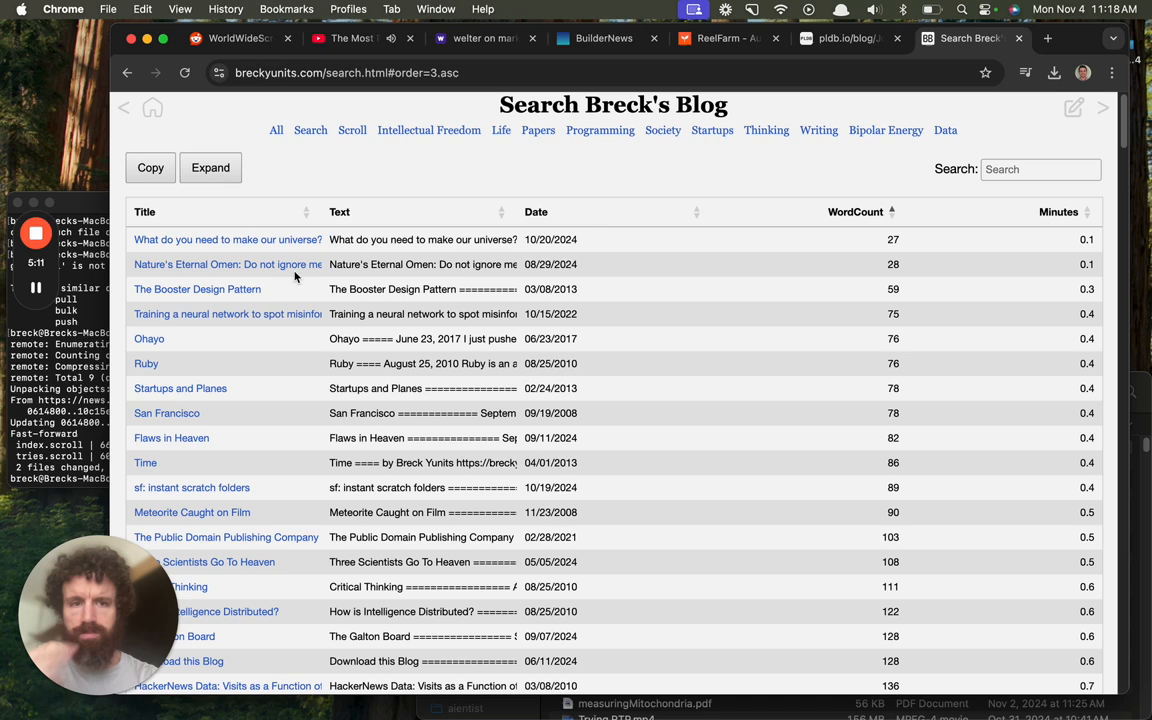
left_click(227, 264)
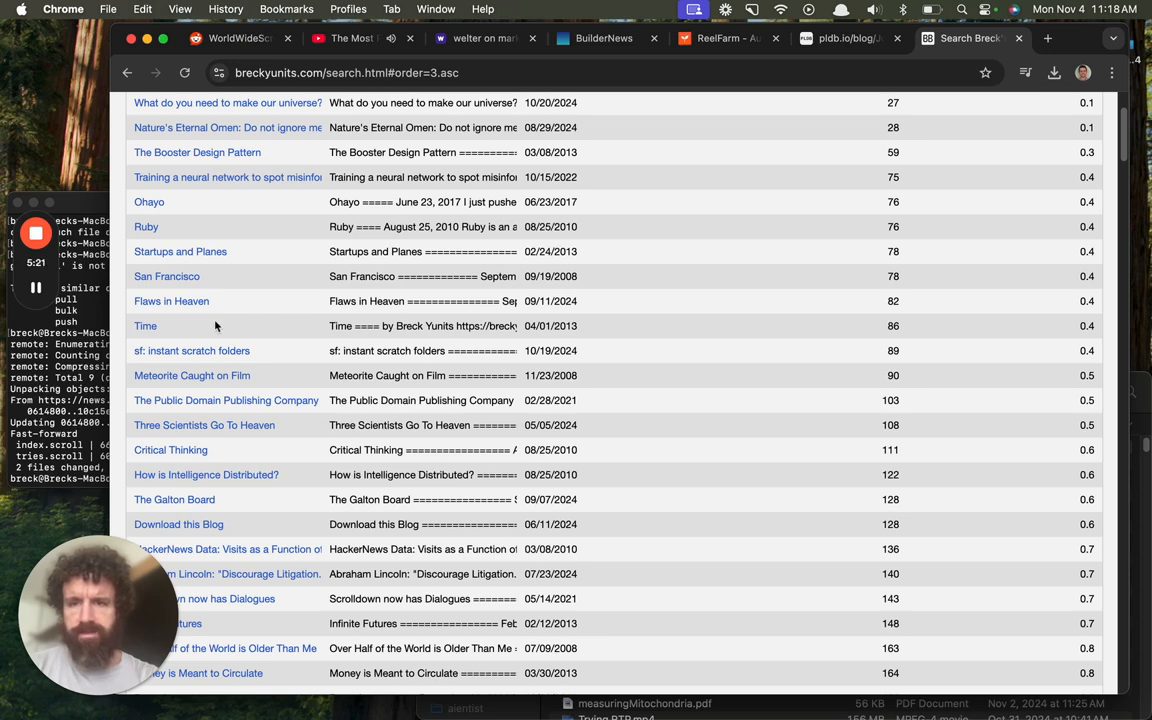
left_click(171, 301)
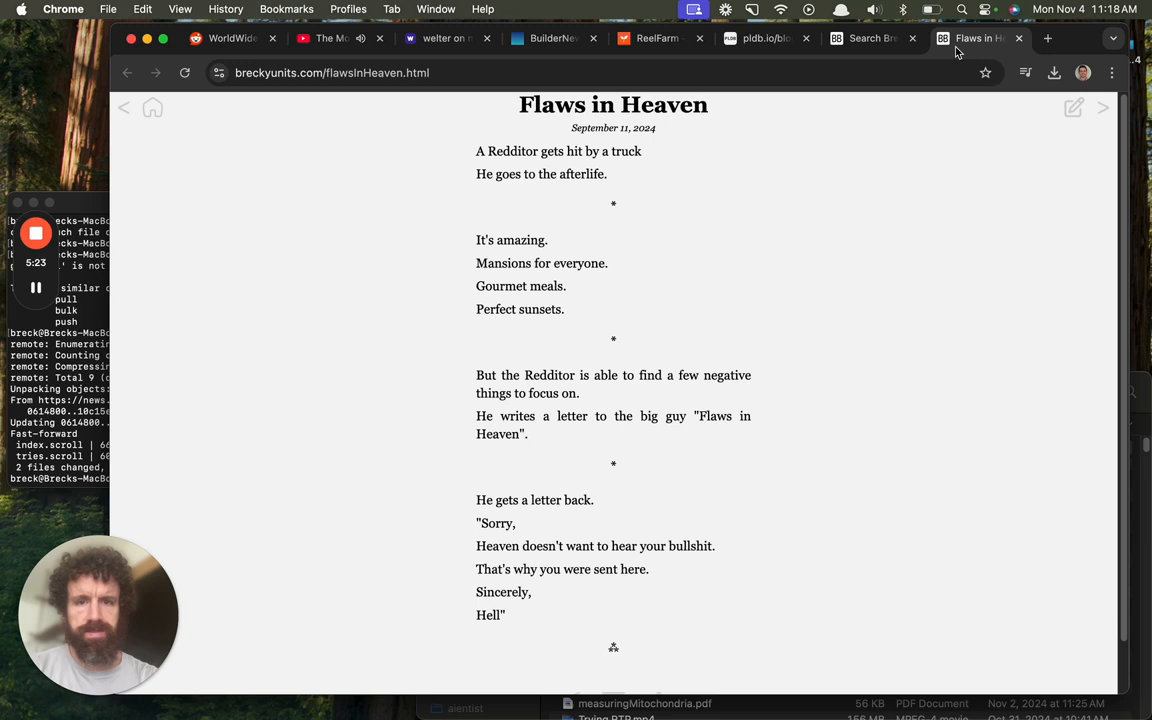
mouse_move(827, 143)
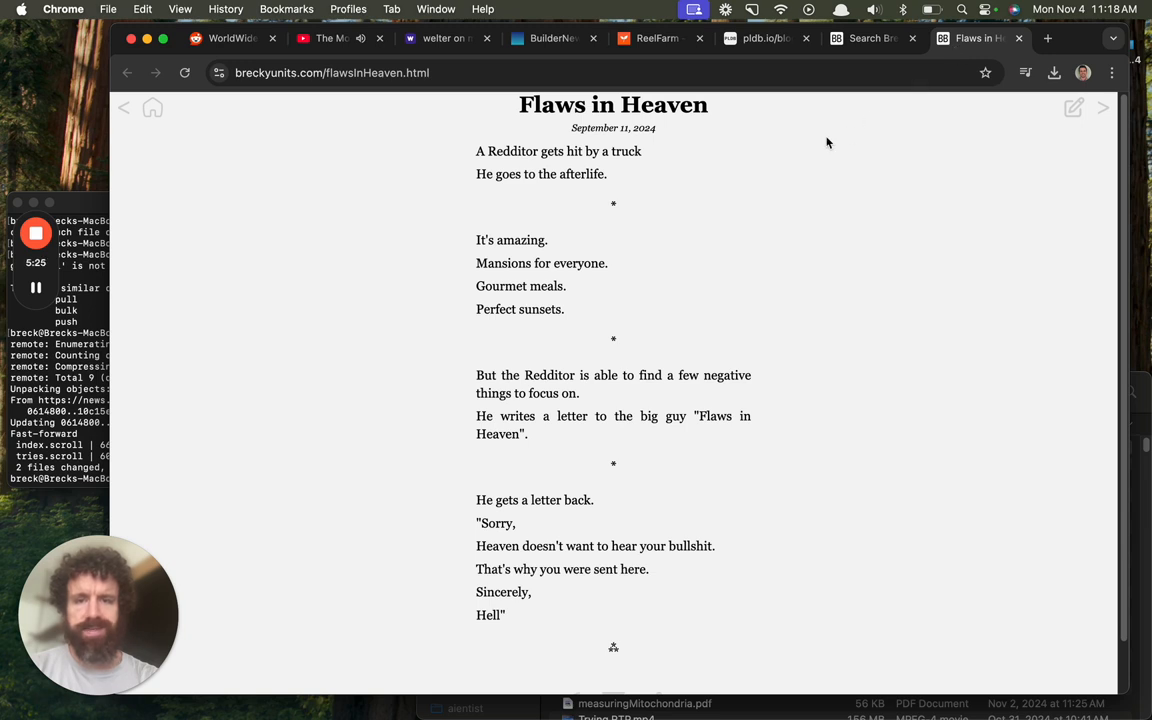
Step: Select the lines of the 'Time' poem from the search results and return to ReelFarm
scroll("down", 3)
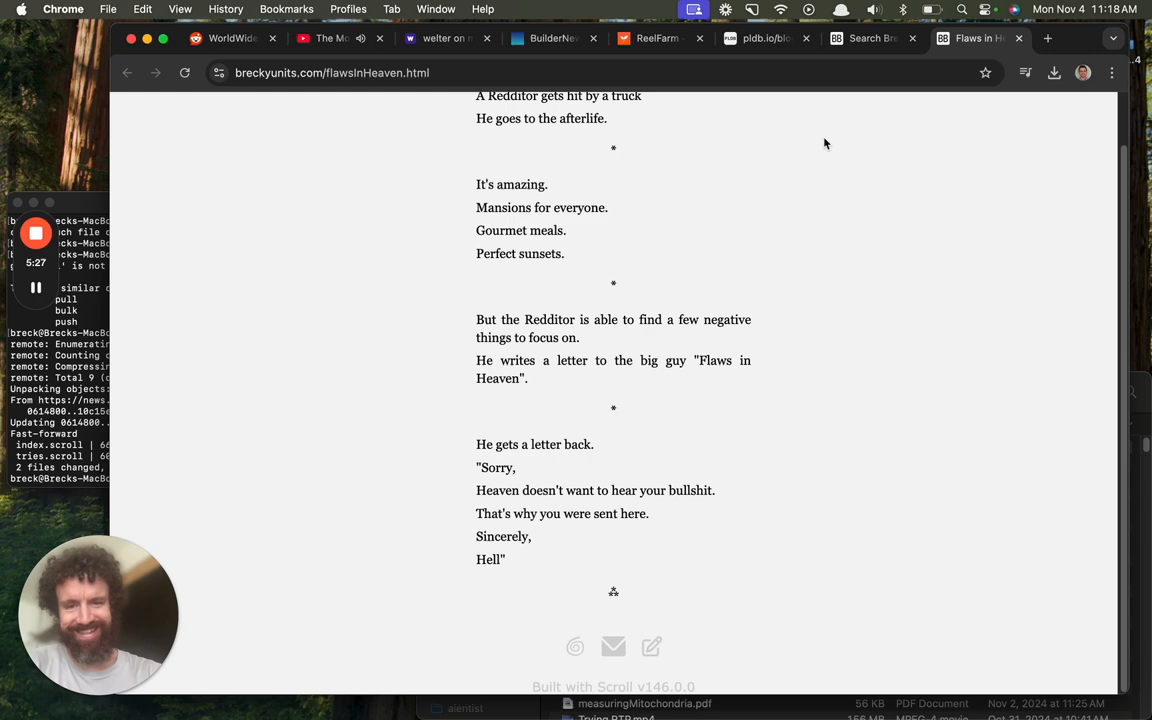
mouse_move(840, 129)
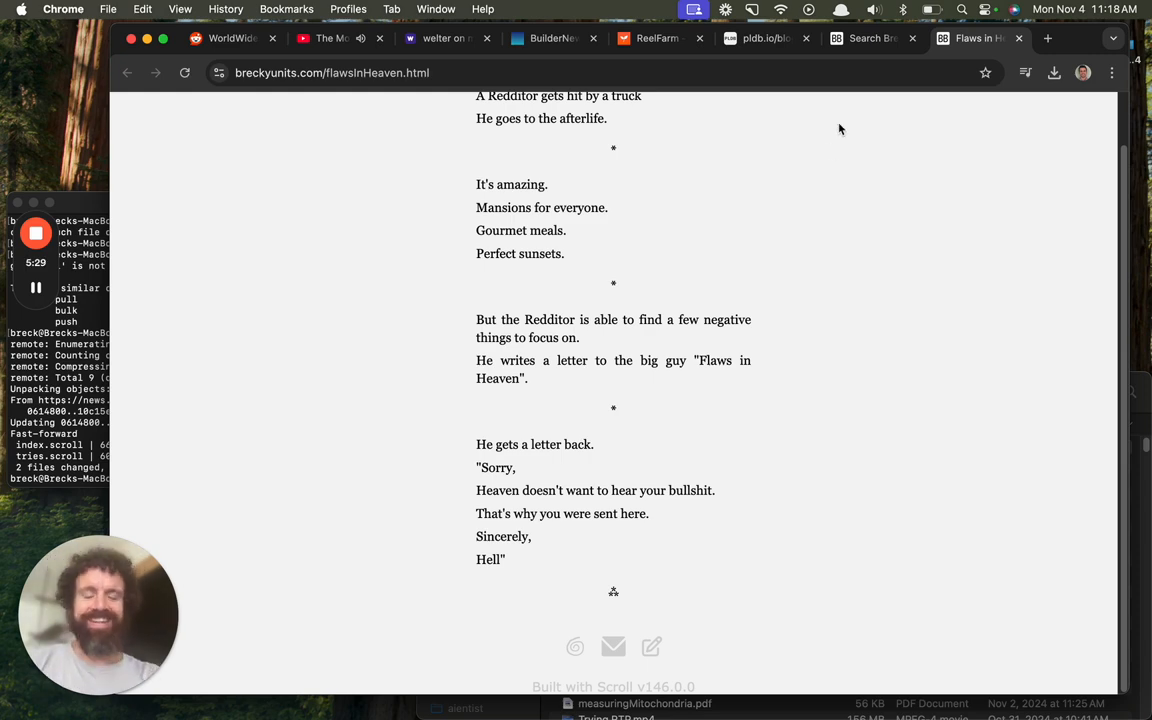
left_click(870, 38)
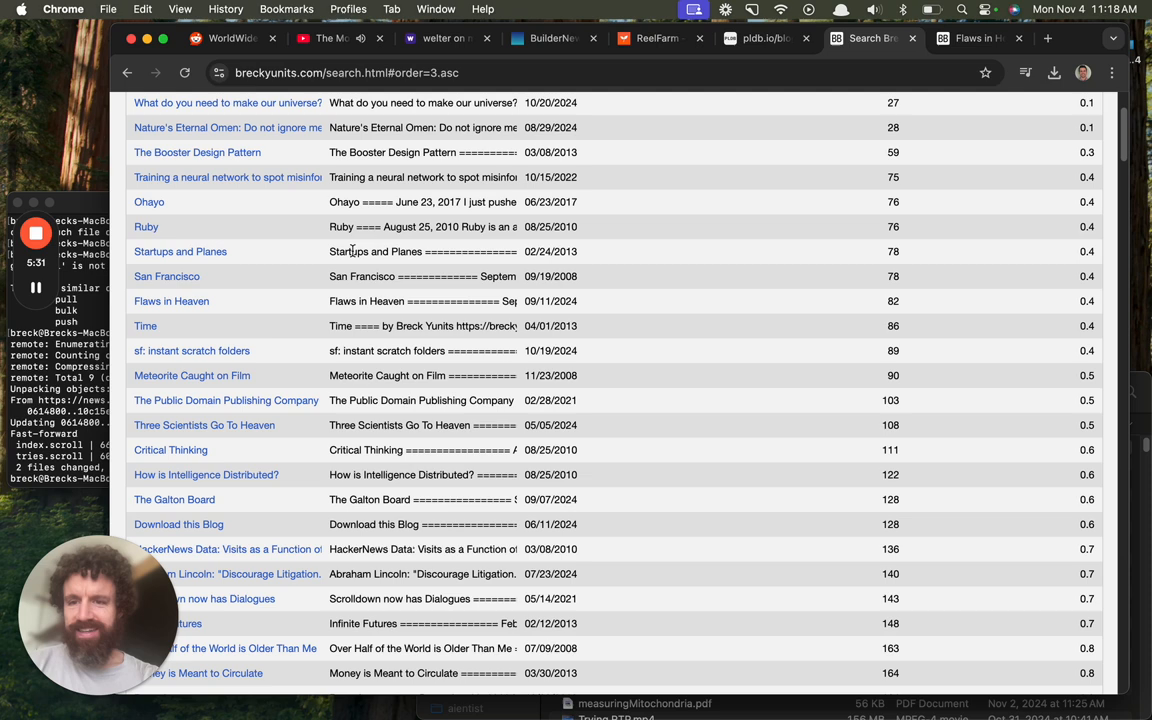
scroll("down", 3)
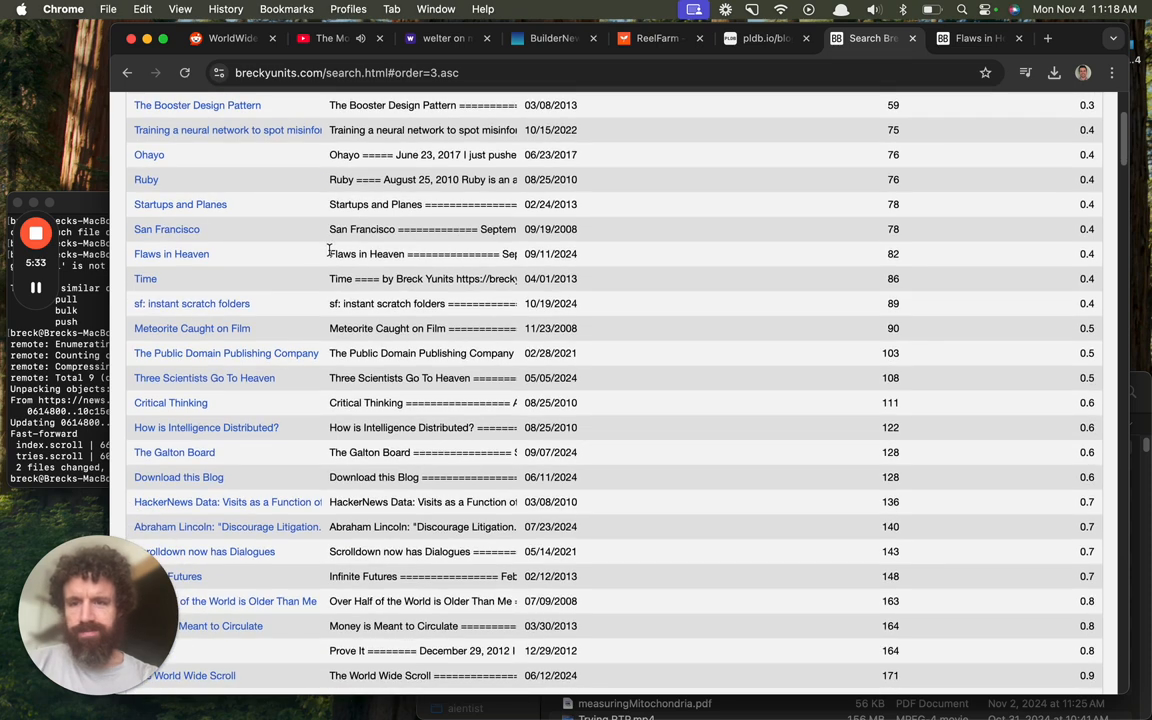
mouse_move(145, 279)
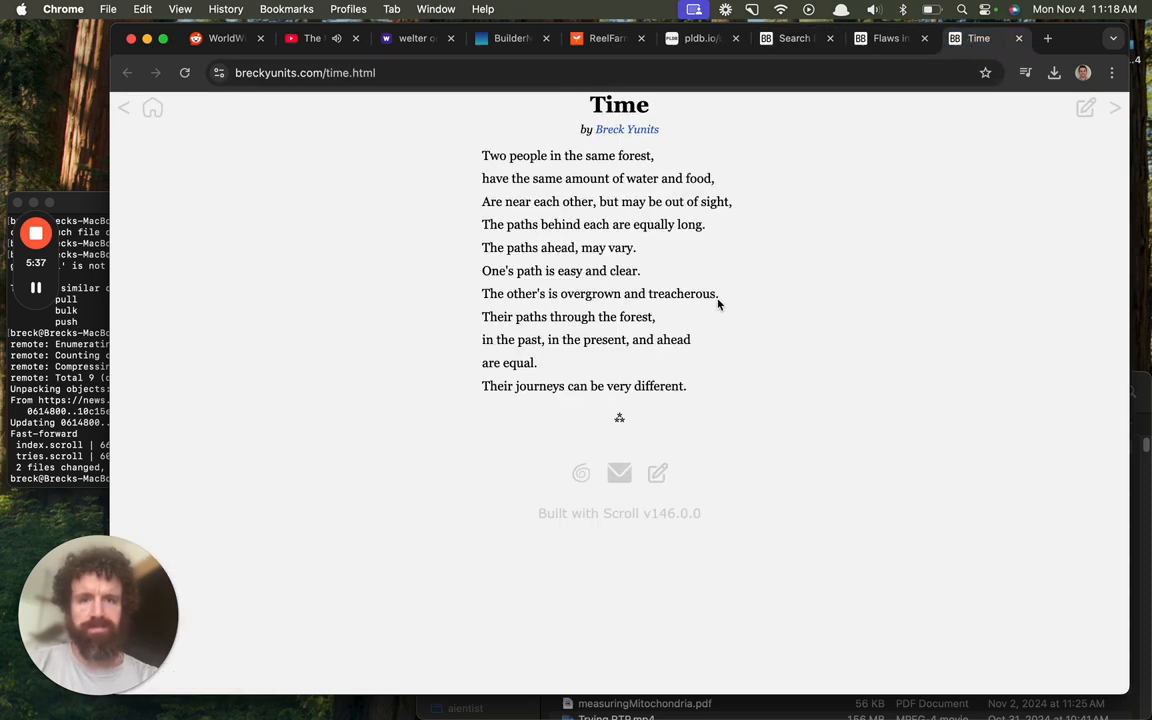
left_click_drag(481, 178, 687, 386)
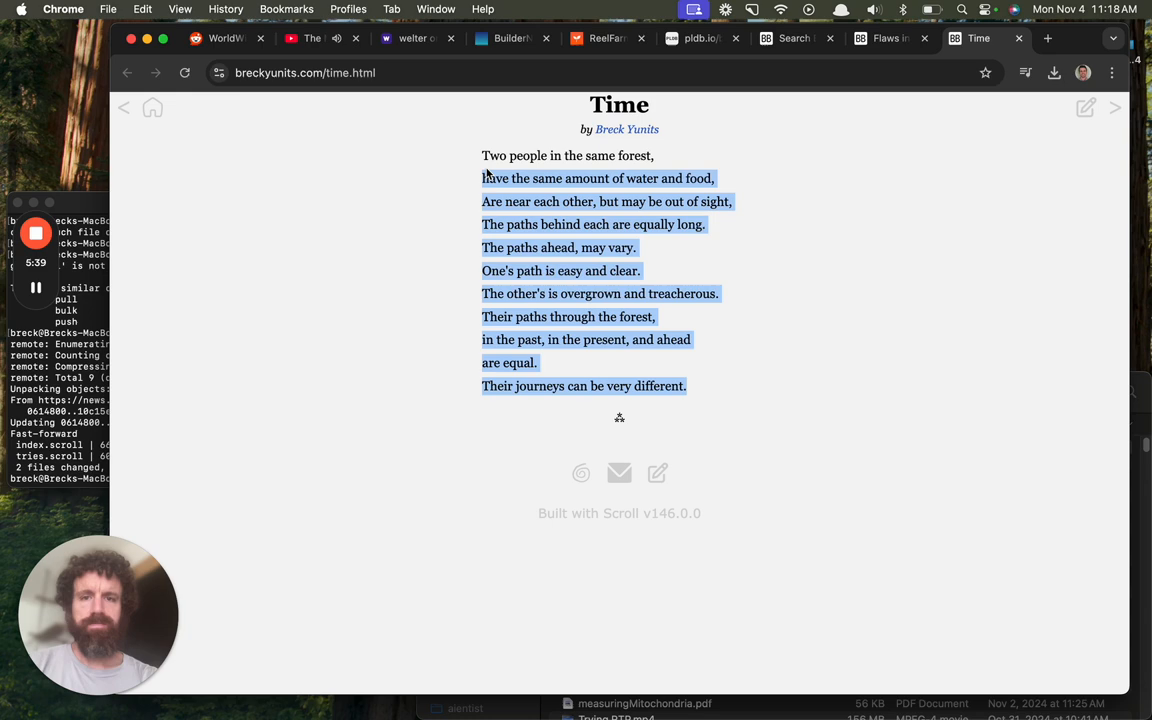
left_click(607, 38)
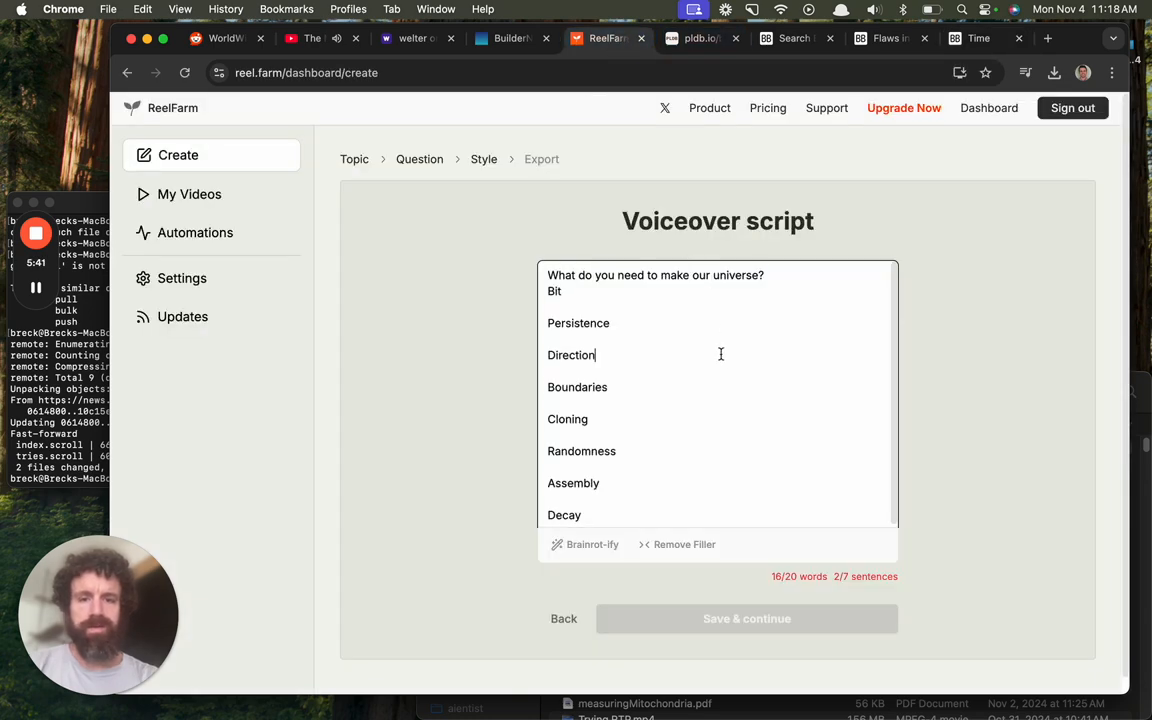
Step: Save the 'Time' poem script and choose the Flux 1.1 Pro image style
left_click(746, 618)
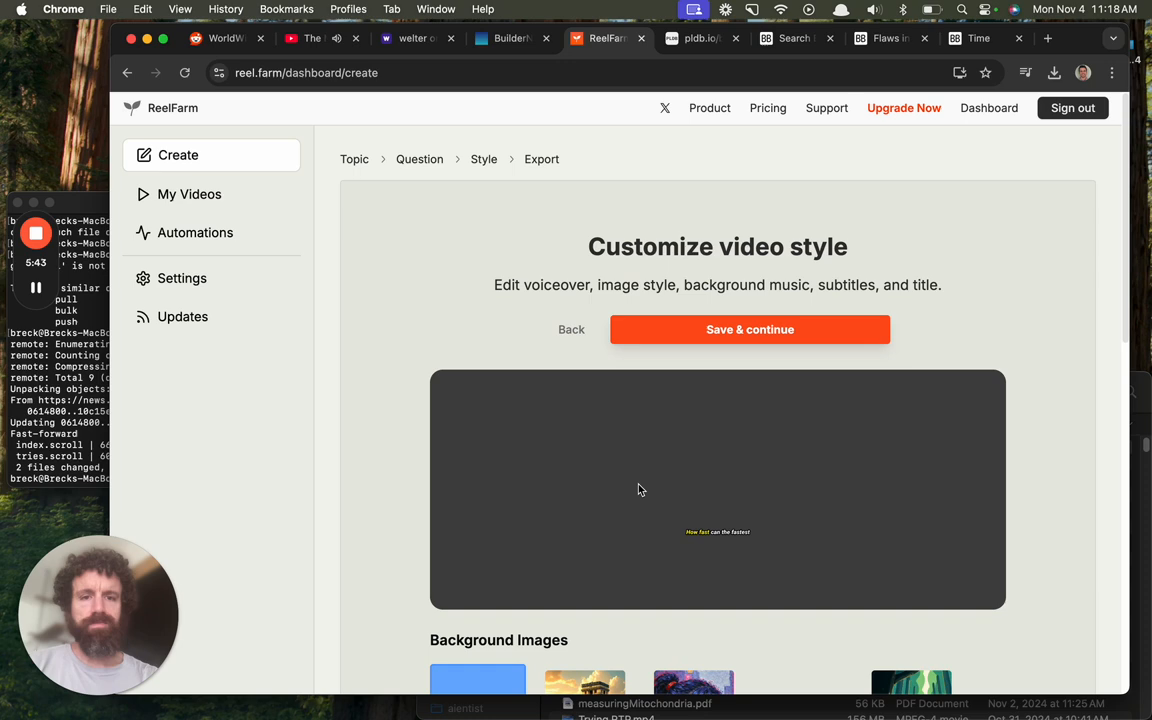
scroll("down", 3)
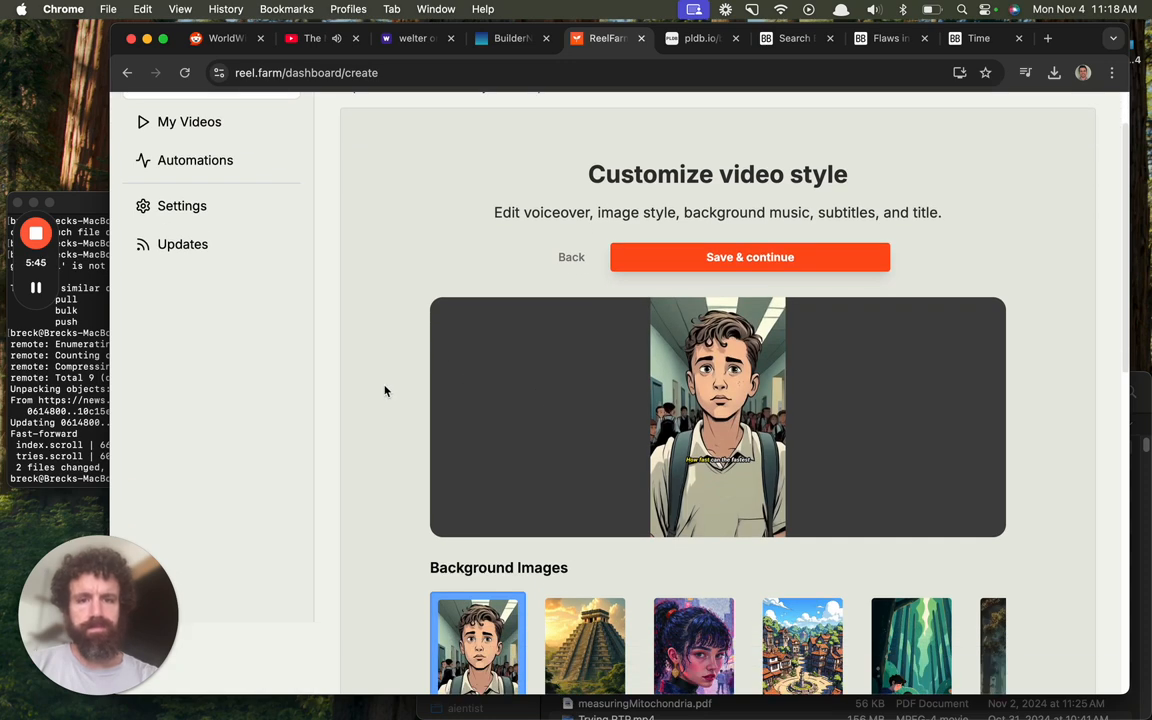
scroll("down", 3)
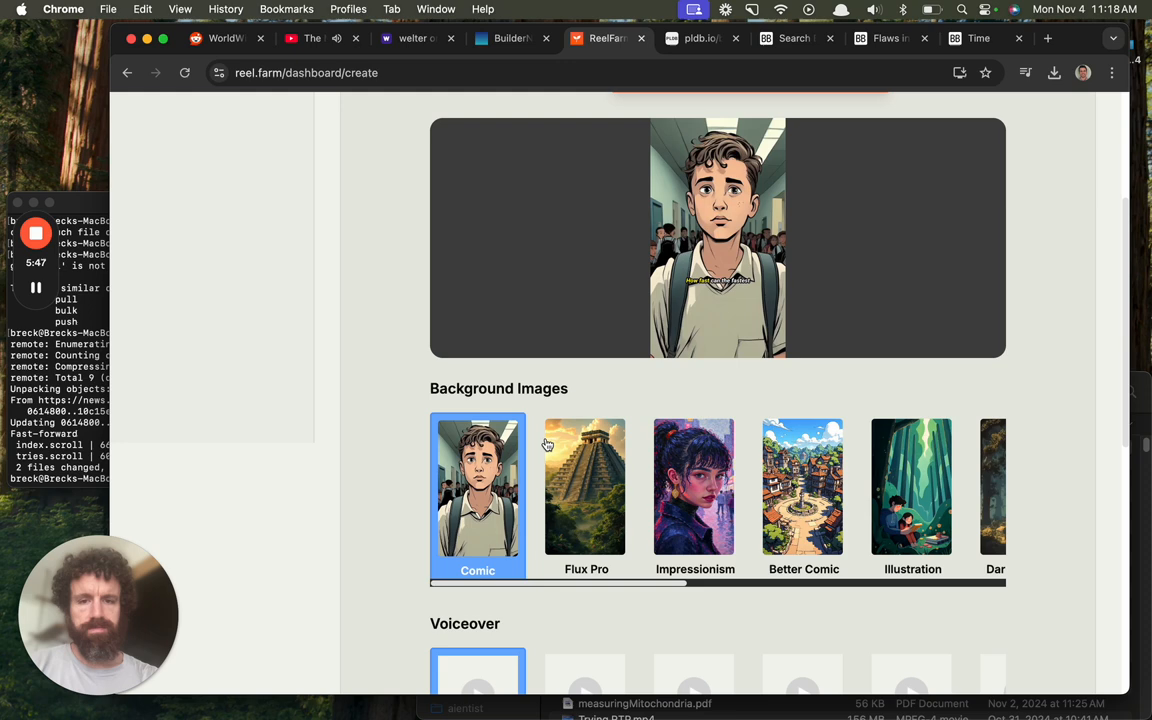
left_click(586, 487)
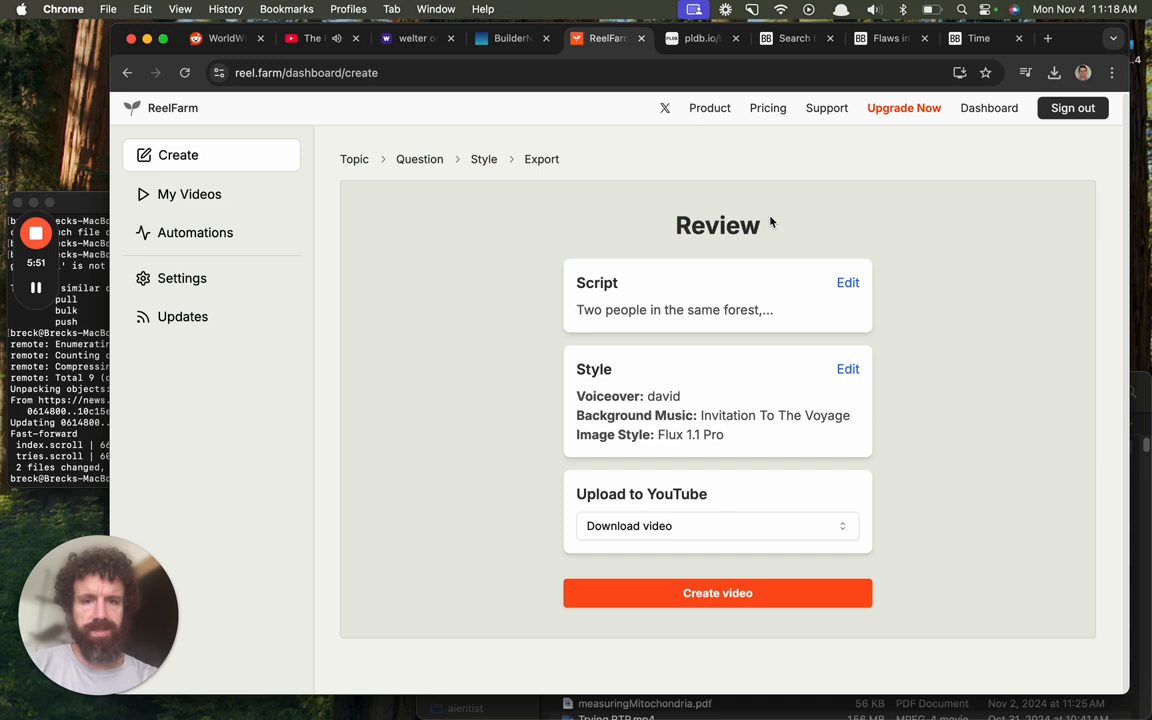
Step: Try creating the video twice, reach the payment prompt, then back out of Stripe checkout
left_click(717, 525)
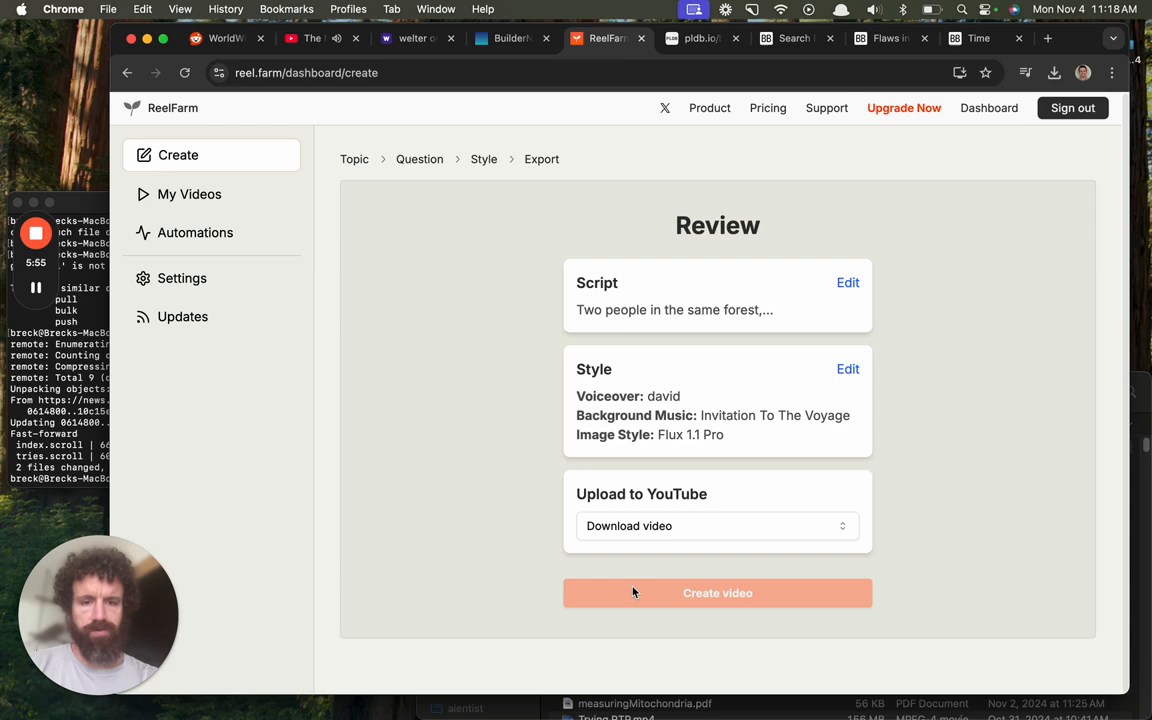
left_click(717, 592)
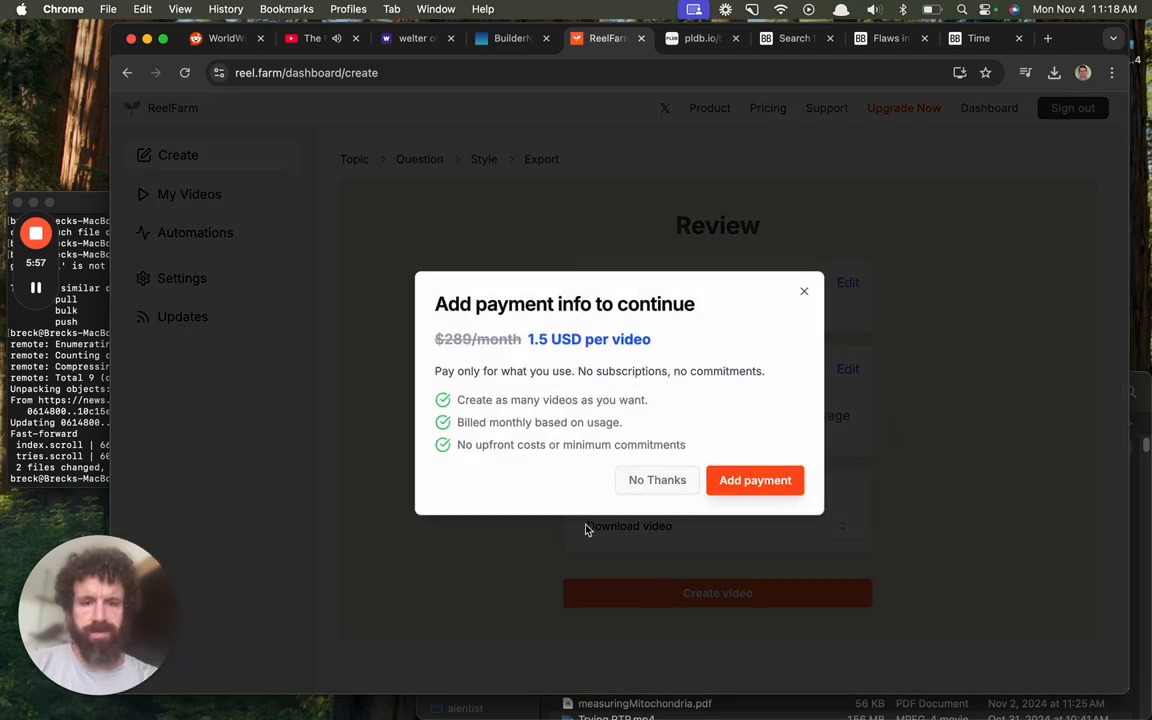
left_click(657, 480)
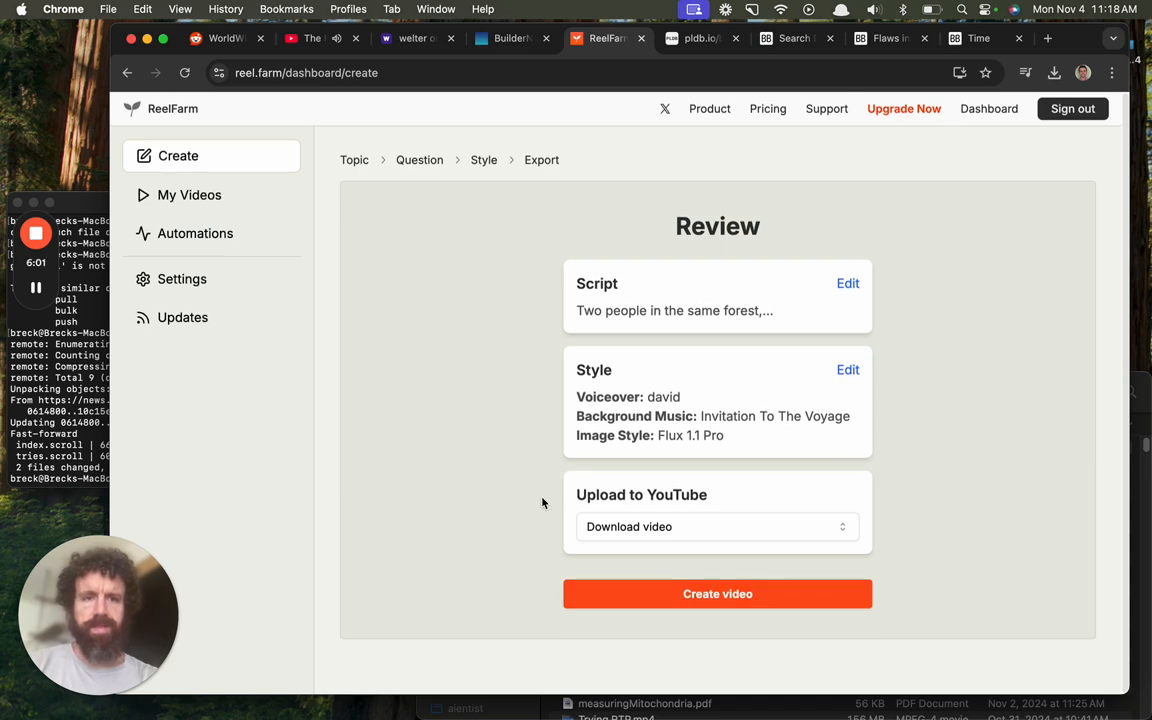
left_click(717, 593)
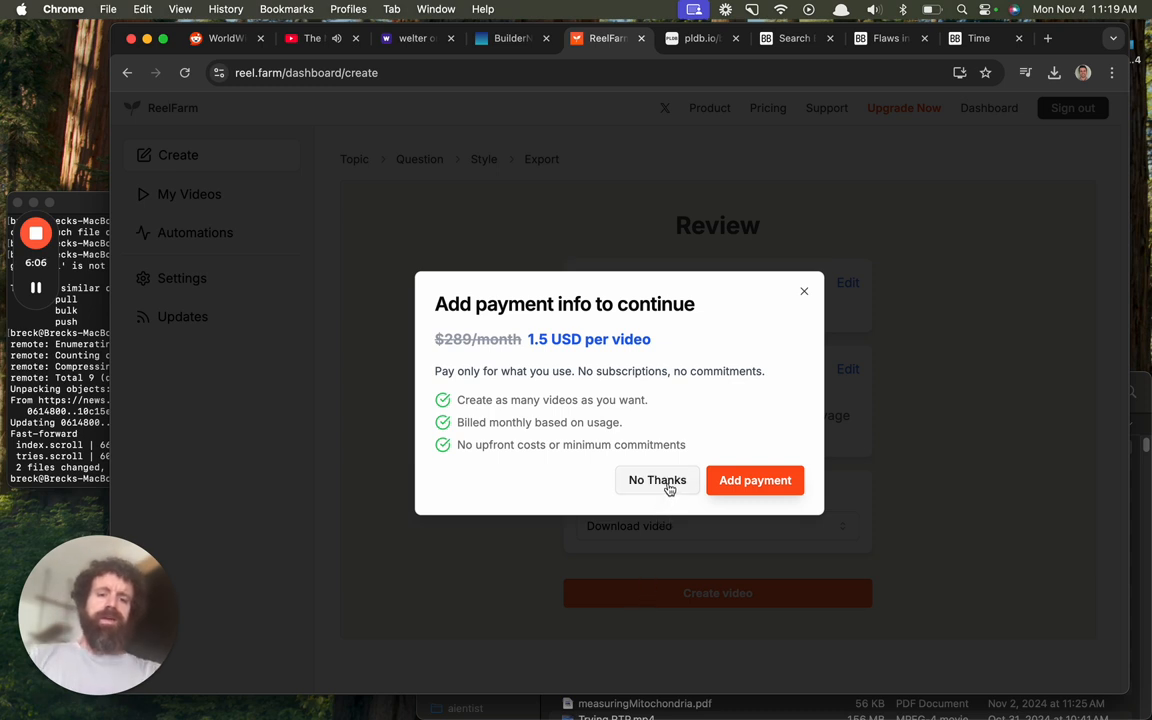
mouse_move(657, 485)
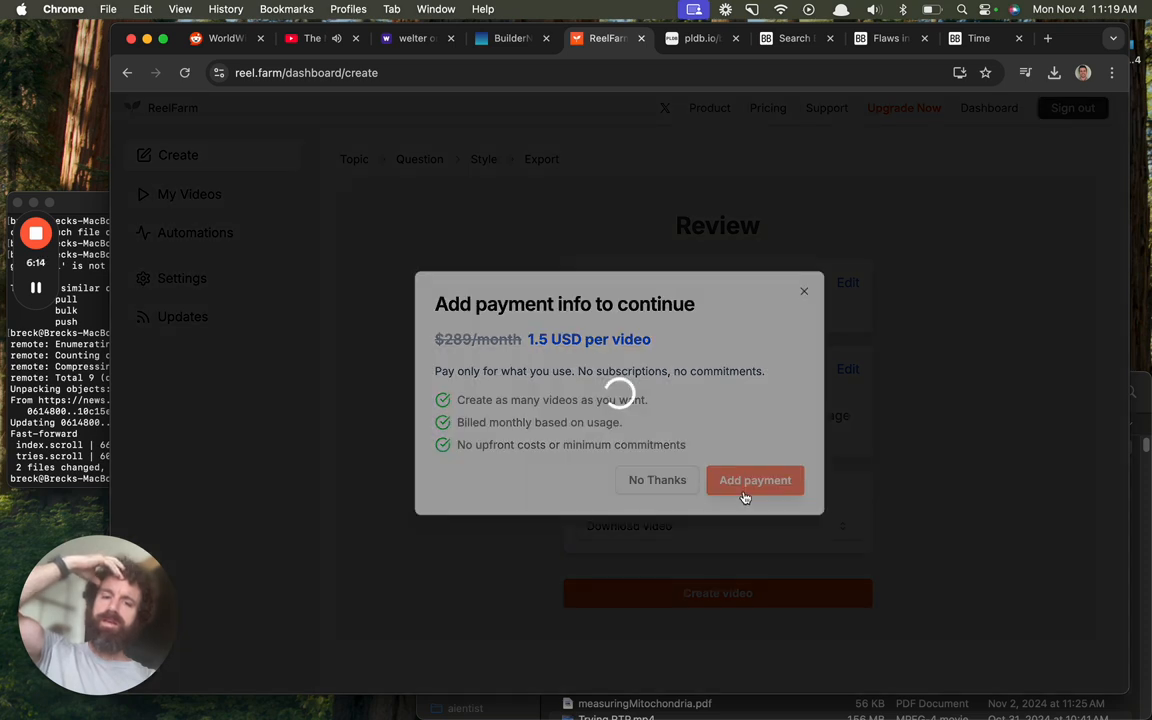
left_click(754, 480)
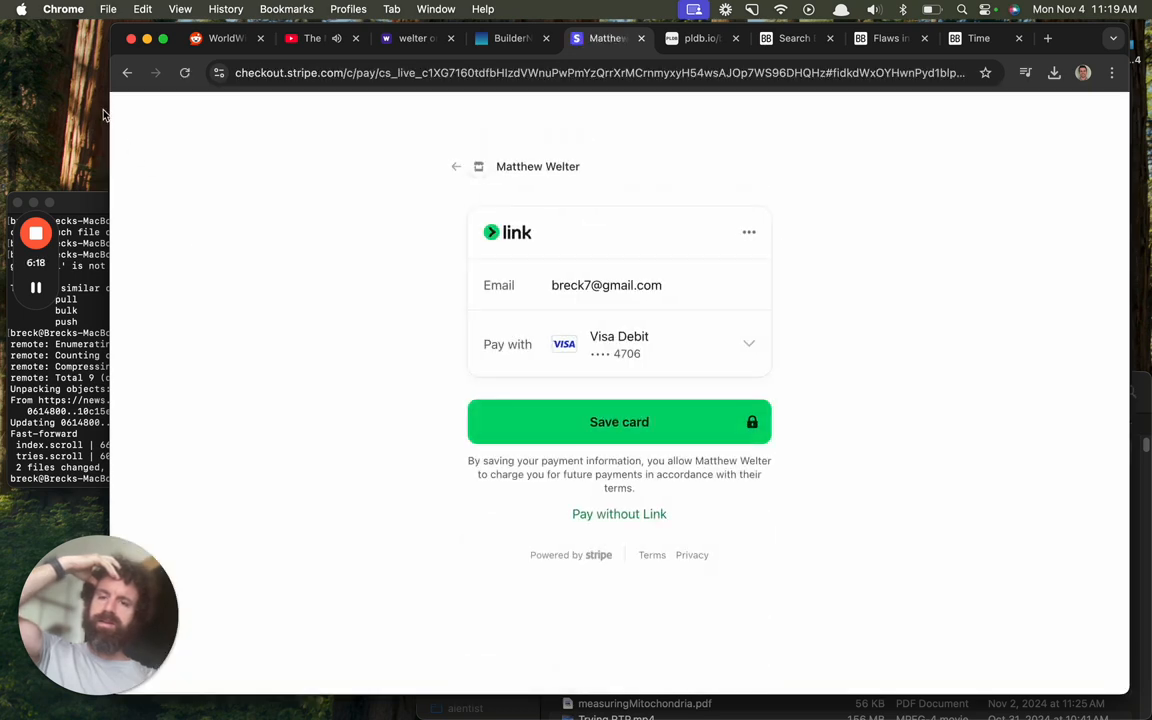
left_click(127, 72)
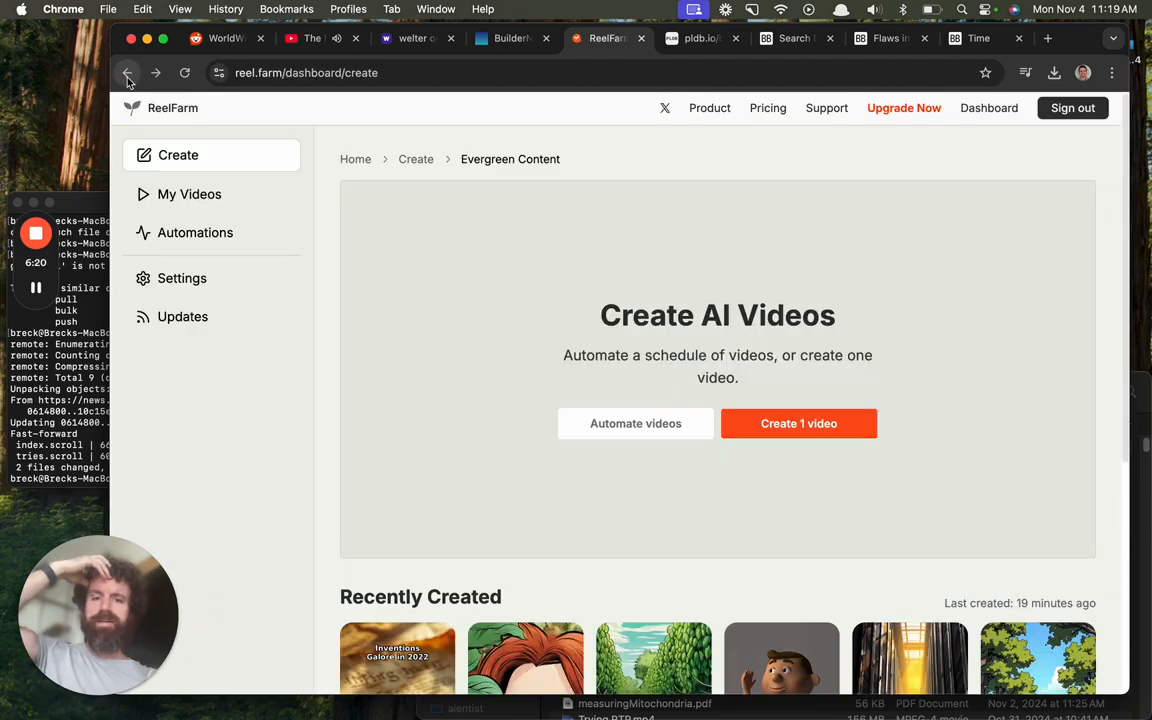
scroll("down", 3)
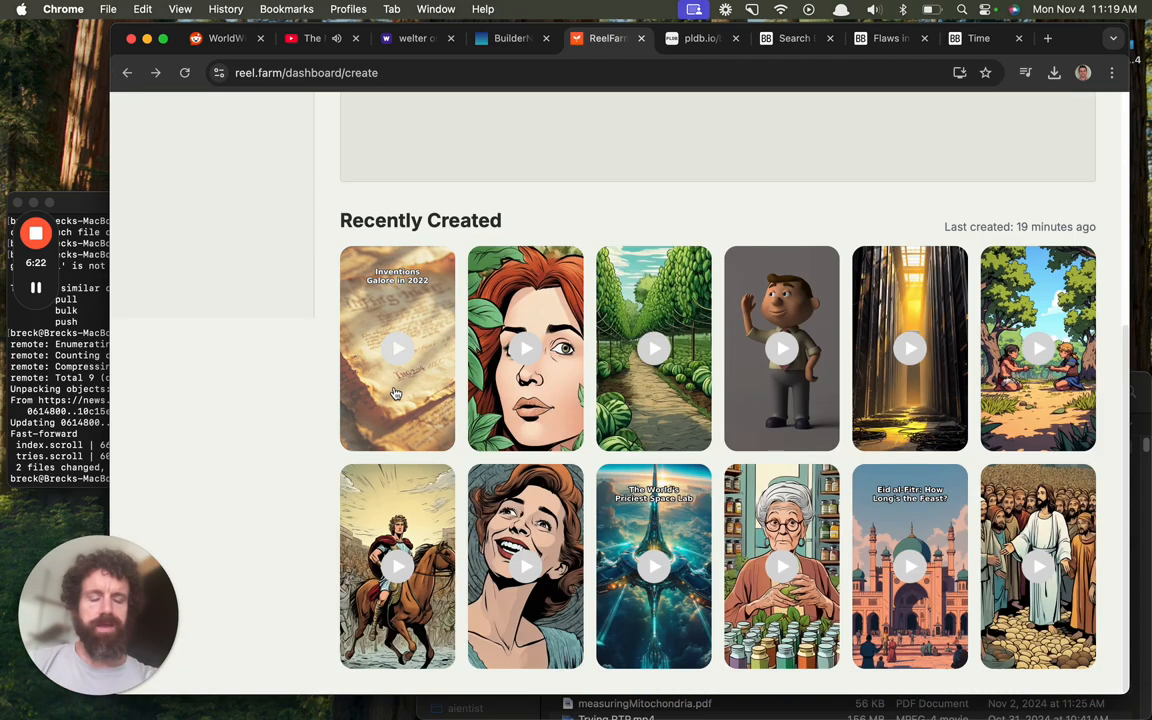
scroll("up", 3)
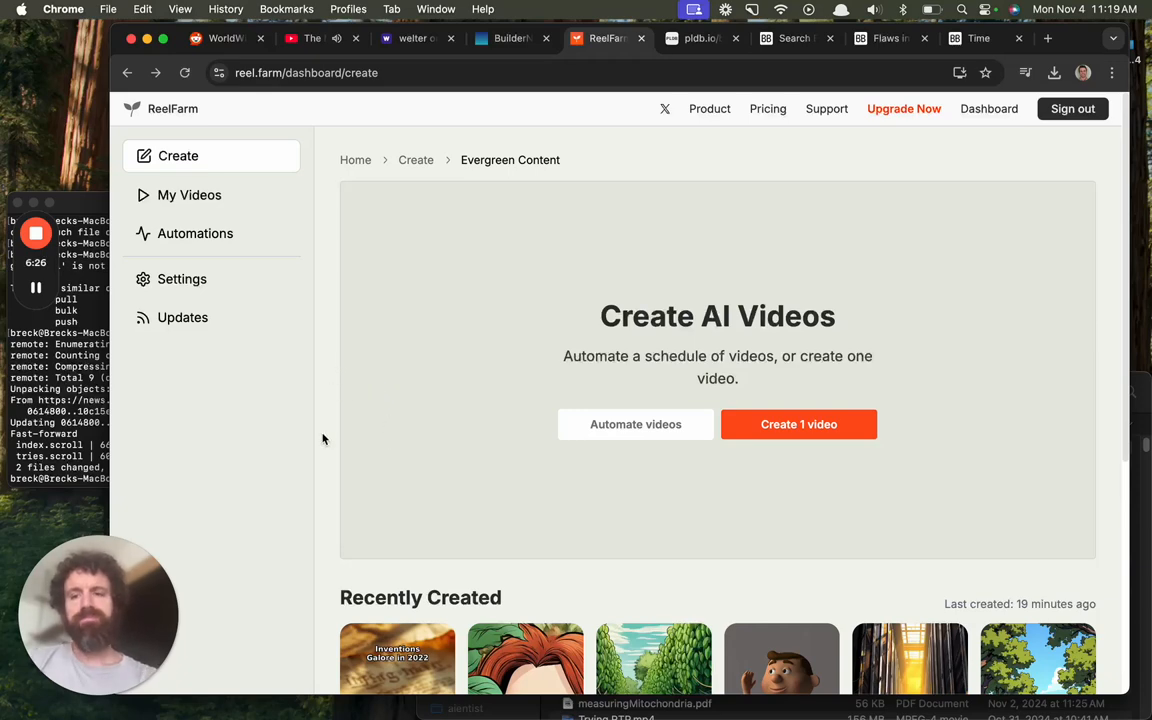
mouse_move(300, 418)
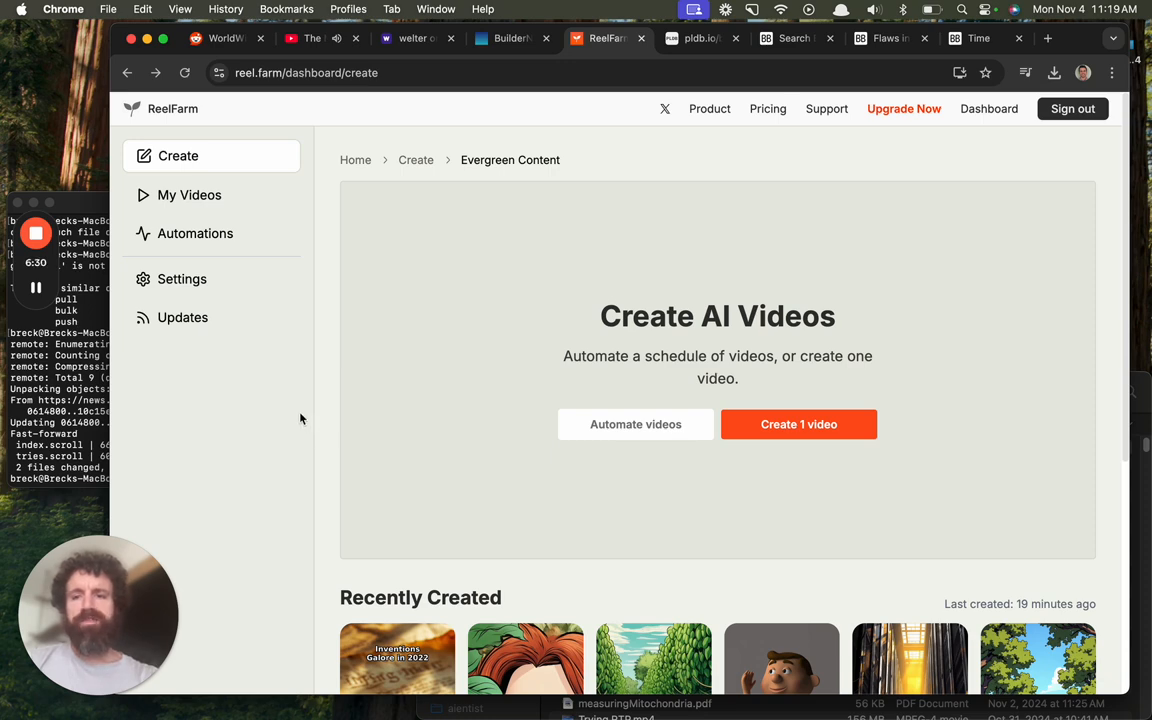
mouse_move(317, 372)
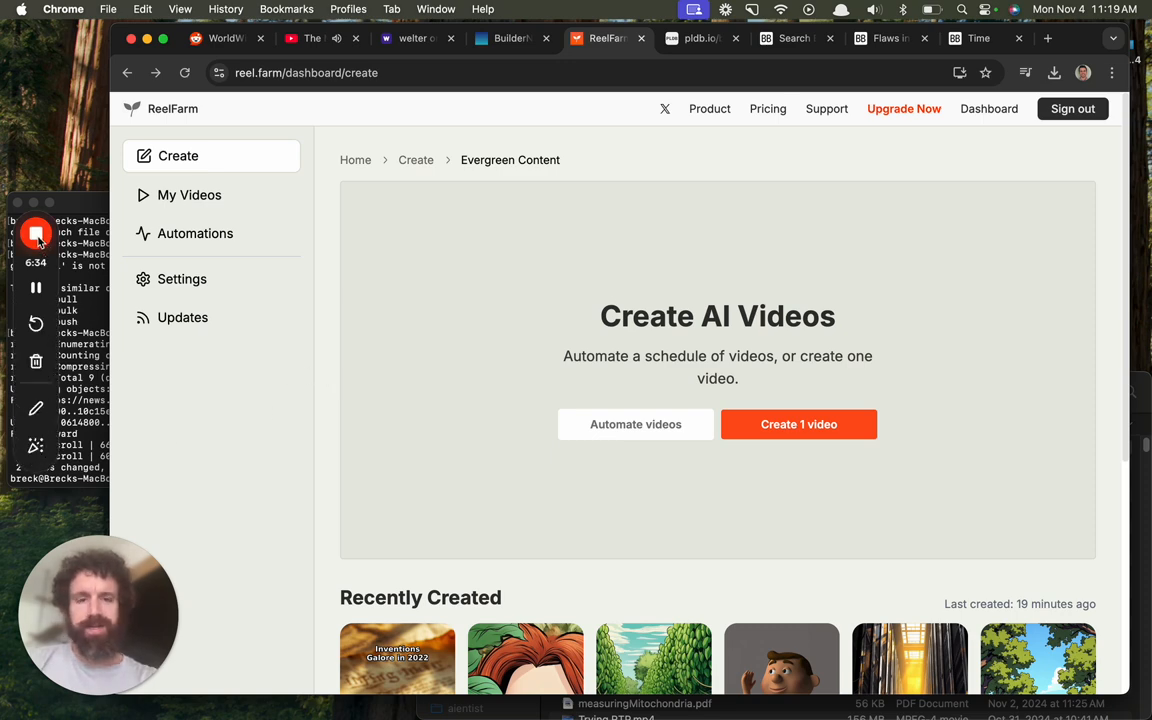
mouse_move(36, 234)
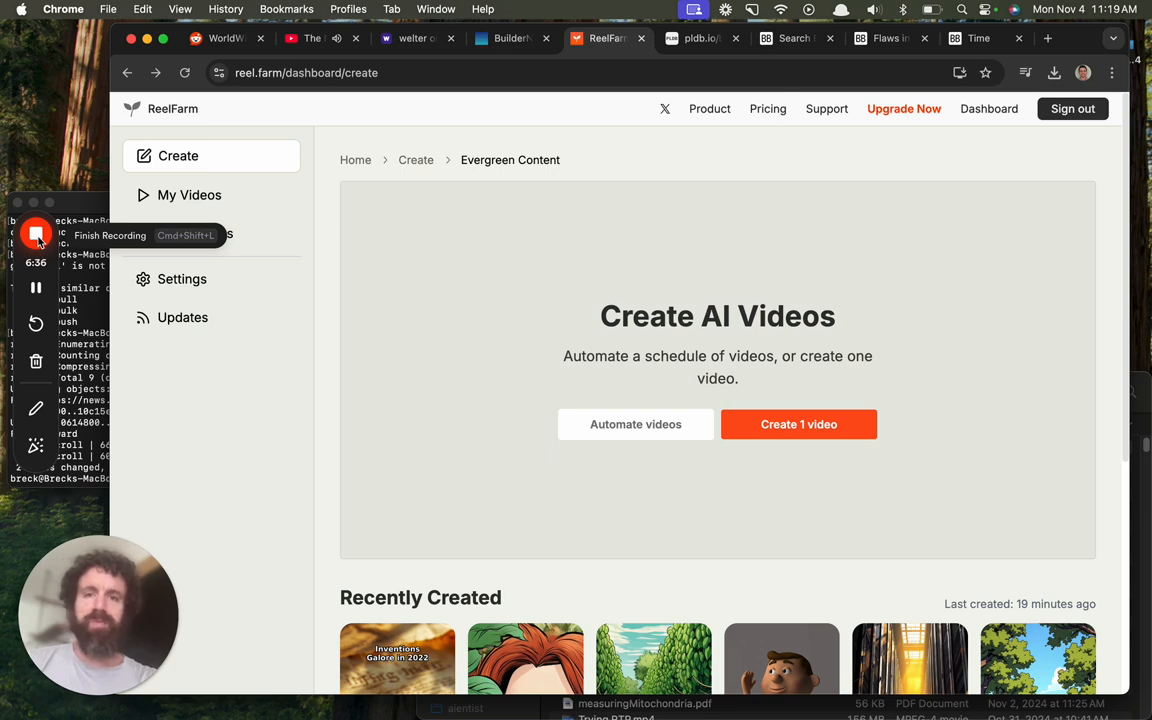